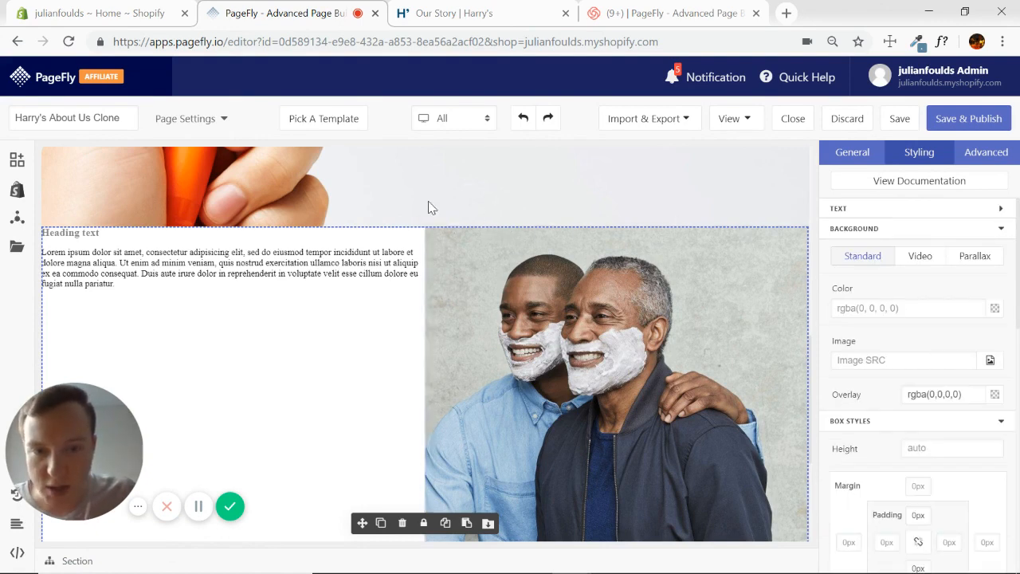
{"action": "mouse_move", "coordinate": [560, 206]}
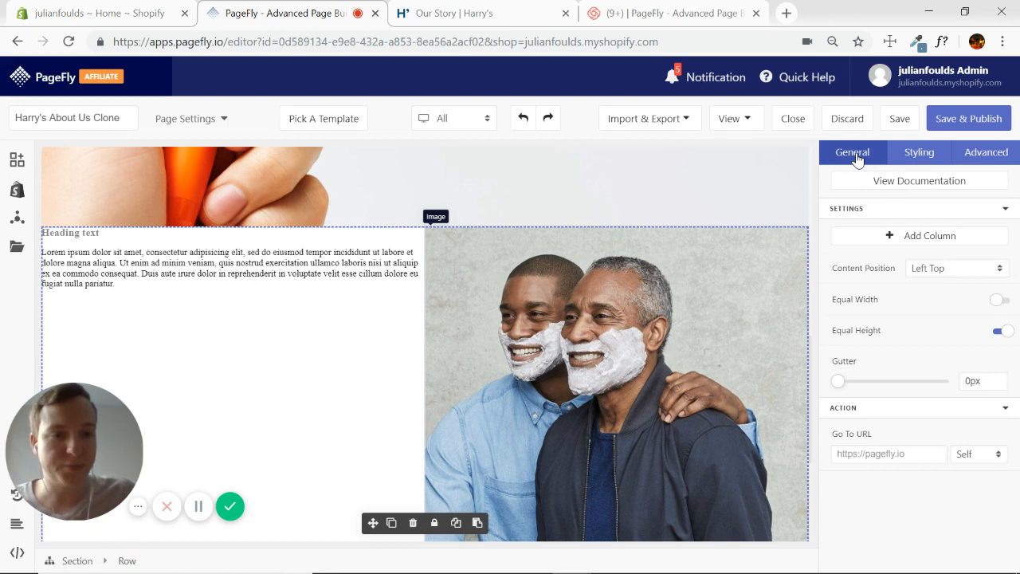
{"action": "mouse_move", "coordinate": [1003, 274]}
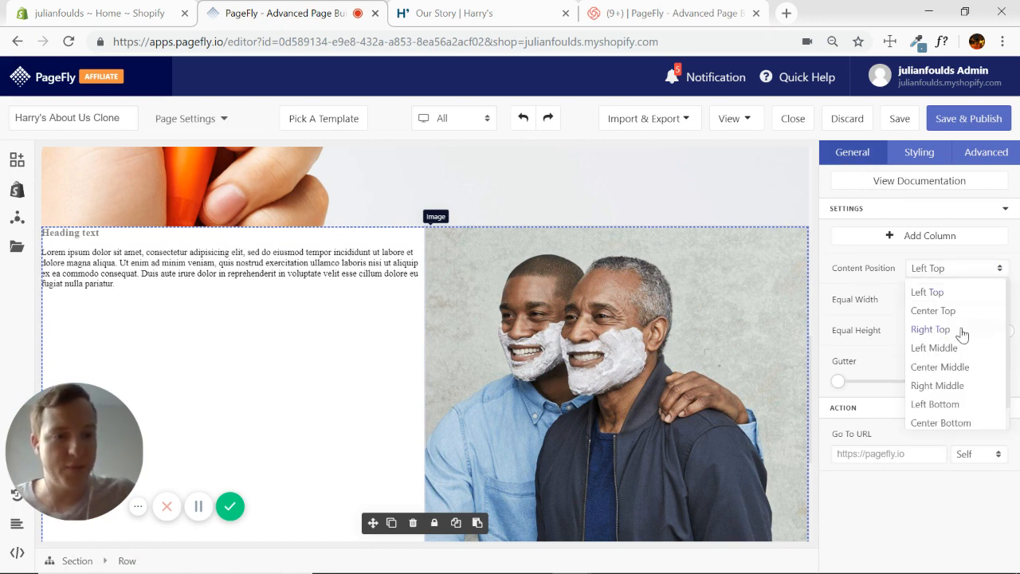
- Set the image row's content position to Center Middle so the text centres beside the photo
{"action": "left_click", "coordinate": [941, 366]}
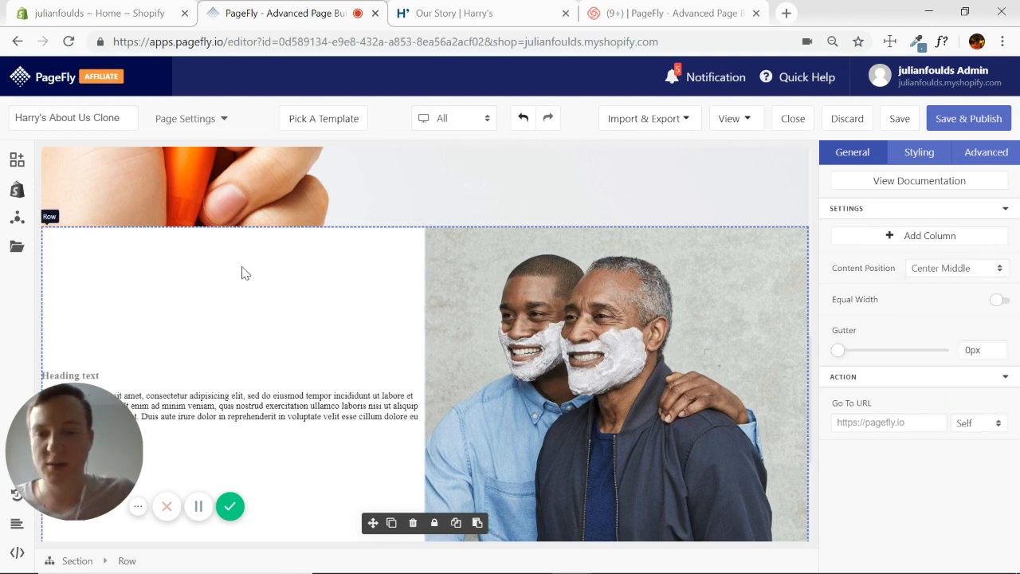
{"action": "scroll", "scroll_direction": "down", "scroll_amount": 3}
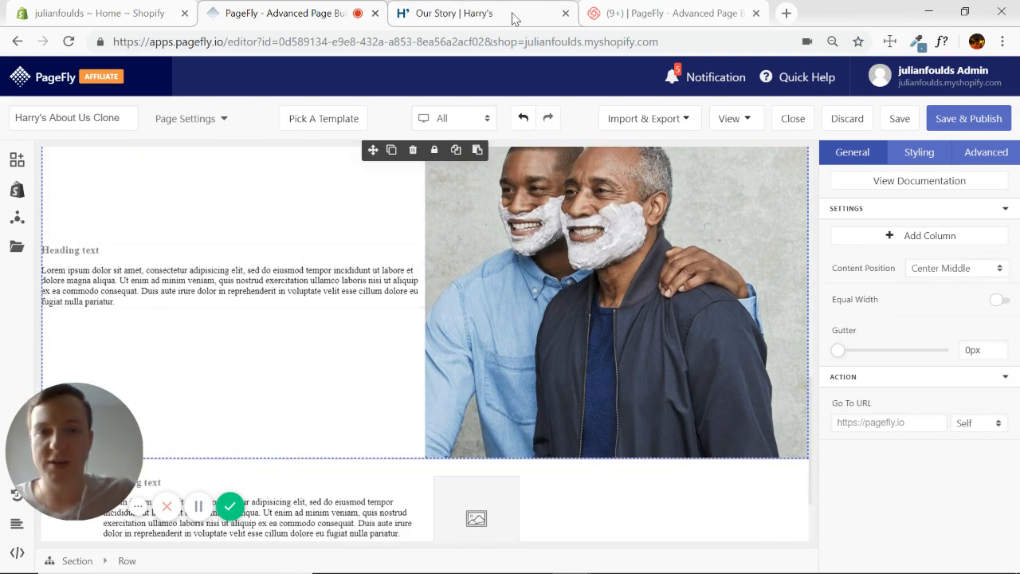
- Enter Harry's heading 'At Harry's we embrace the messiness of masculinity.' as a Heading 2
{"action": "left_click", "coordinate": [453, 14]}
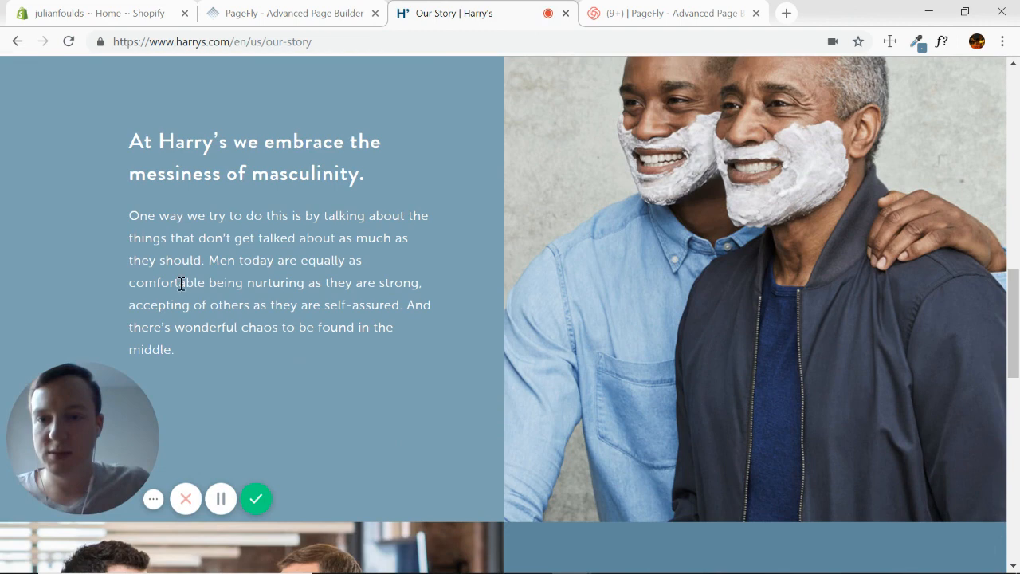
{"action": "double_click", "coordinate": [306, 174]}
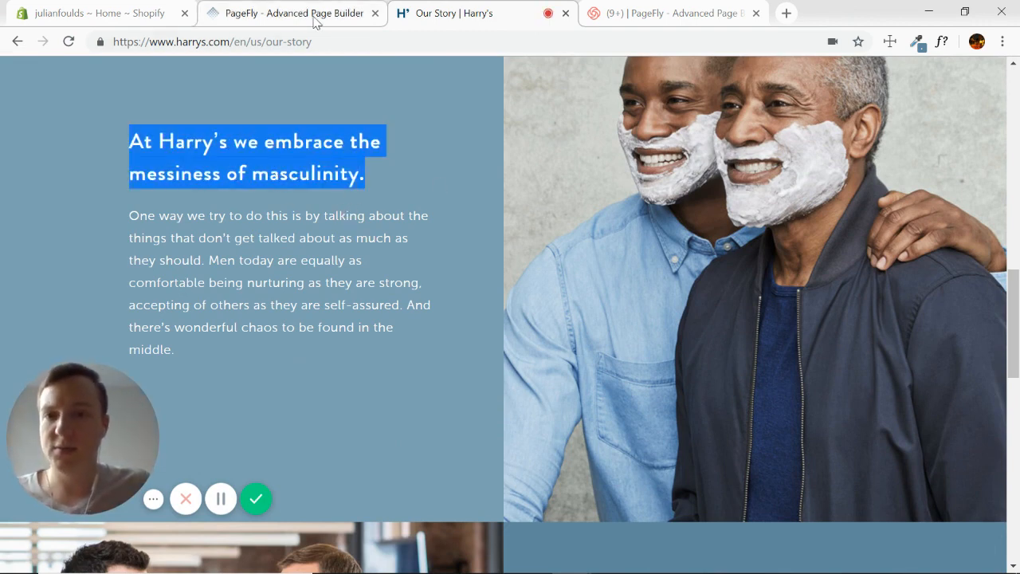
{"action": "left_click", "coordinate": [295, 12]}
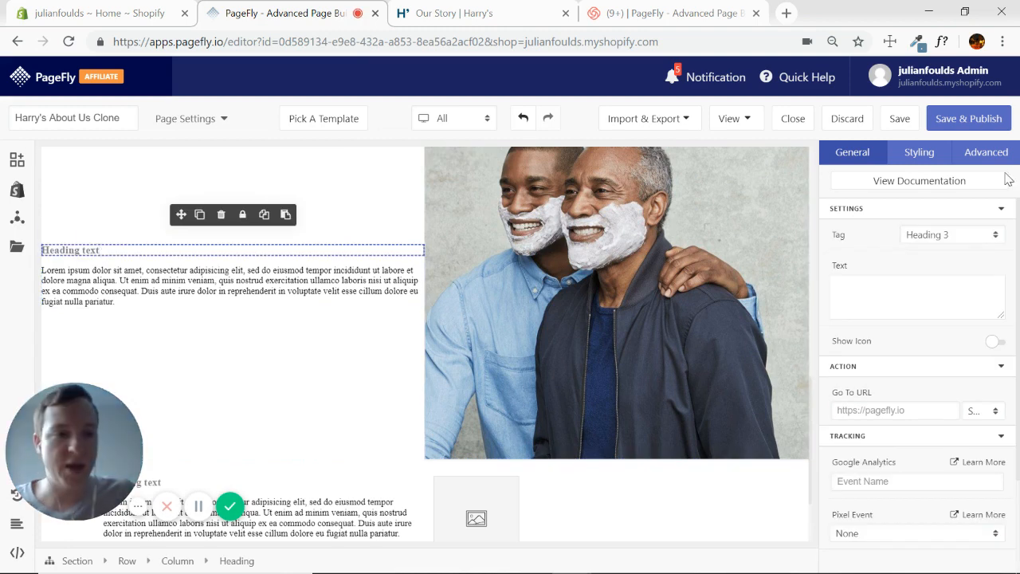
{"action": "type", "text": "At Harry's we embrace the messiness of masculinity."}
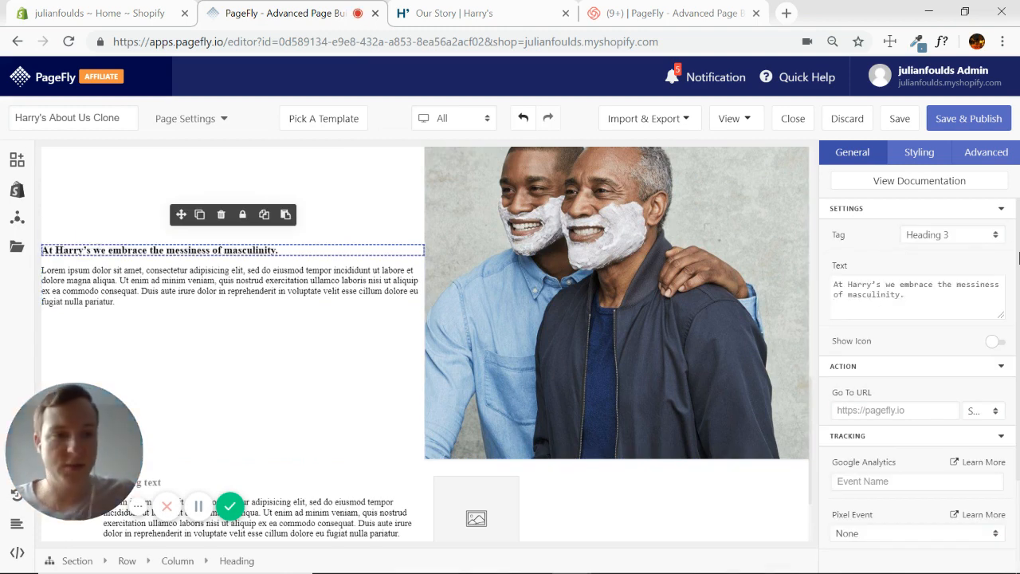
{"action": "left_click", "coordinate": [952, 233]}
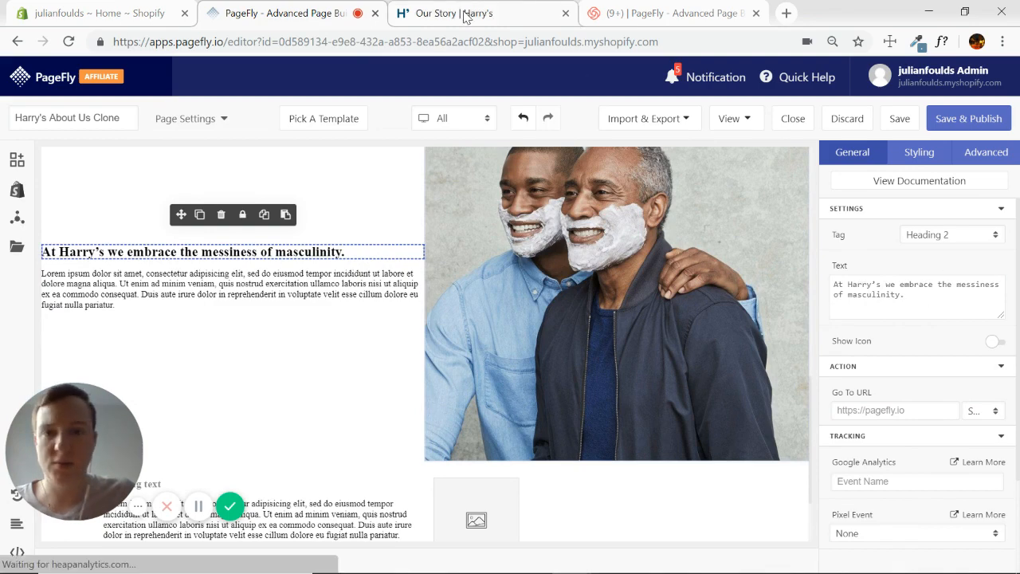
- Copy Harry's story paragraph into the paragraph text field
{"action": "left_click", "coordinate": [471, 13]}
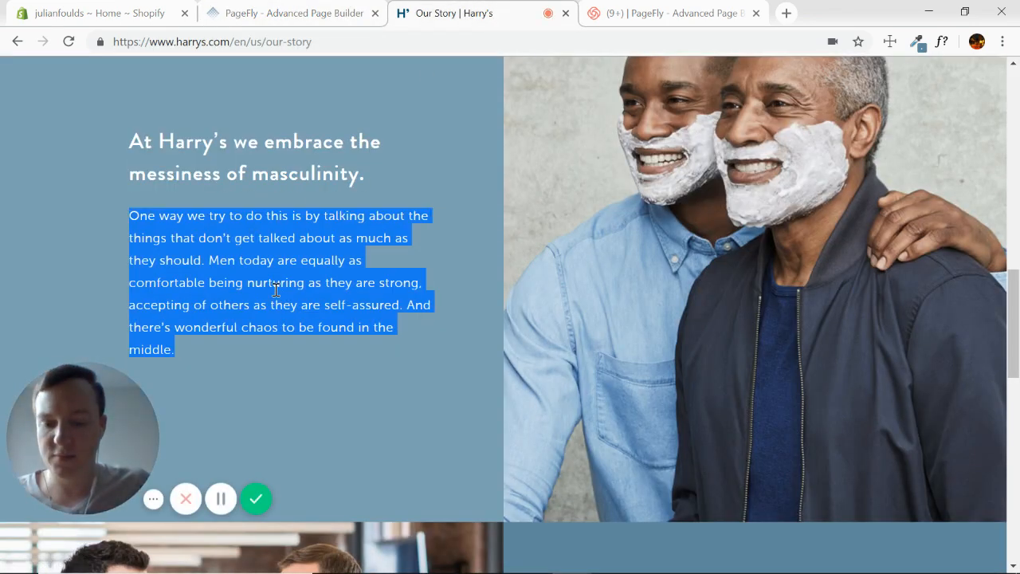
{"action": "left_click", "coordinate": [291, 13]}
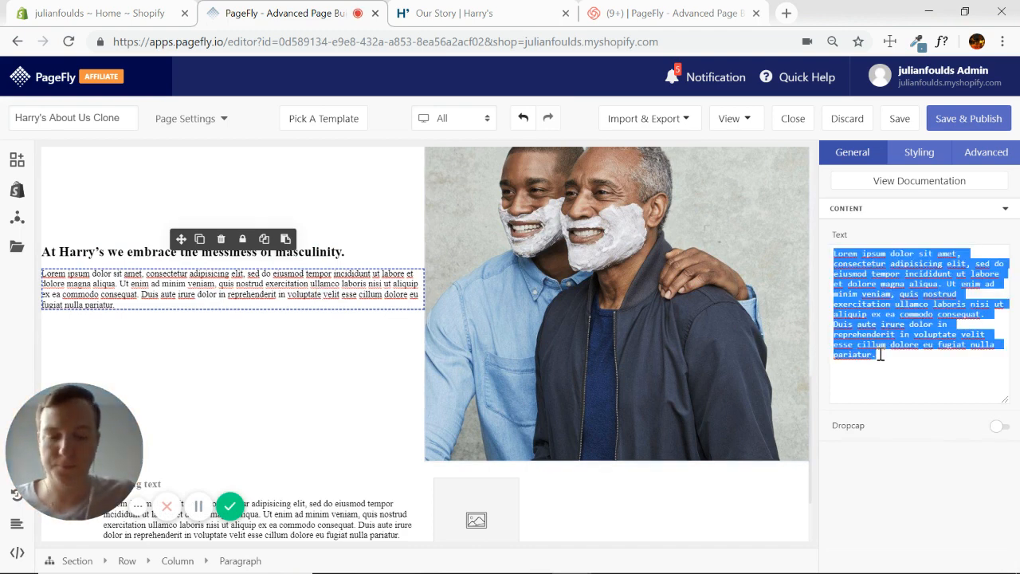
{"action": "type", "text": "One way we try to do this is by talking about the things that don't get talked about as much as they should. Men today are equally as comfortable being nurturing as they are strong, accepting of others as they are self-assured. And there's wonderful chaos to be found in the middle."}
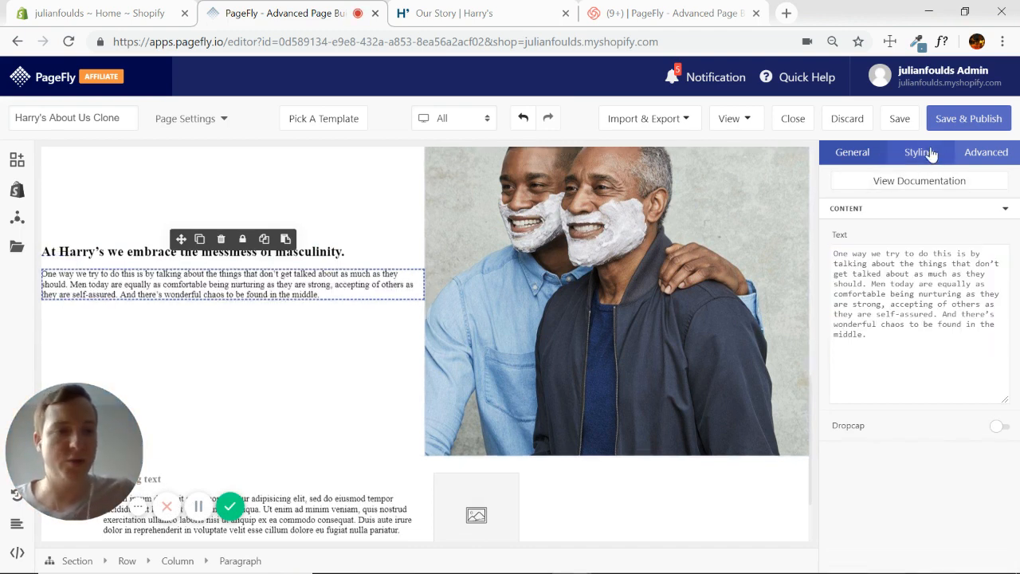
- Style the heading white and give the paragraph white Lato with double line height
{"action": "left_click", "coordinate": [919, 153]}
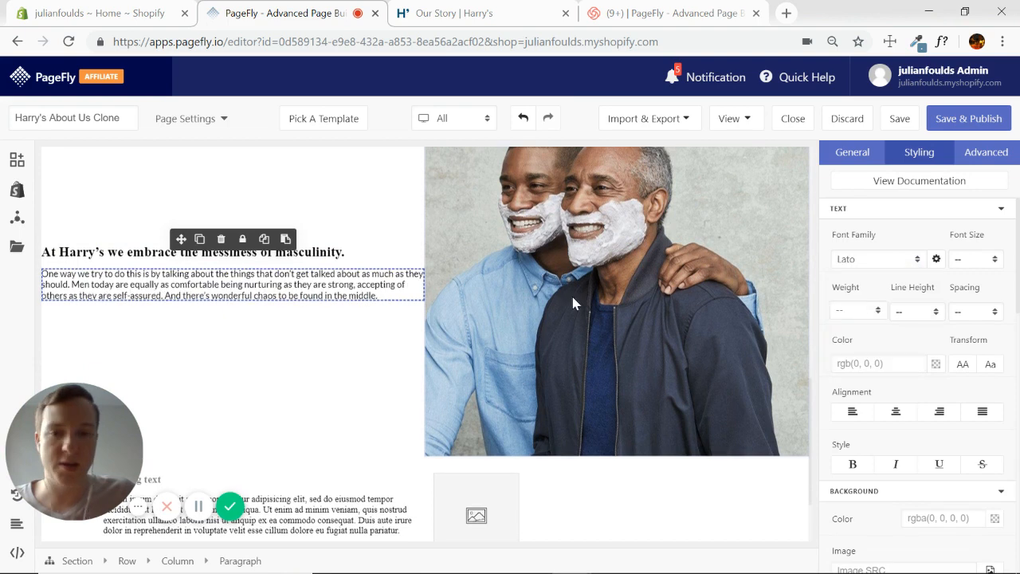
{"action": "left_click", "coordinate": [195, 252]}
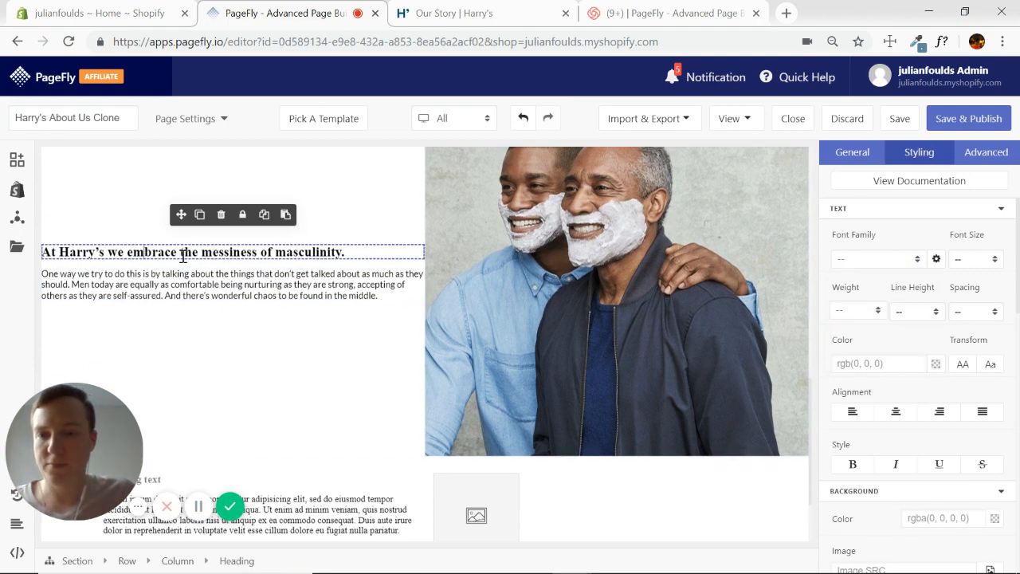
{"action": "left_click", "coordinate": [877, 258]}
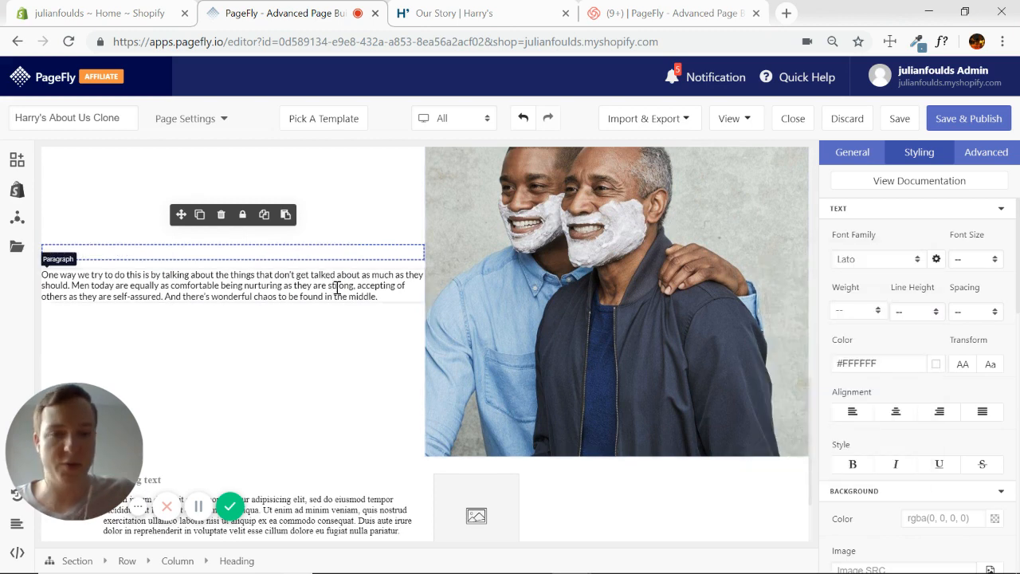
{"action": "left_click", "coordinate": [938, 363]}
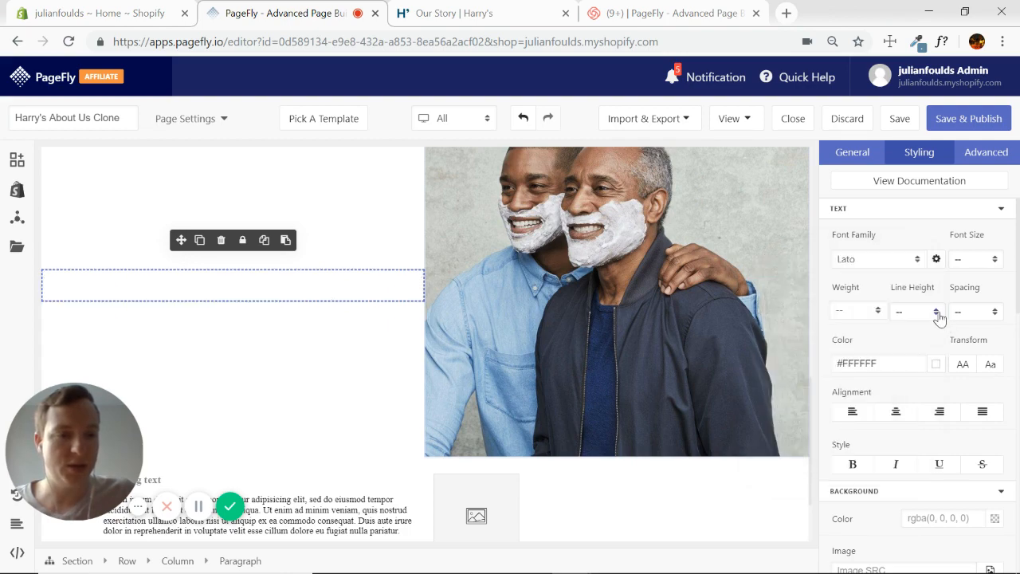
{"action": "left_click", "coordinate": [930, 310]}
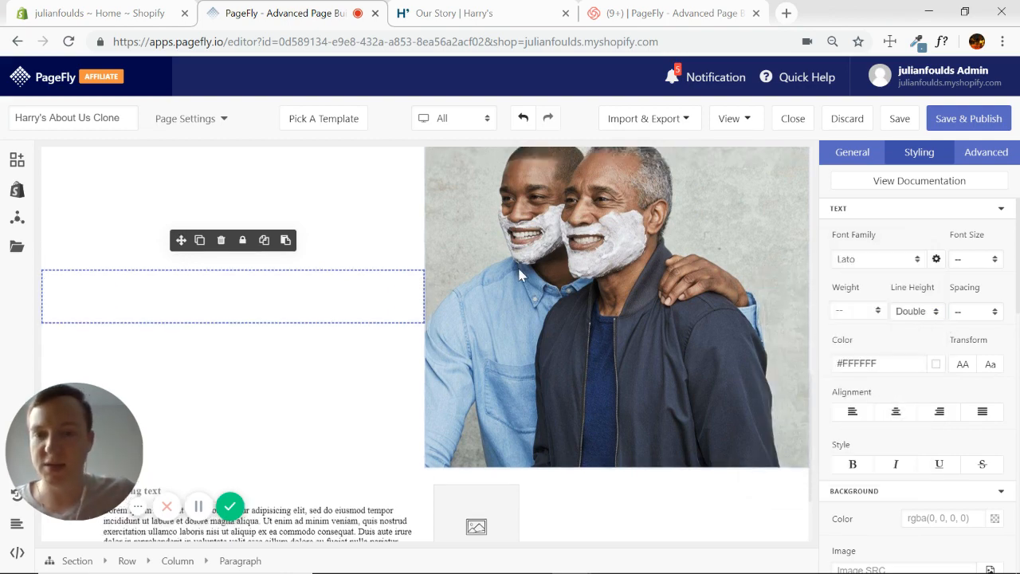
- Sample Harry's blue-grey and set the image row's background colour to #7CA1B3
{"action": "left_click", "coordinate": [478, 15]}
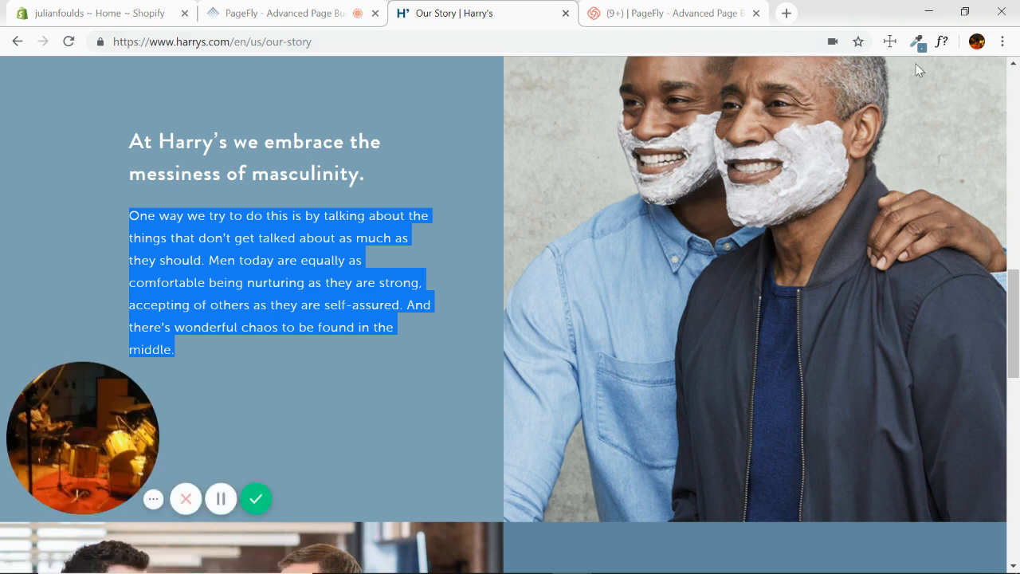
{"action": "left_click", "coordinate": [916, 39]}
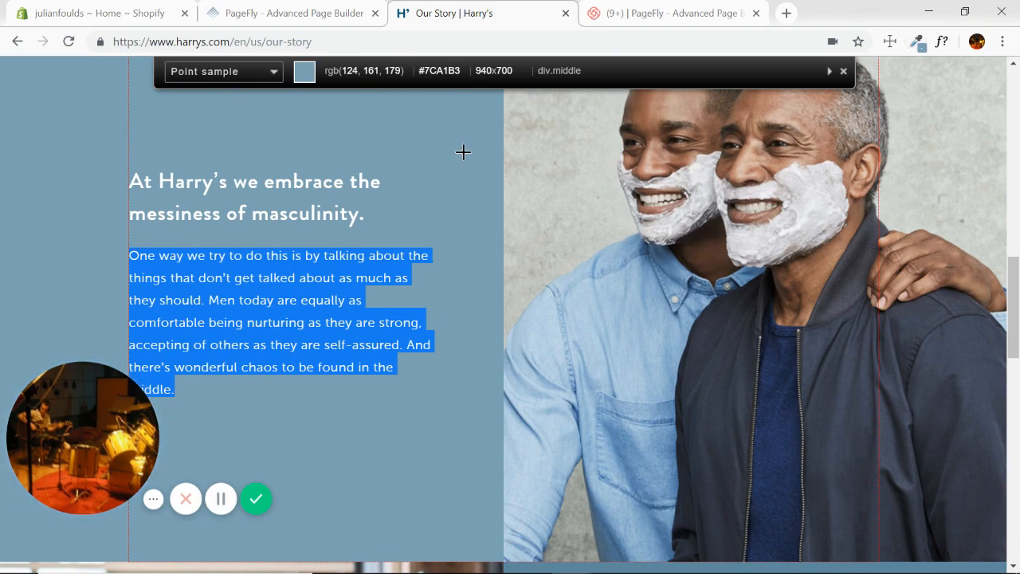
{"action": "left_click", "coordinate": [295, 13]}
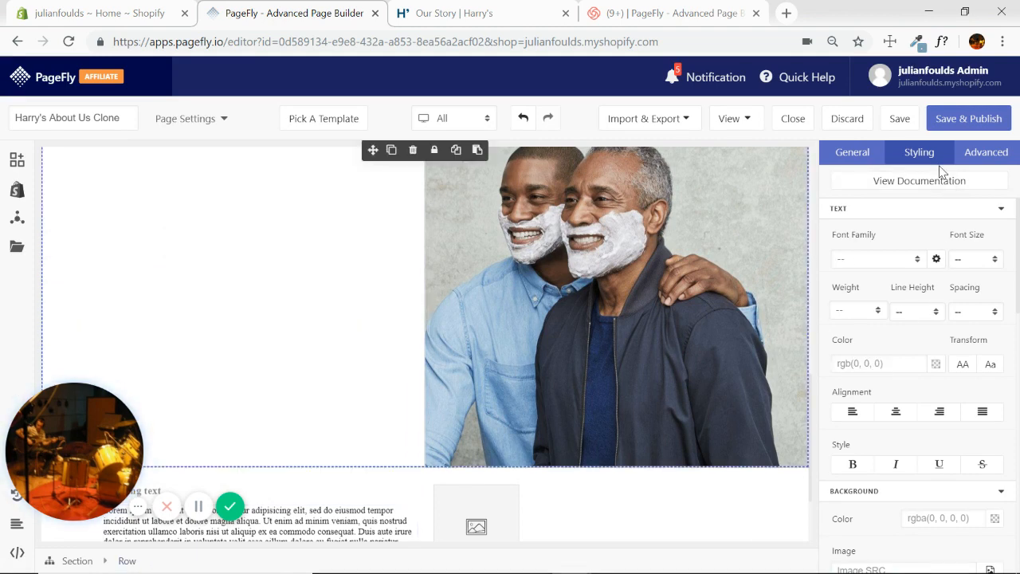
{"action": "left_click", "coordinate": [838, 208]}
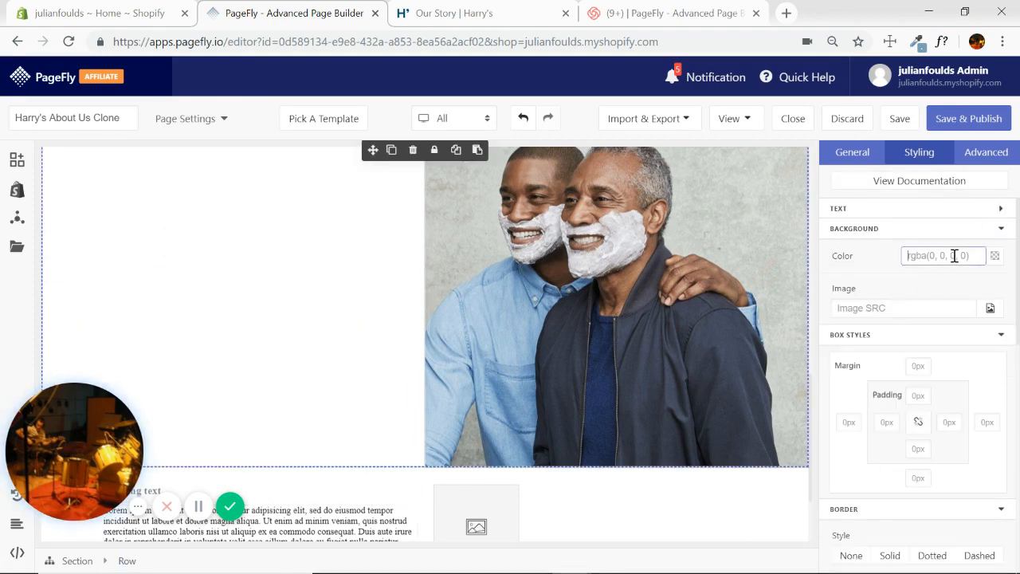
{"action": "type", "text": "#7CA1B3"}
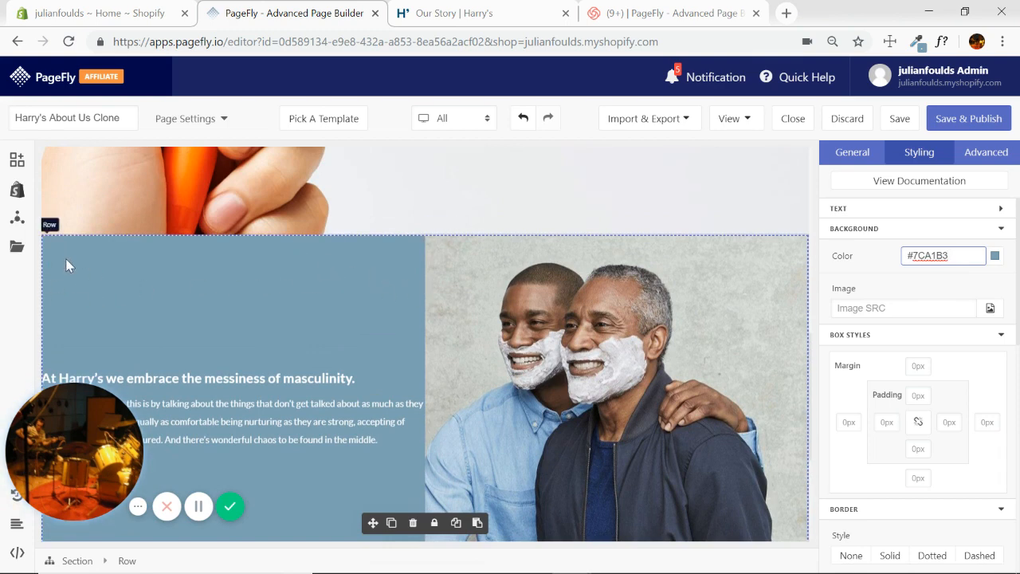
{"action": "mouse_move", "coordinate": [512, 255]}
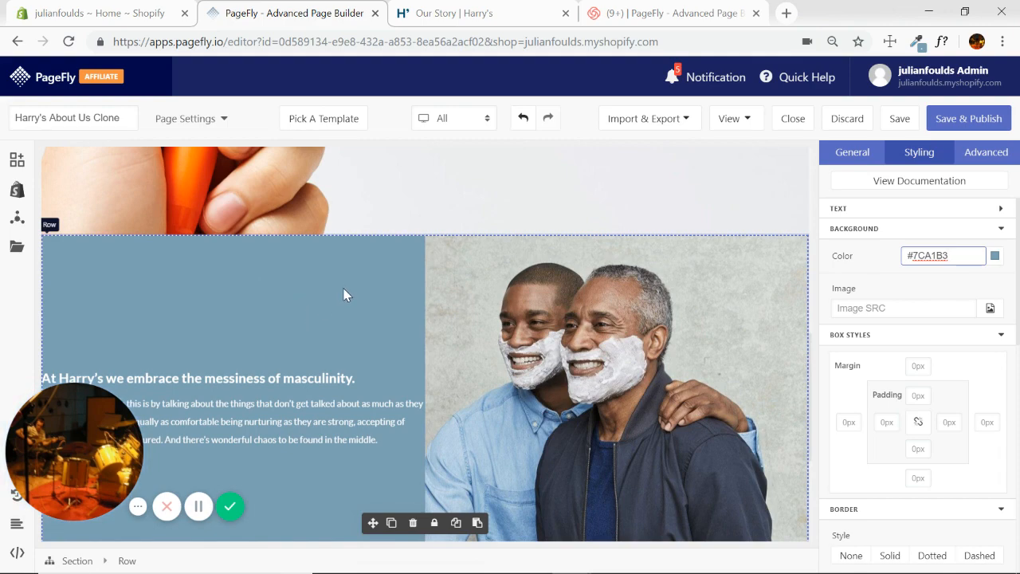
{"action": "scroll", "scroll_direction": "down", "scroll_amount": 3}
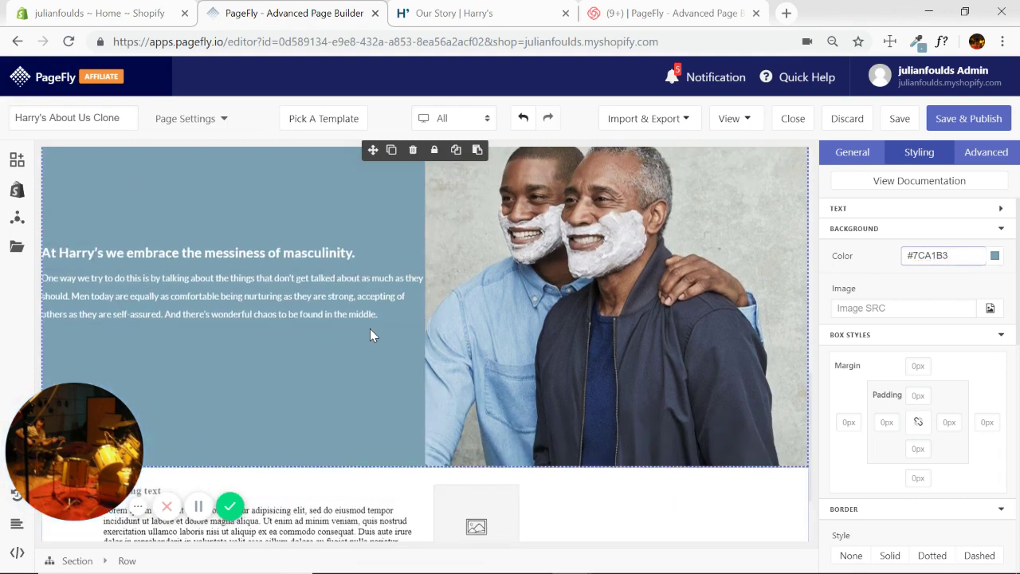
- Give the text column 20% left and 15% right padding, matching Harry's layout
{"action": "left_click", "coordinate": [231, 296]}
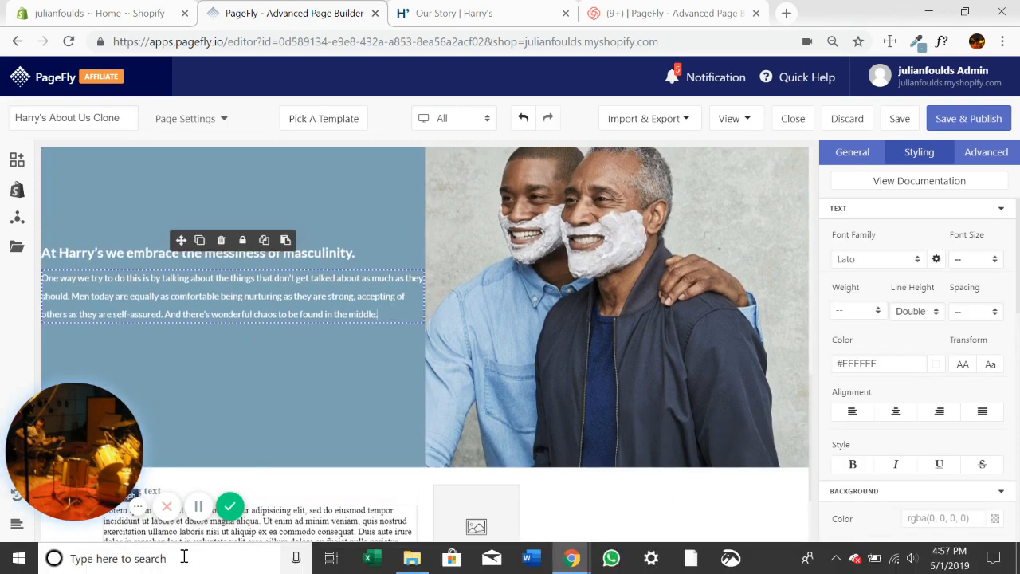
{"action": "left_click", "coordinate": [232, 295]}
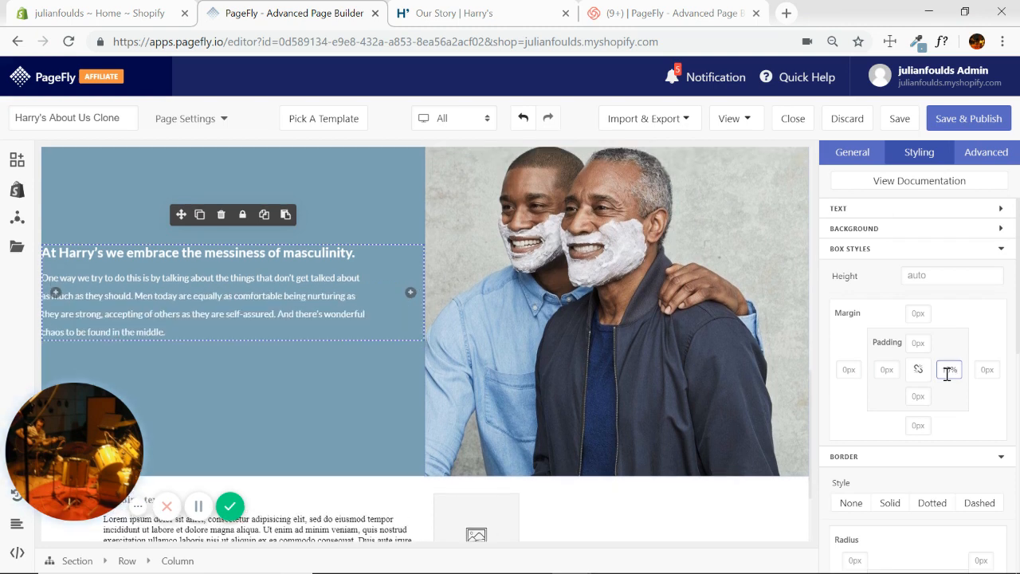
{"action": "left_click", "coordinate": [455, 13]}
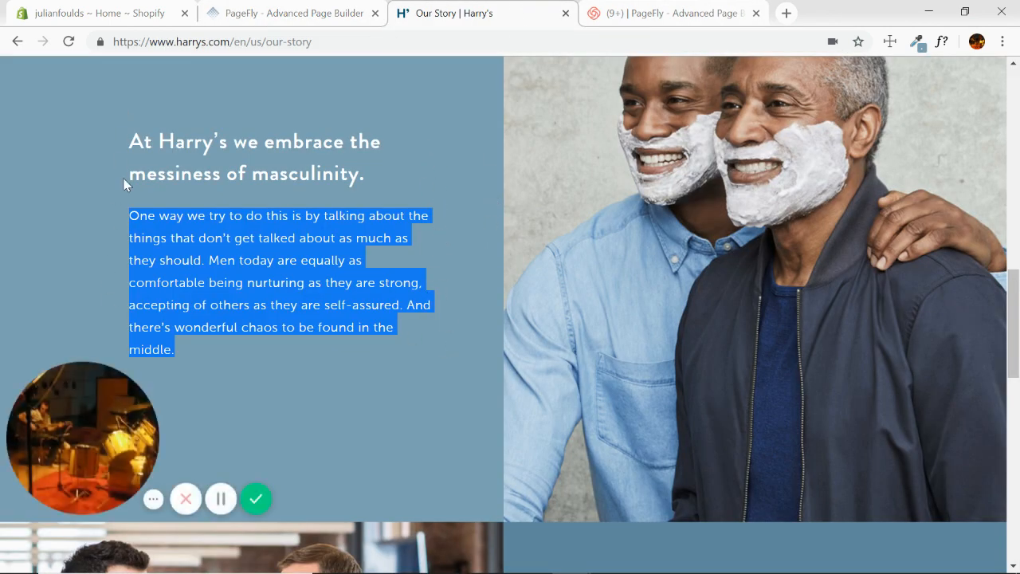
{"action": "left_click", "coordinate": [292, 13]}
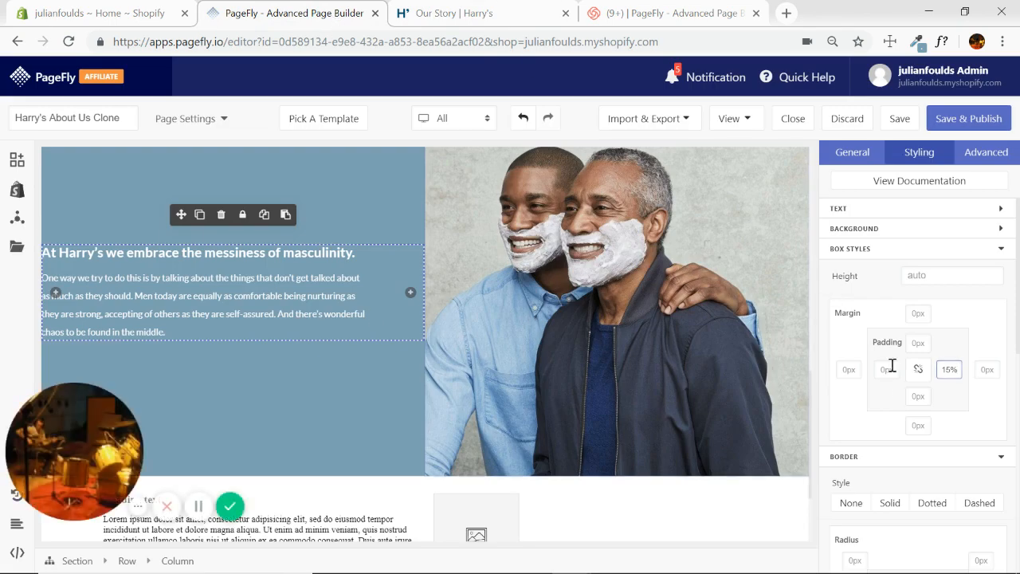
{"action": "left_click", "coordinate": [886, 369]}
{"action": "type", "text": "20"}
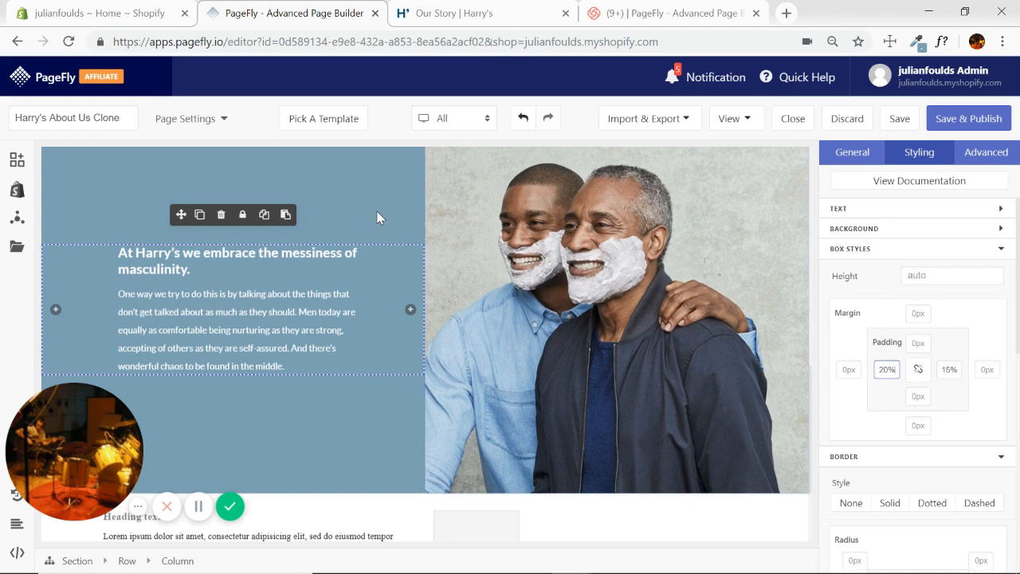
{"action": "left_click", "coordinate": [235, 311]}
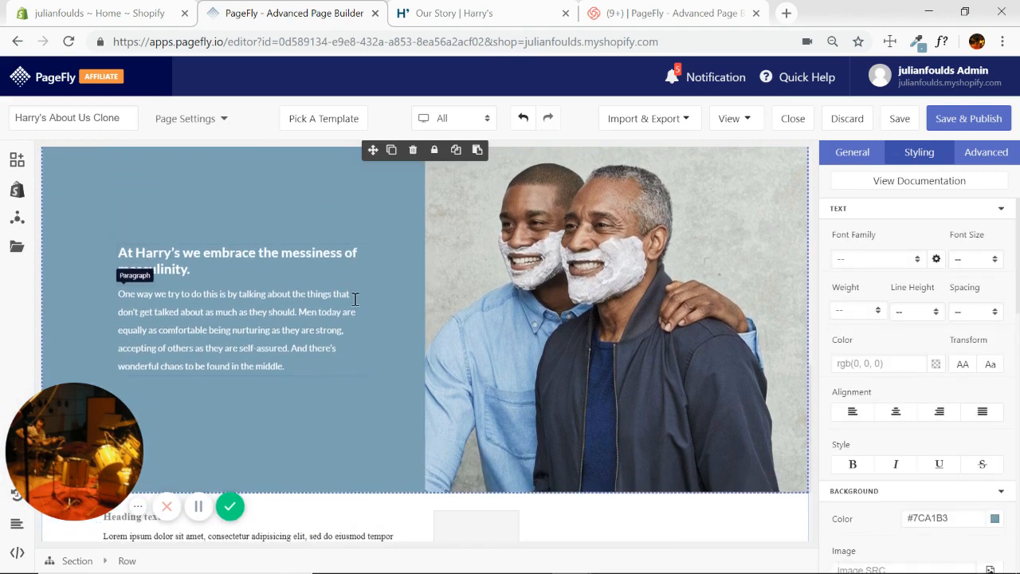
{"action": "left_click", "coordinate": [454, 14]}
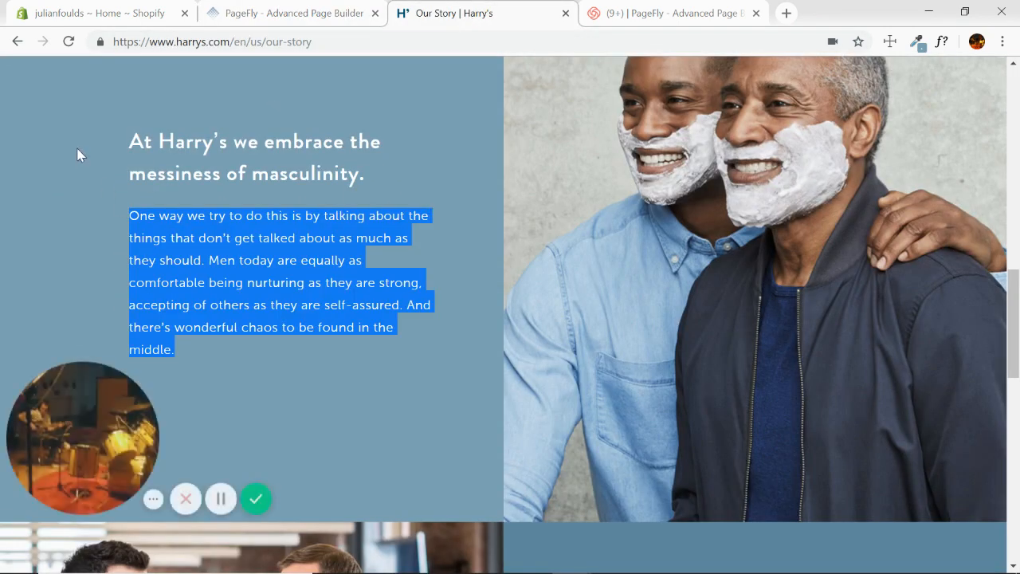
{"action": "left_click", "coordinate": [292, 13]}
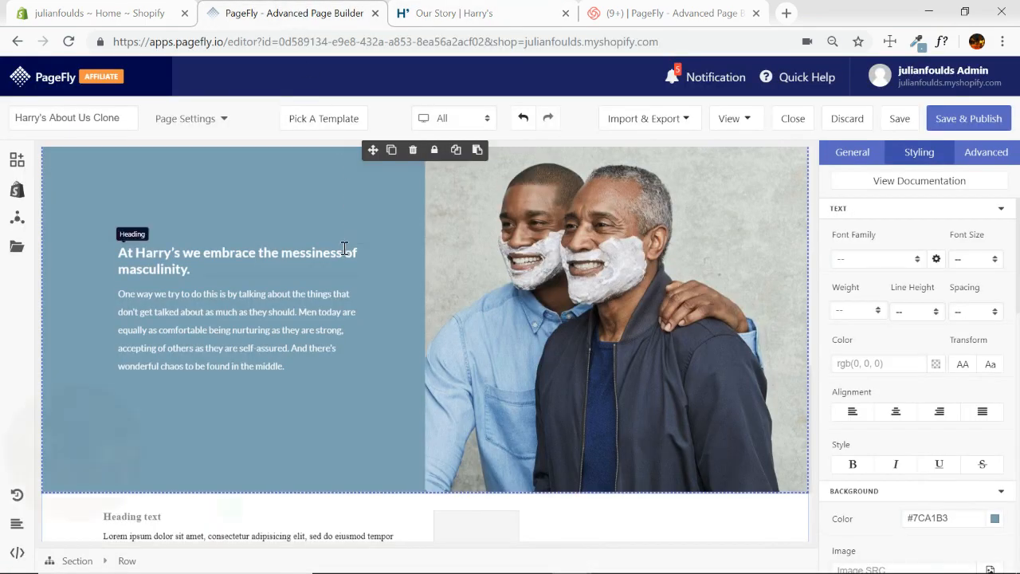
- Delete the lorem ipsum placeholder row and duplicate the blue heading-and-photo row
{"action": "scroll", "scroll_direction": "down", "scroll_amount": 3}
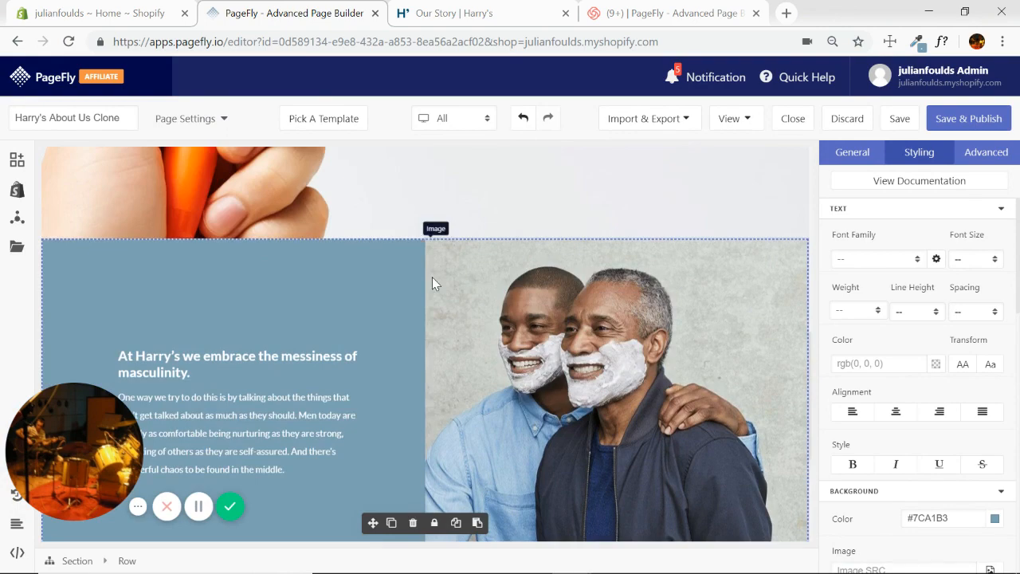
{"action": "scroll", "scroll_direction": "down", "scroll_amount": 3}
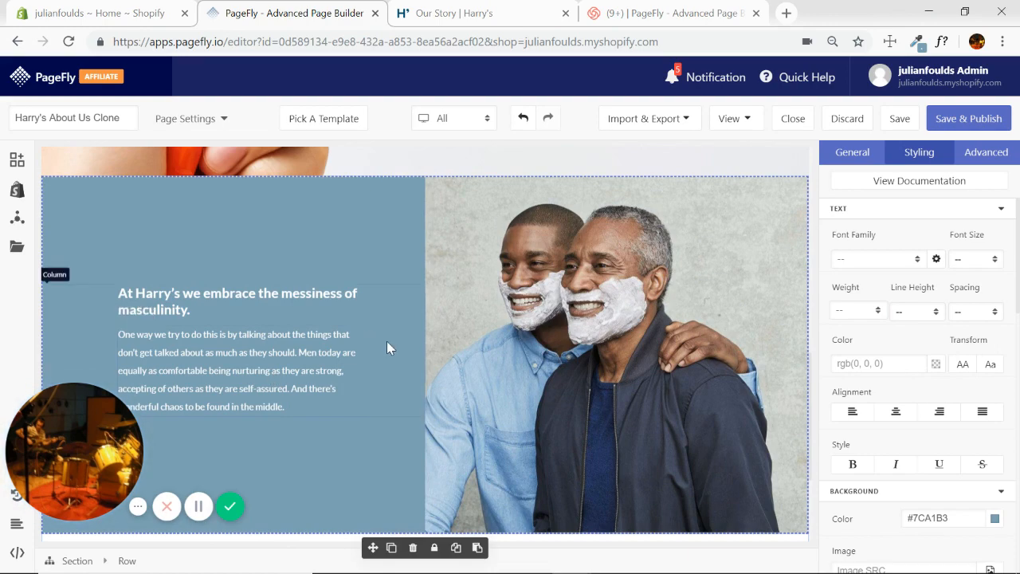
{"action": "scroll", "scroll_direction": "down", "scroll_amount": 3}
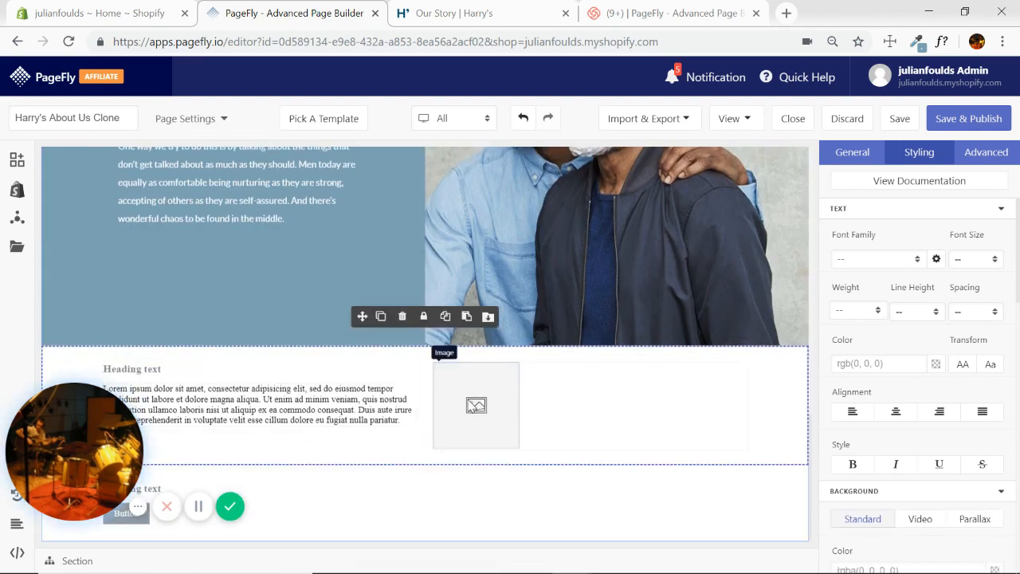
{"action": "mouse_move", "coordinate": [488, 395]}
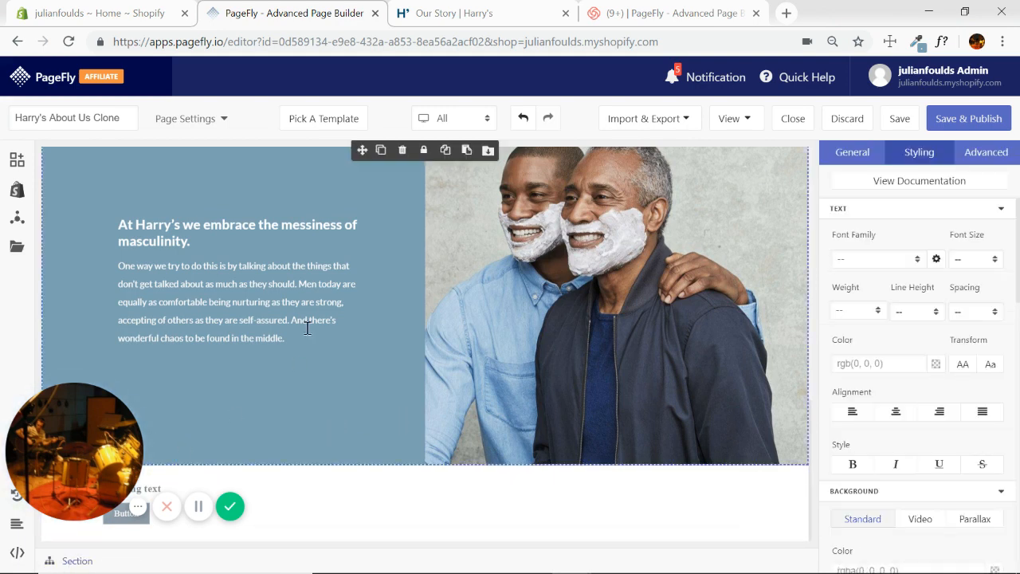
{"action": "mouse_move", "coordinate": [381, 151]}
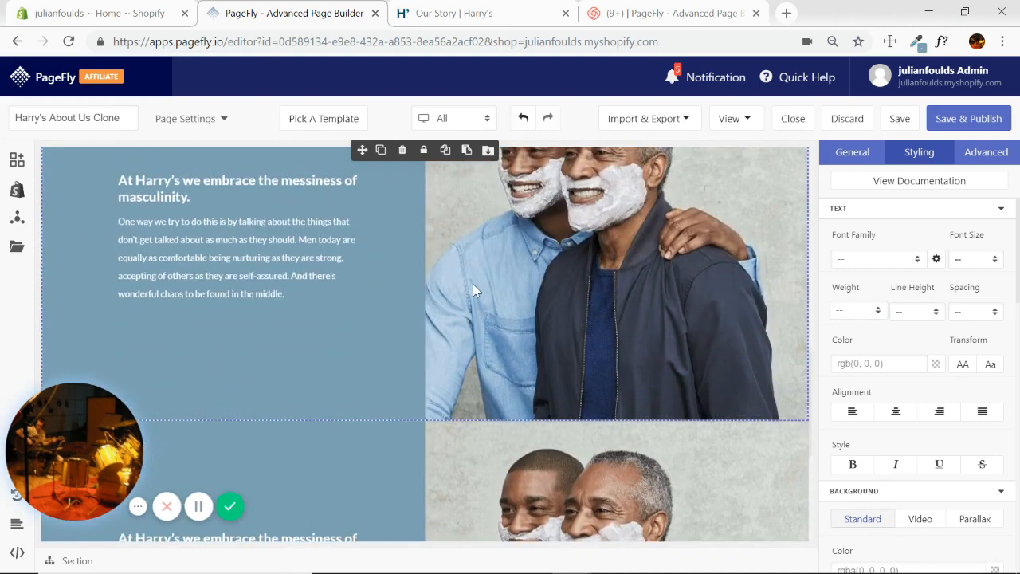
{"action": "scroll", "scroll_direction": "down", "scroll_amount": 3}
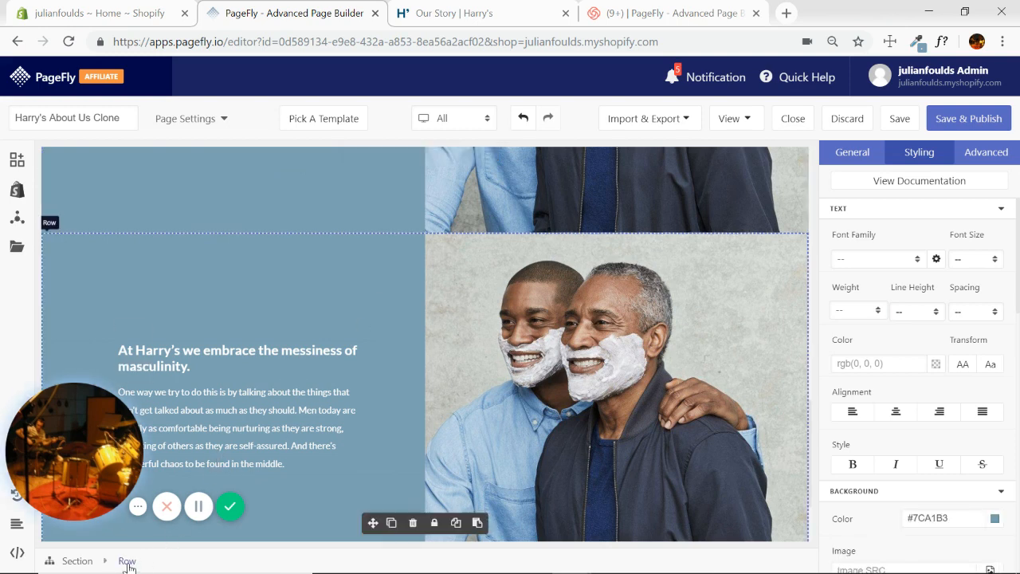
{"action": "mouse_move", "coordinate": [755, 245]}
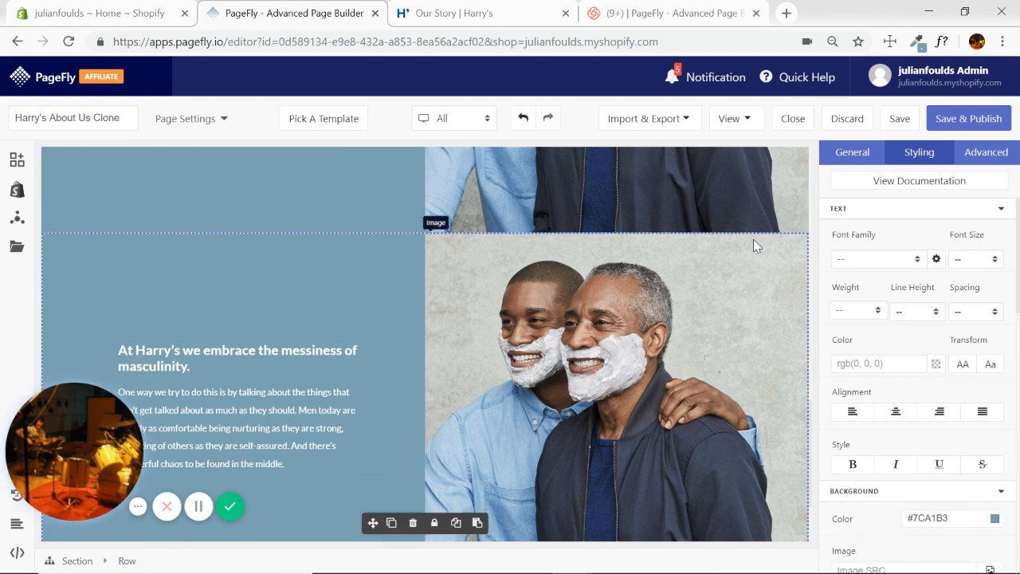
- Set the duplicated row's display to Flex with direction Row-Reverse
{"action": "left_click", "coordinate": [852, 152]}
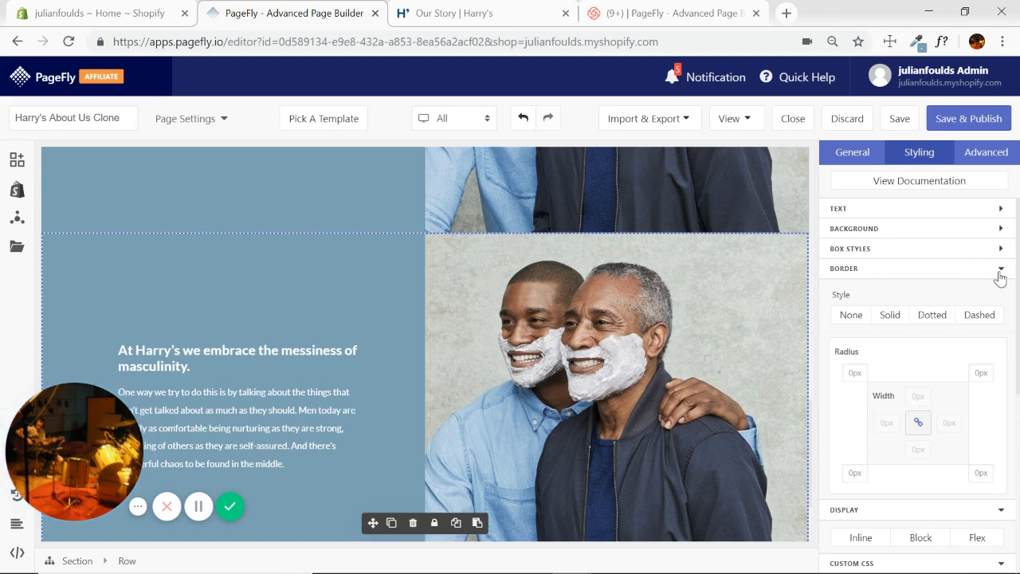
{"action": "left_click", "coordinate": [1000, 269]}
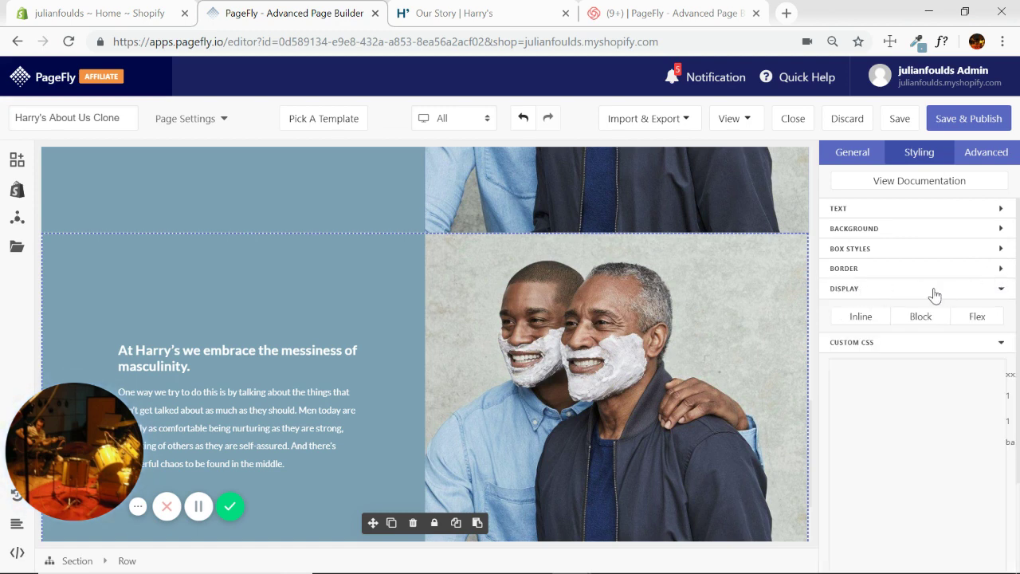
{"action": "left_click", "coordinate": [978, 315]}
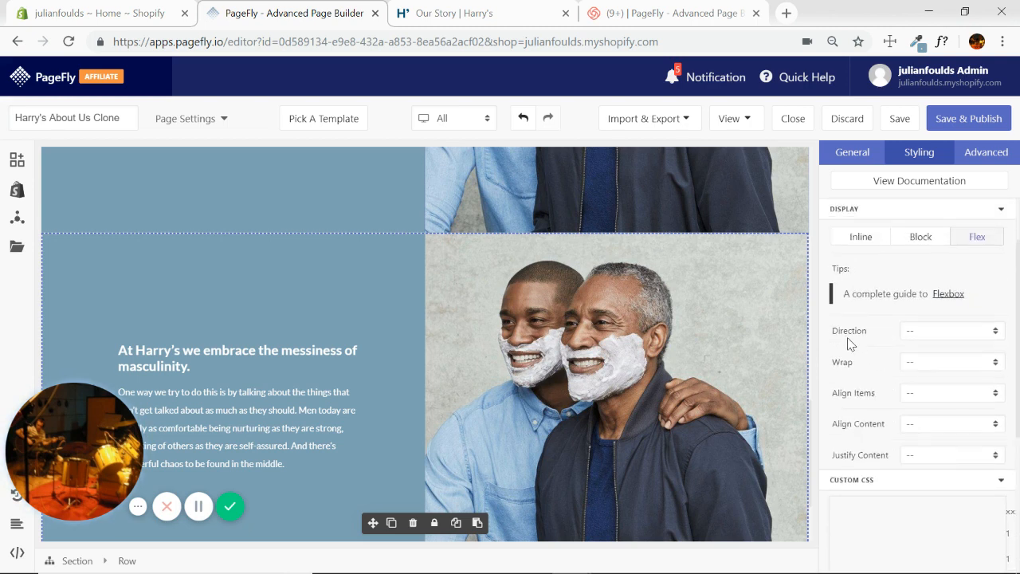
{"action": "mouse_move", "coordinate": [992, 333]}
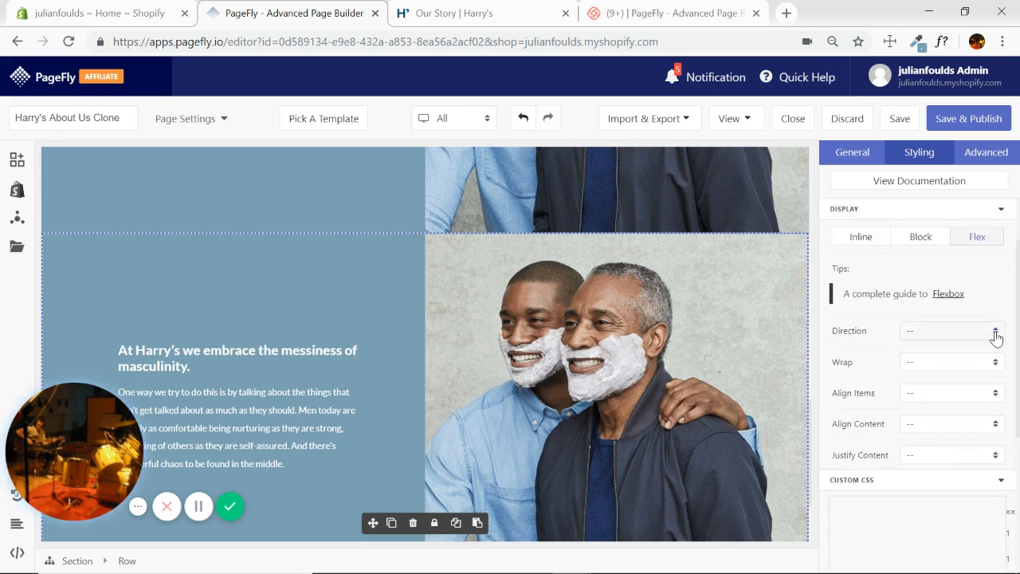
{"action": "left_click", "coordinate": [952, 331]}
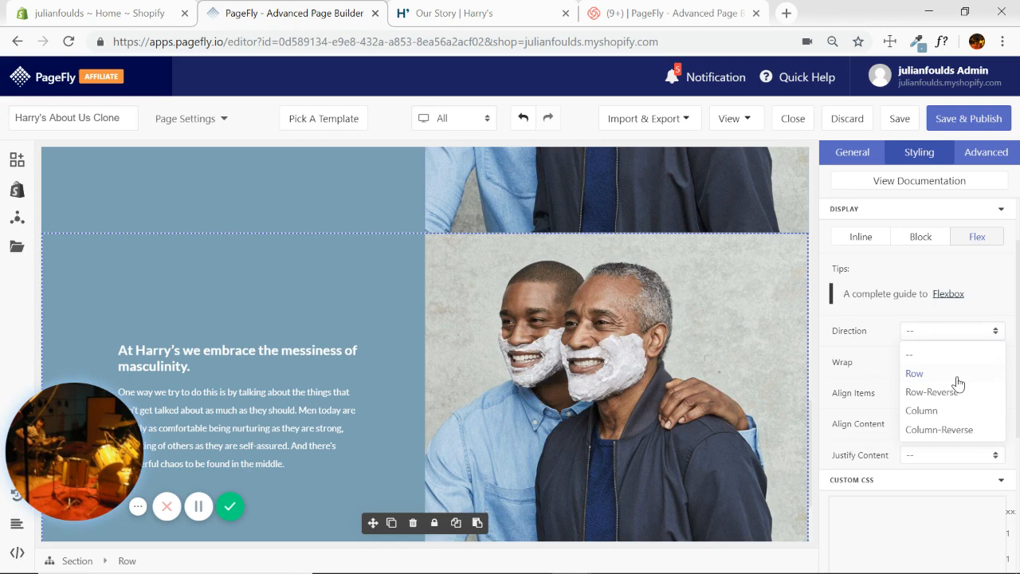
{"action": "mouse_move", "coordinate": [931, 392]}
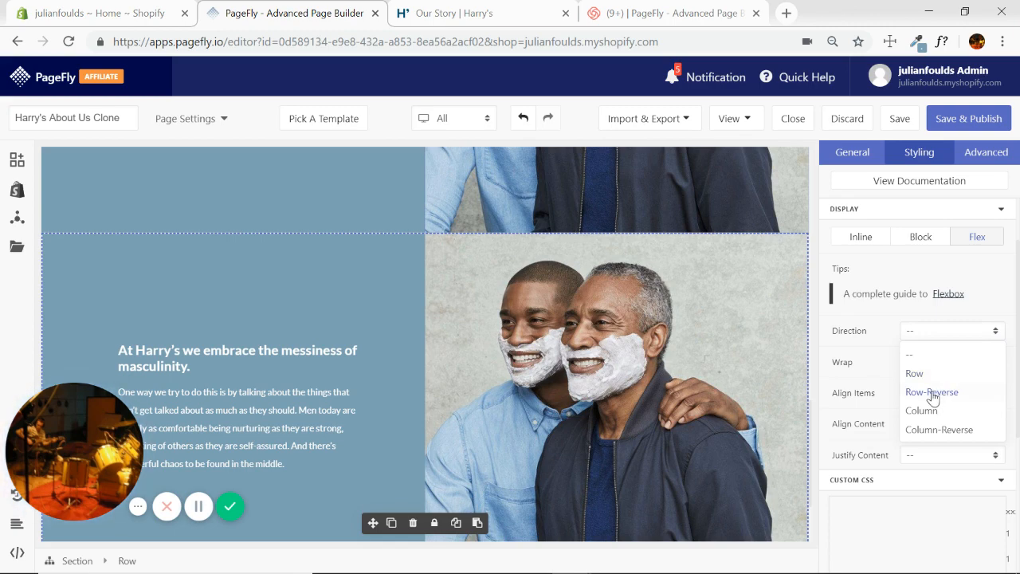
{"action": "left_click", "coordinate": [930, 391]}
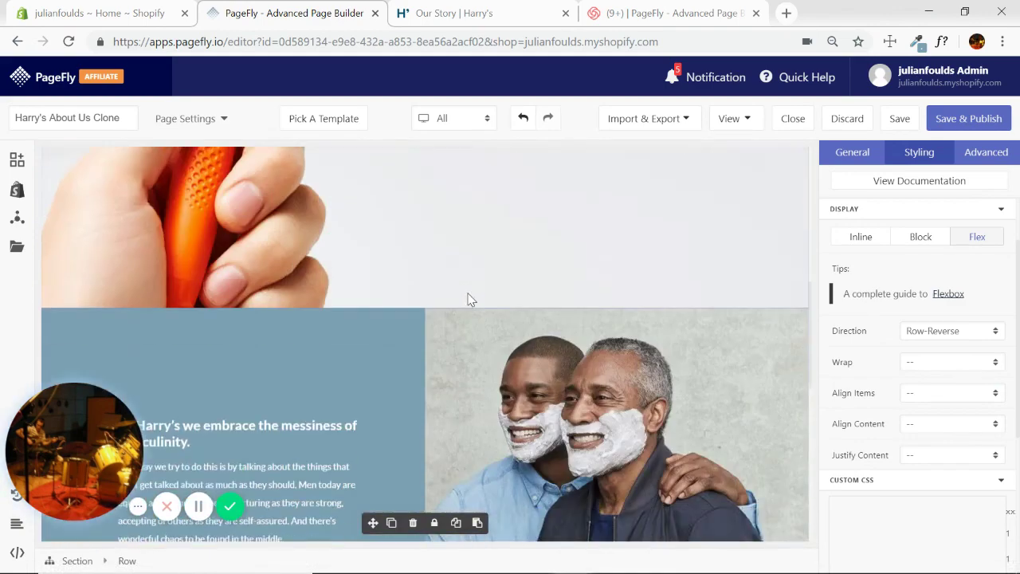
- Sample the Meet Jeff and Andy section's blue and set the second row background to #5F899E
{"action": "left_click", "coordinate": [454, 12]}
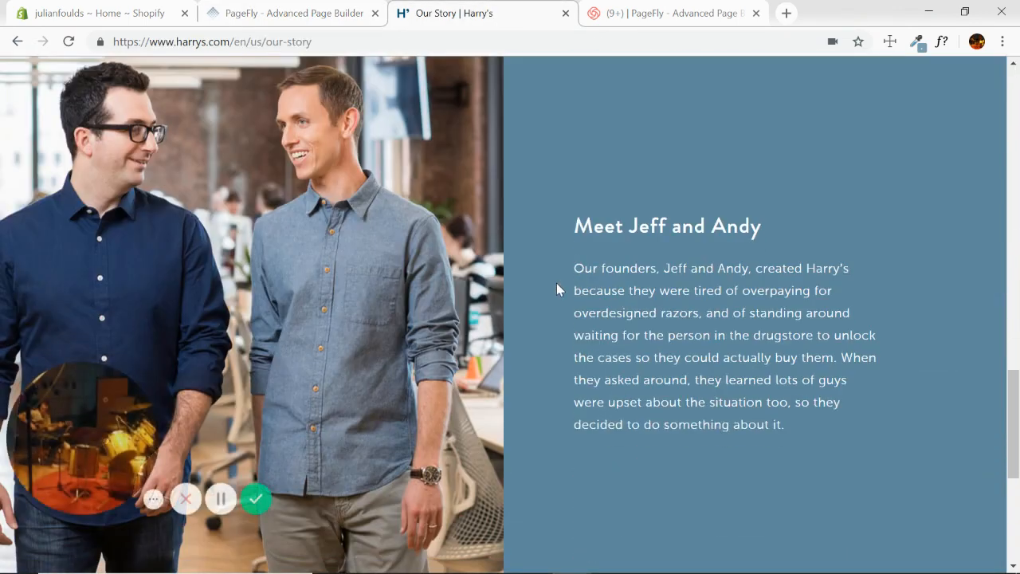
{"action": "scroll", "scroll_direction": "down", "scroll_amount": 3}
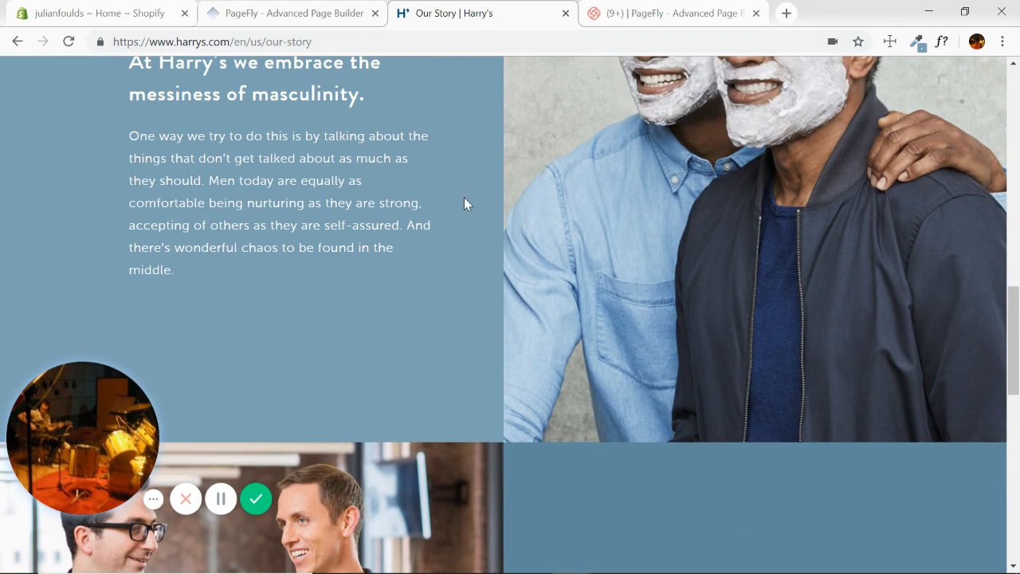
{"action": "scroll", "scroll_direction": "down", "scroll_amount": 3}
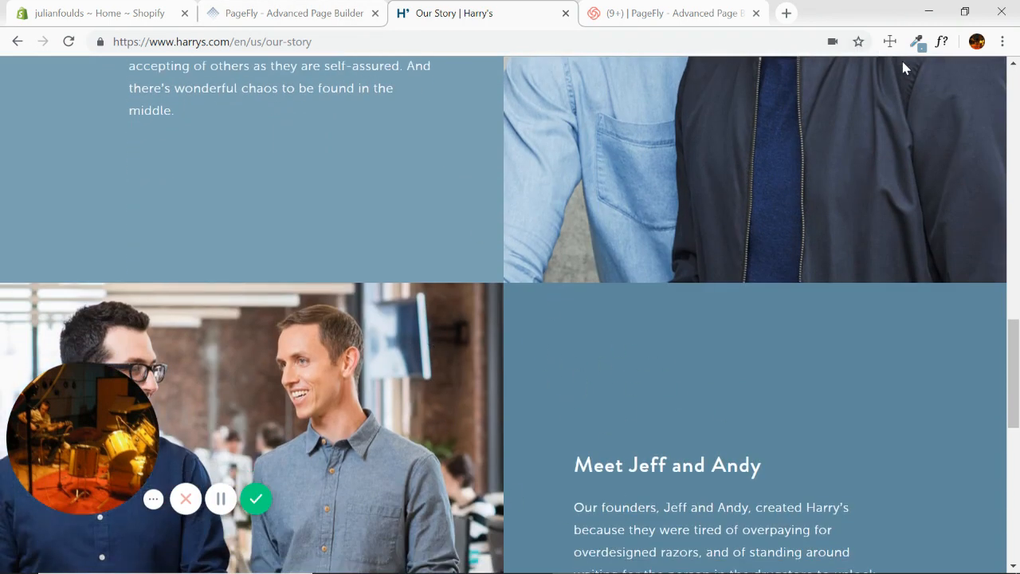
{"action": "left_click", "coordinate": [917, 40]}
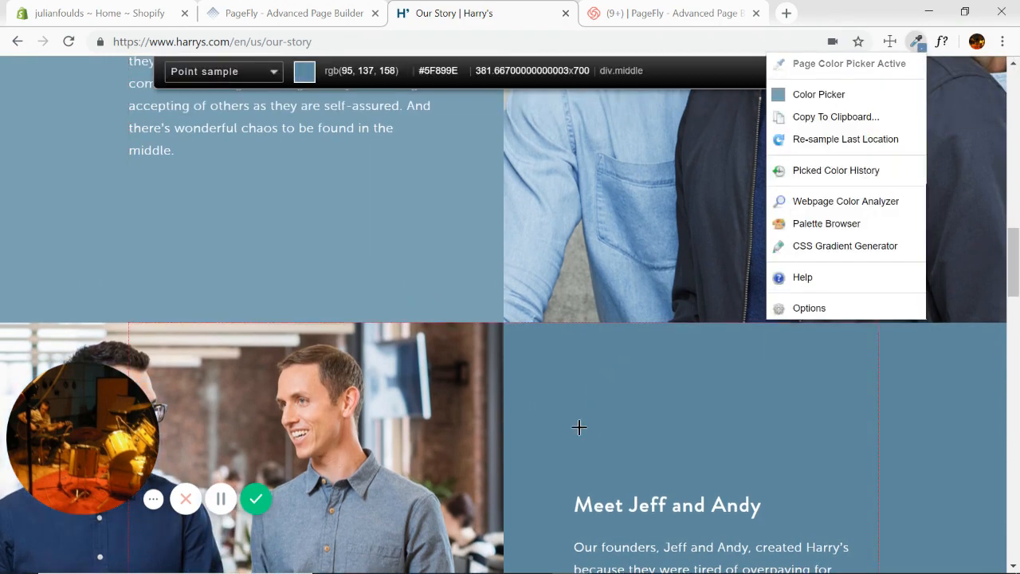
{"action": "left_click", "coordinate": [287, 13]}
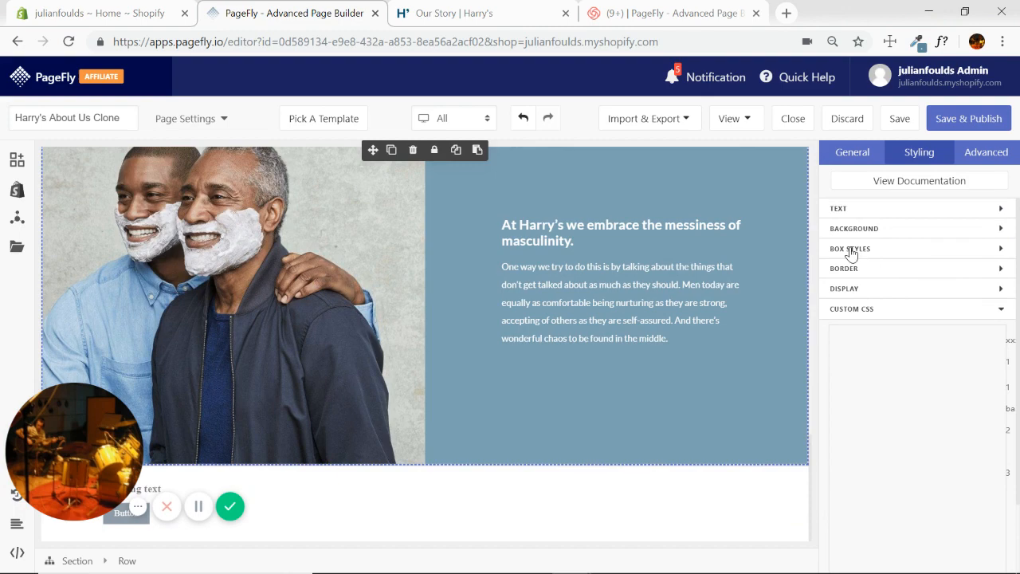
{"action": "left_click", "coordinate": [856, 228]}
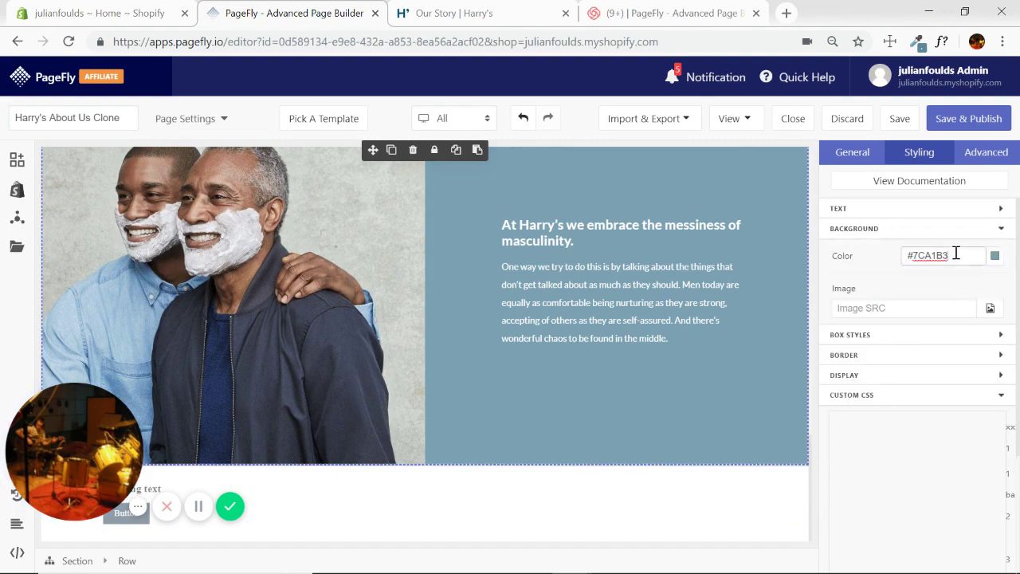
{"action": "type", "text": "5F899E"}
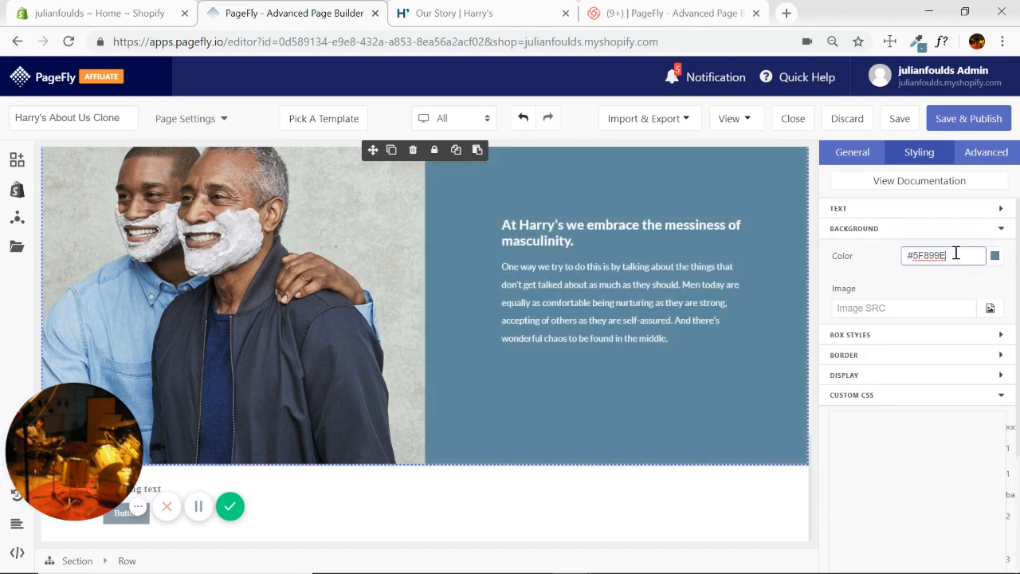
{"action": "left_click", "coordinate": [453, 13]}
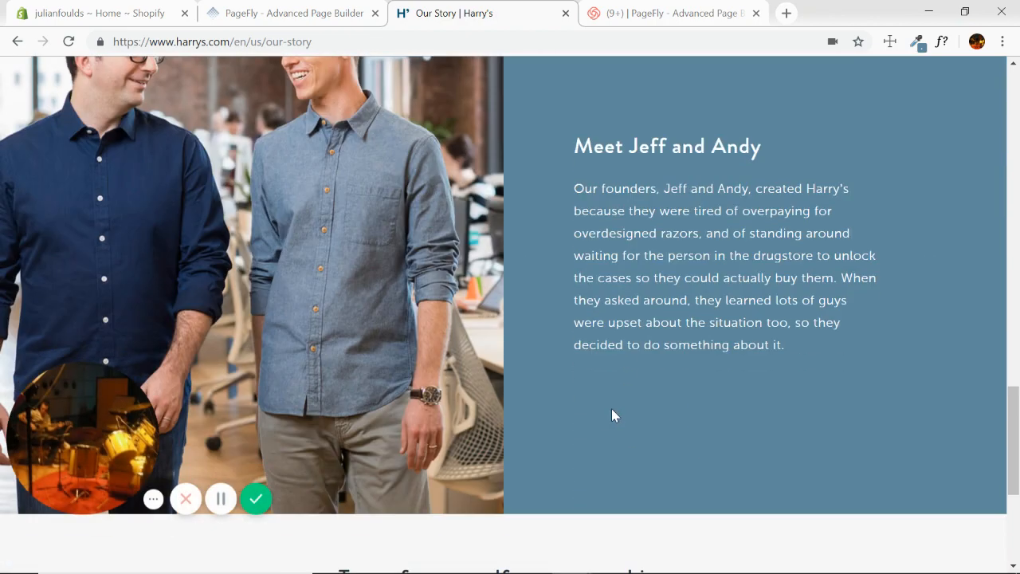
- Copy the 'Meet Jeff and Andy' heading and founders paragraph into the second row
{"action": "triple_click", "coordinate": [667, 146]}
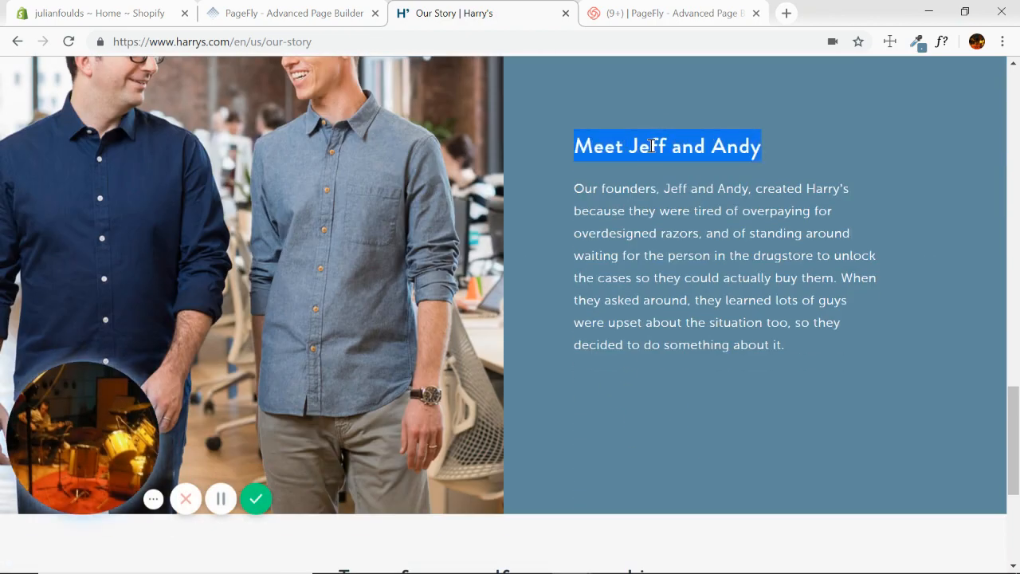
{"action": "left_click", "coordinate": [287, 12]}
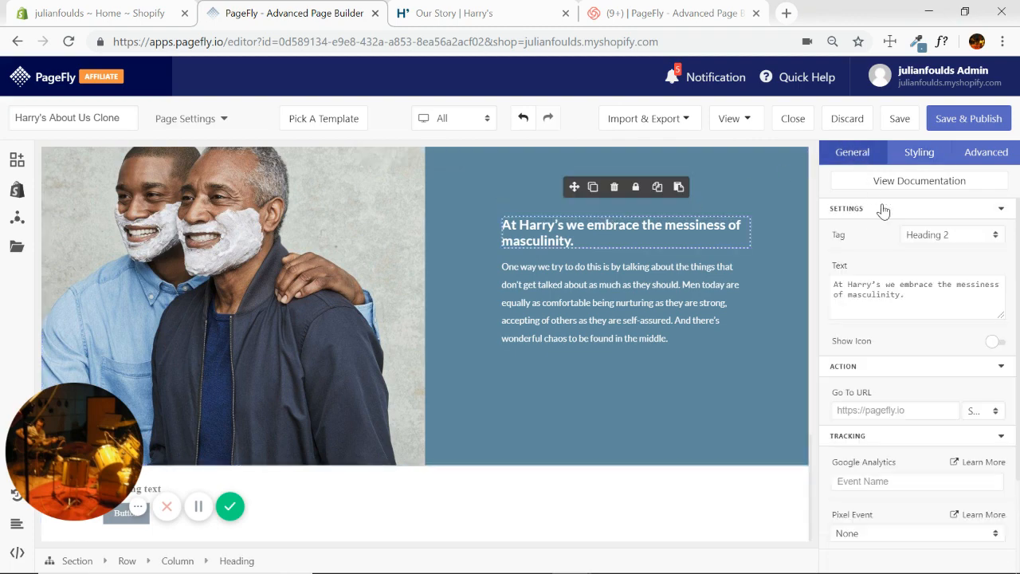
{"action": "type", "text": "Meet Jeff and Andy"}
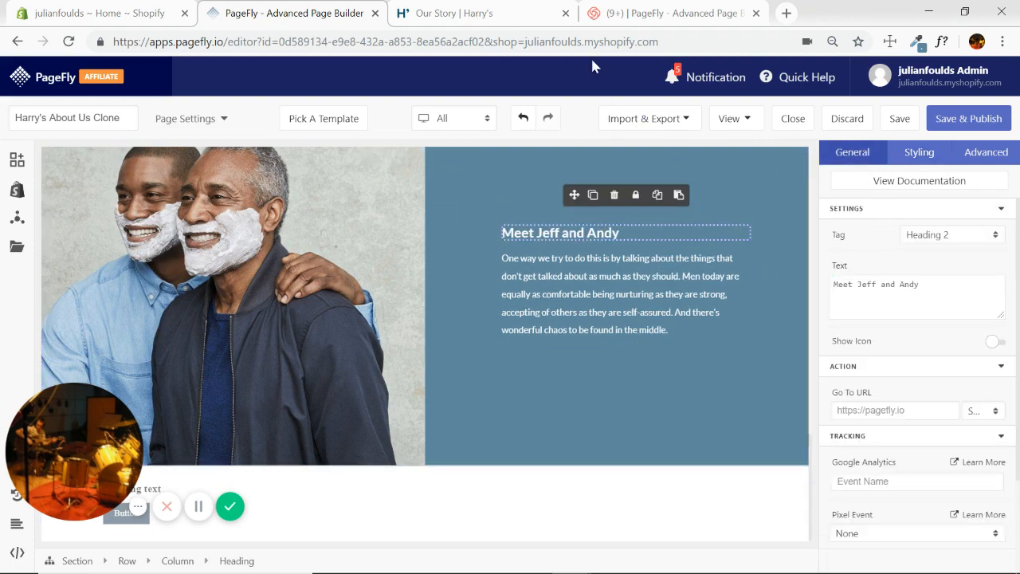
{"action": "left_click", "coordinate": [466, 13]}
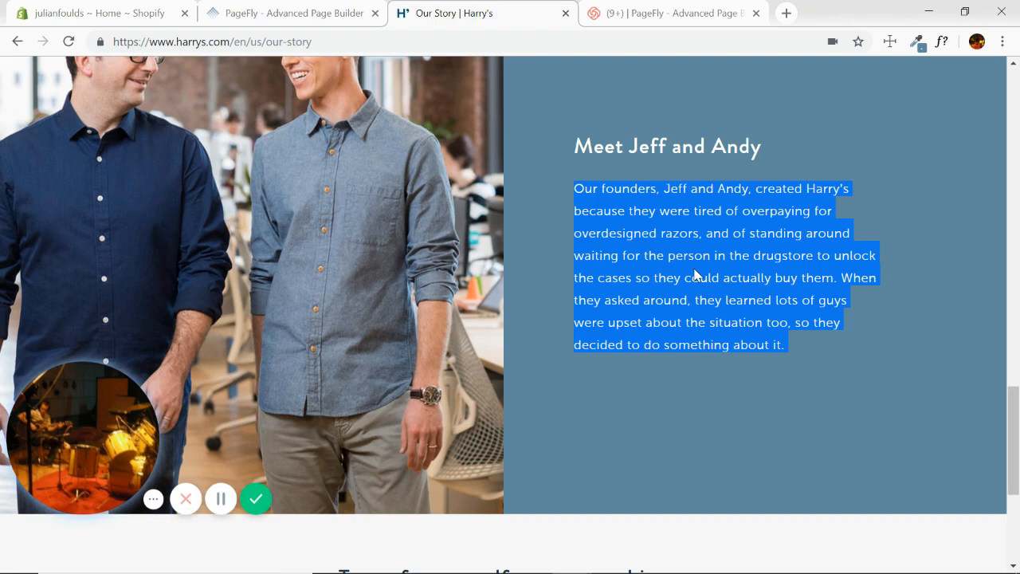
{"action": "left_click", "coordinate": [300, 13]}
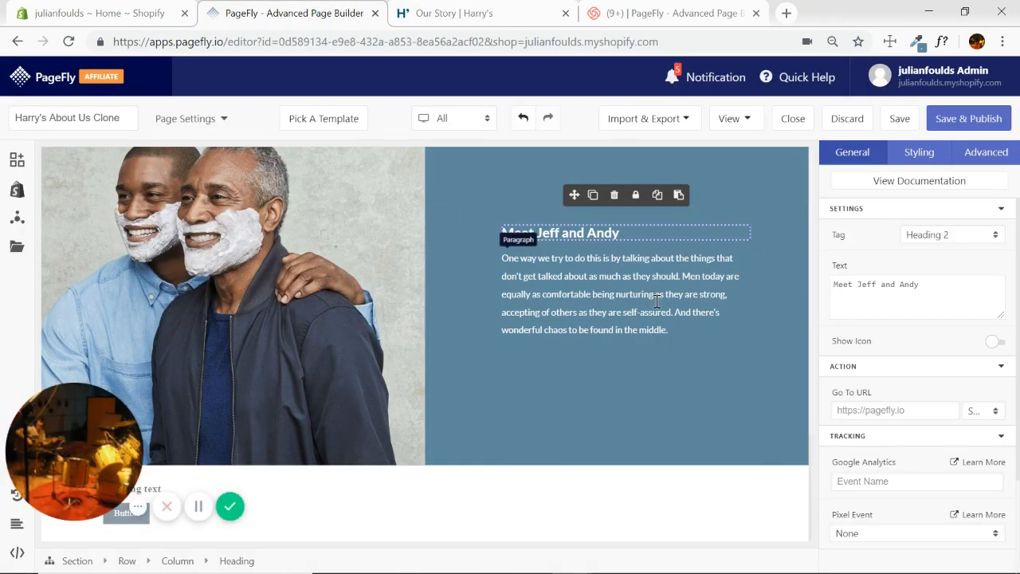
{"action": "left_click", "coordinate": [617, 285]}
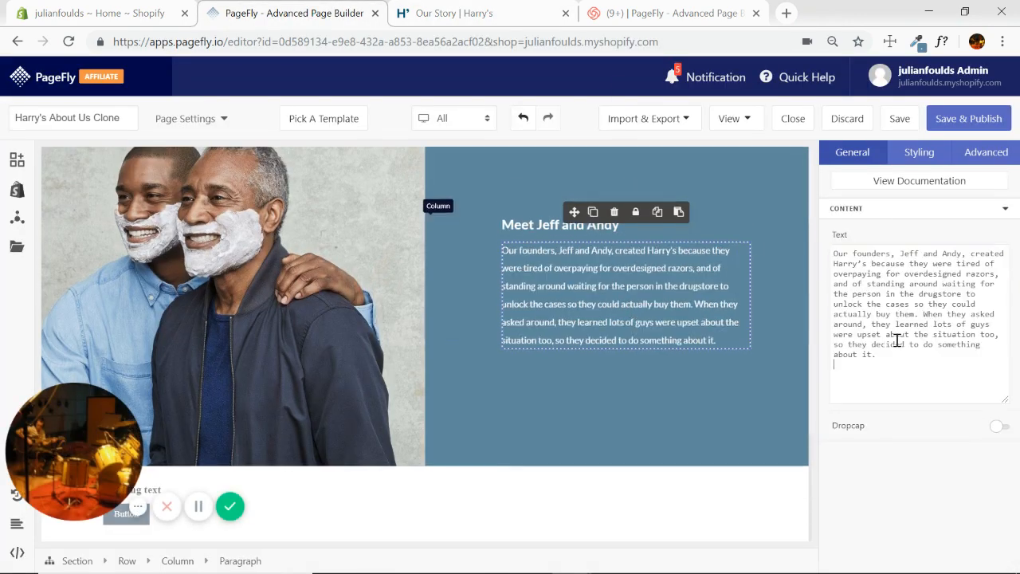
- Replace the second row's photo with Harry's picture of the two founders
{"action": "left_click", "coordinate": [300, 250]}
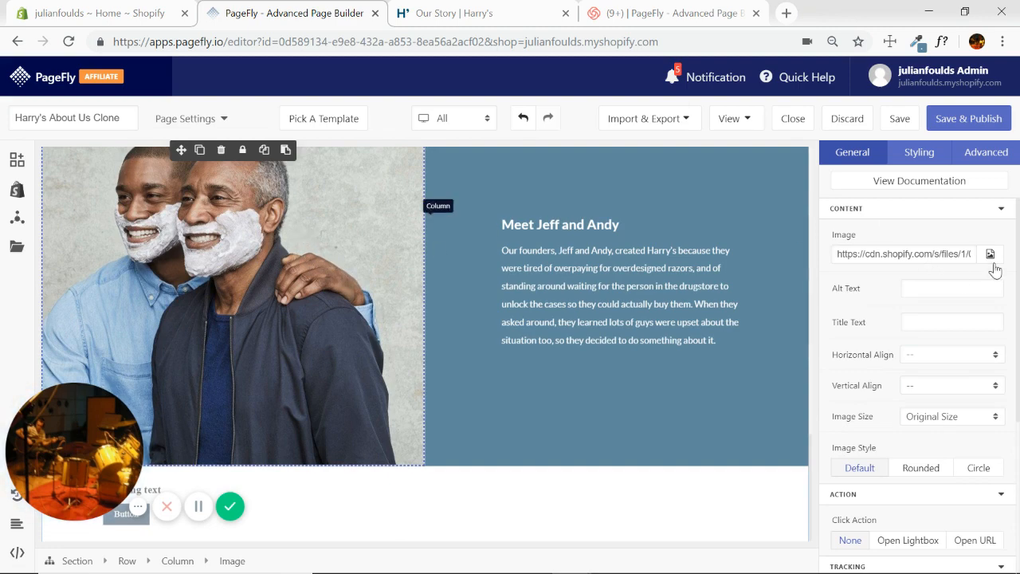
{"action": "left_click", "coordinate": [992, 254]}
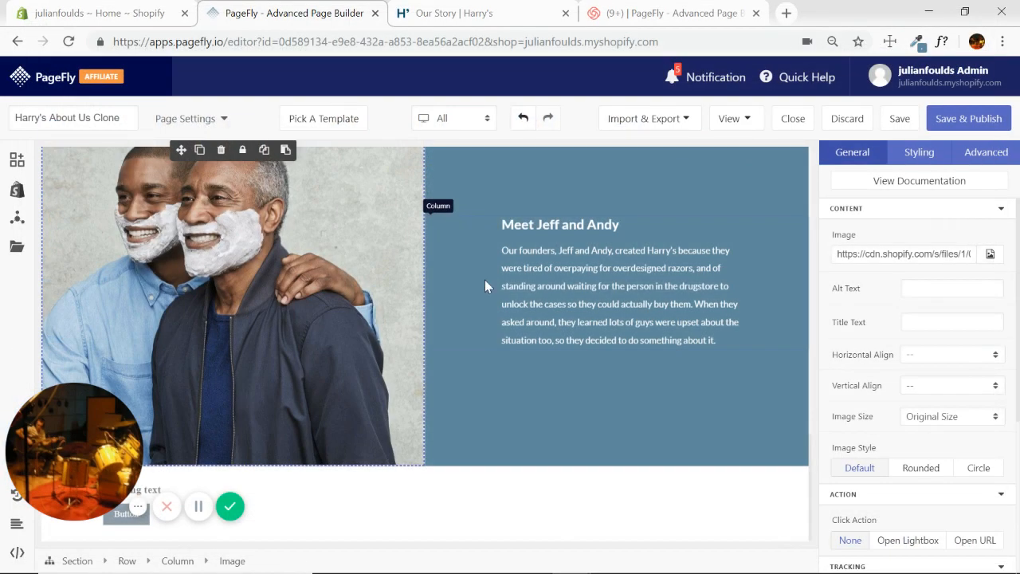
{"action": "mouse_move", "coordinate": [464, 324]}
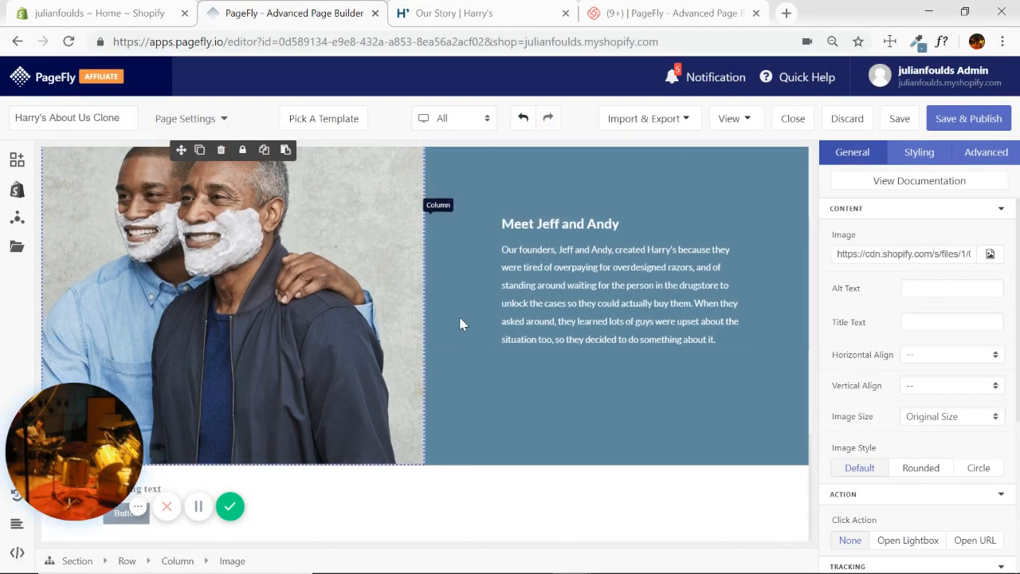
{"action": "scroll", "scroll_direction": "down", "scroll_amount": 3}
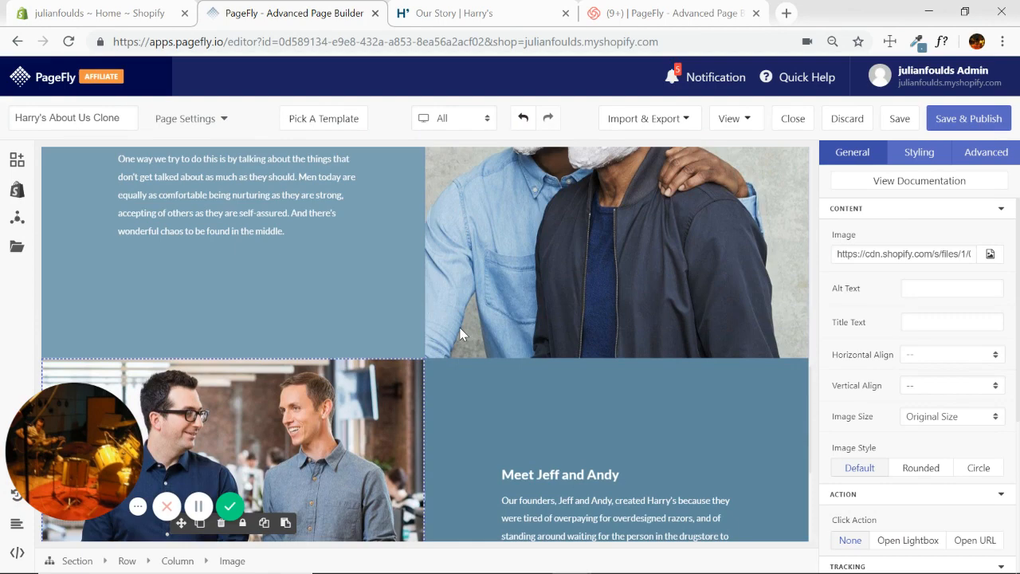
{"action": "scroll", "scroll_direction": "down", "scroll_amount": 3}
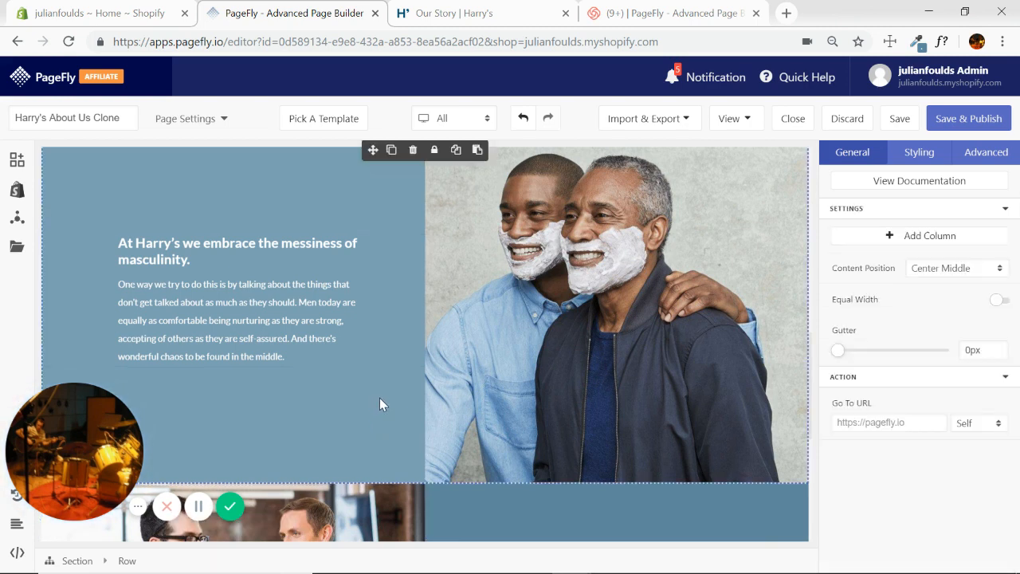
{"action": "mouse_move", "coordinate": [78, 561]}
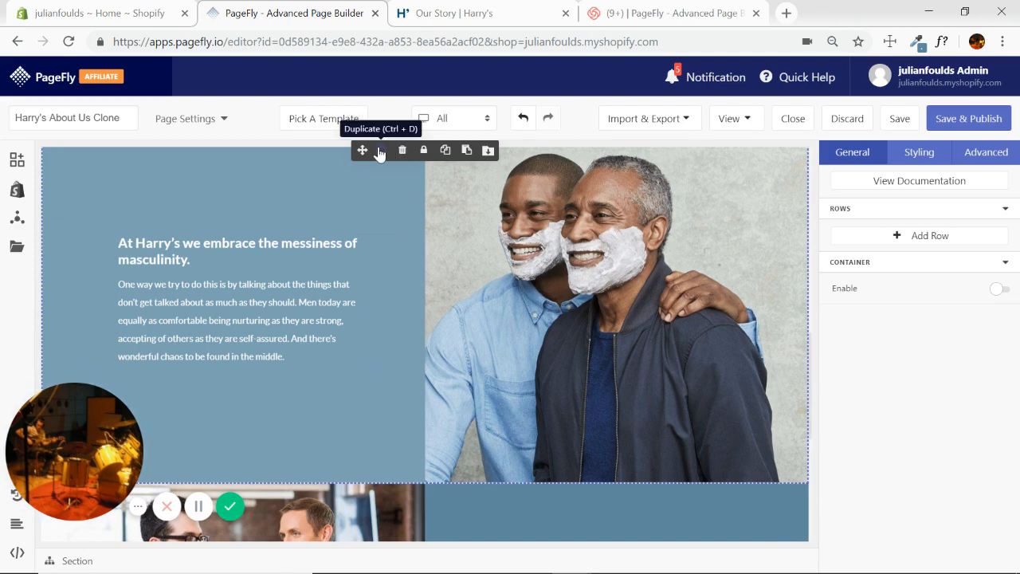
{"action": "mouse_move", "coordinate": [382, 155]}
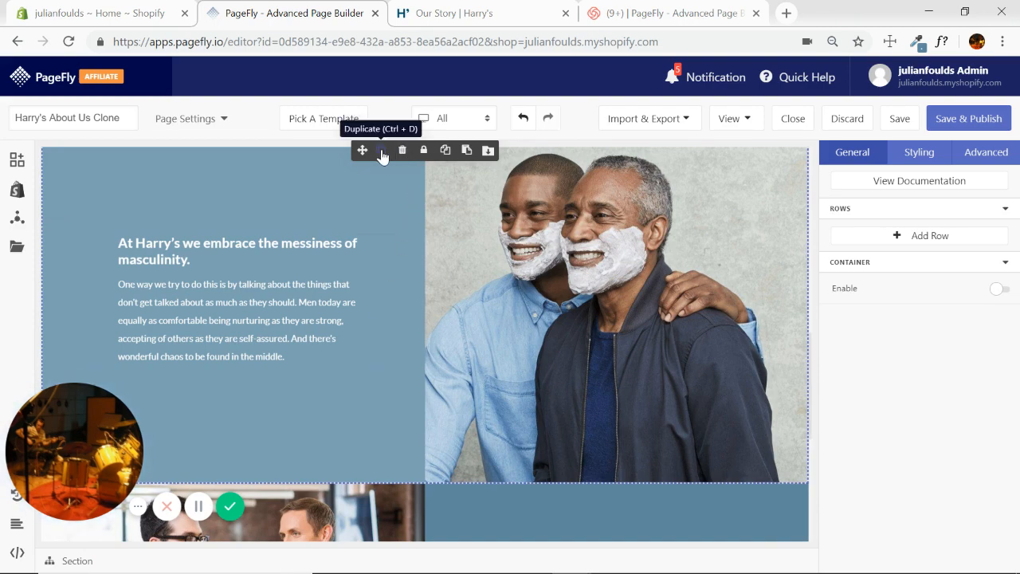
{"action": "scroll", "scroll_direction": "down", "scroll_amount": 3}
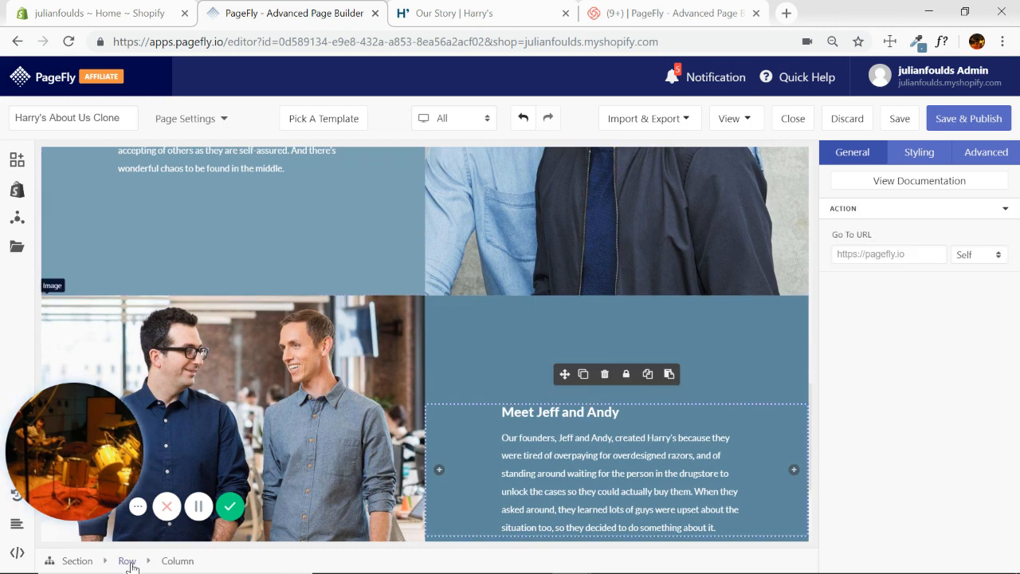
{"action": "left_click", "coordinate": [126, 561]}
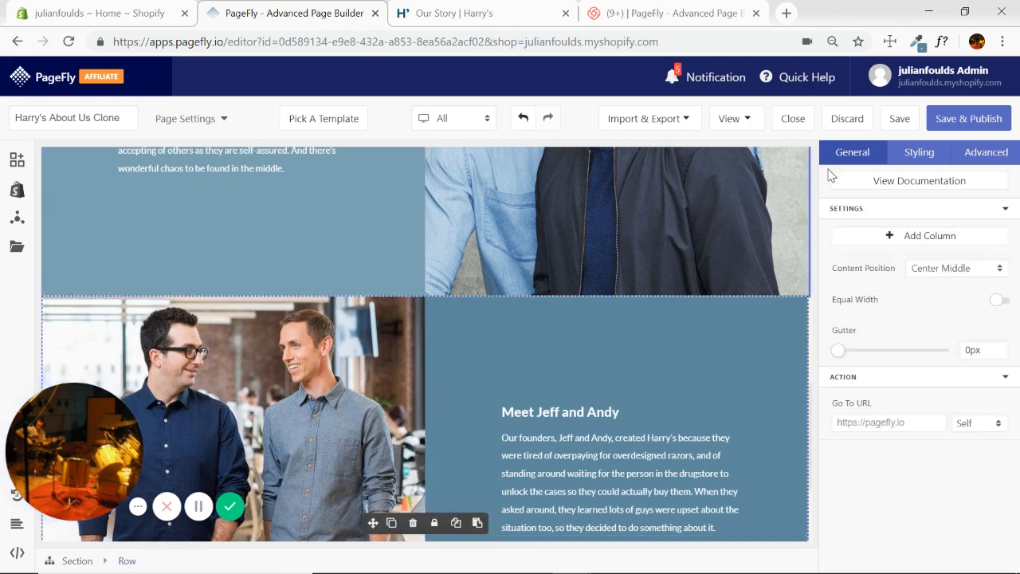
{"action": "left_click", "coordinate": [918, 152]}
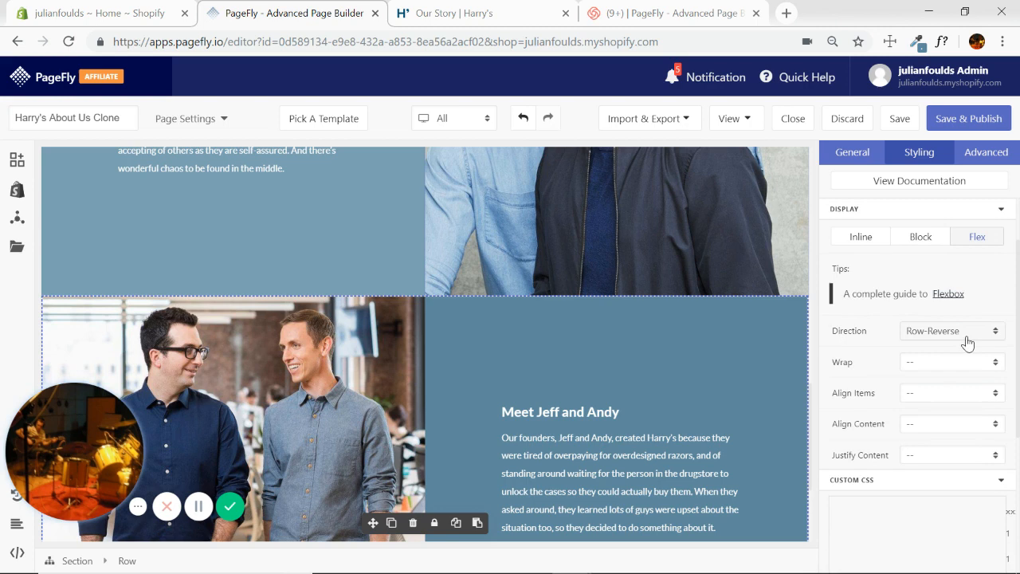
{"action": "mouse_move", "coordinate": [466, 362]}
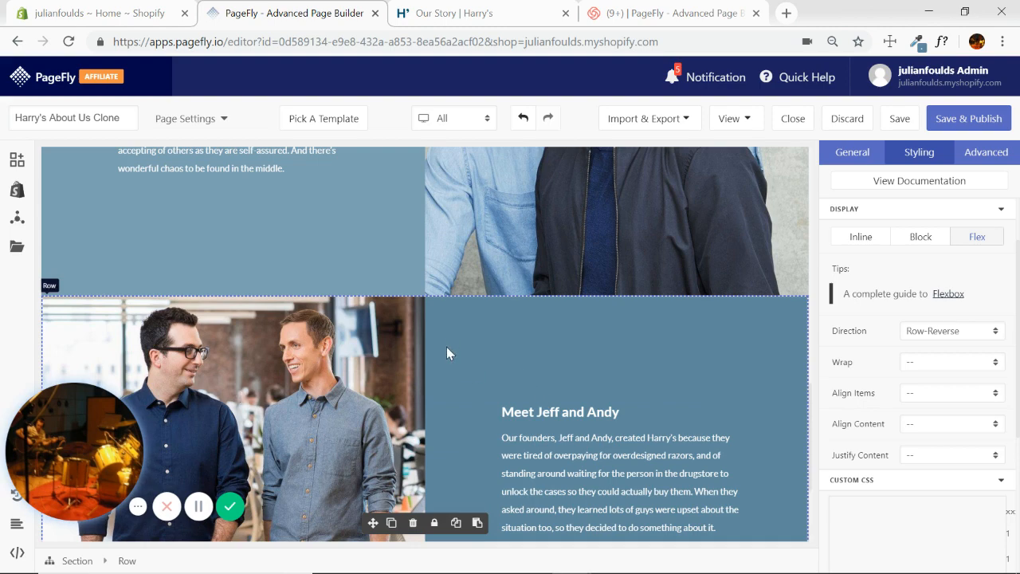
{"action": "scroll", "scroll_direction": "down", "scroll_amount": 3}
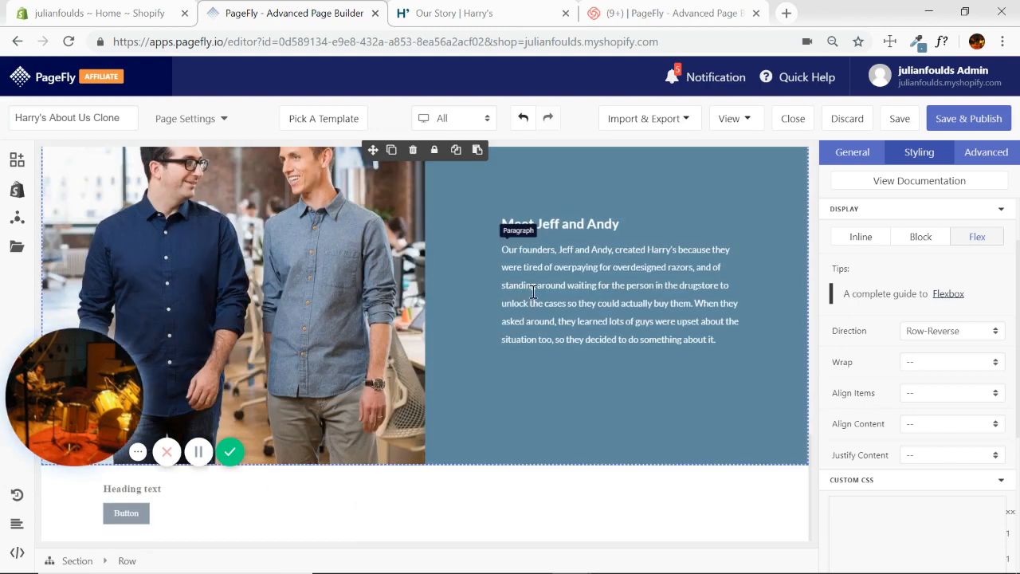
- Sample Harry's starter-set light grey and enter #F7F7F7 as the final section background
{"action": "left_click", "coordinate": [454, 13]}
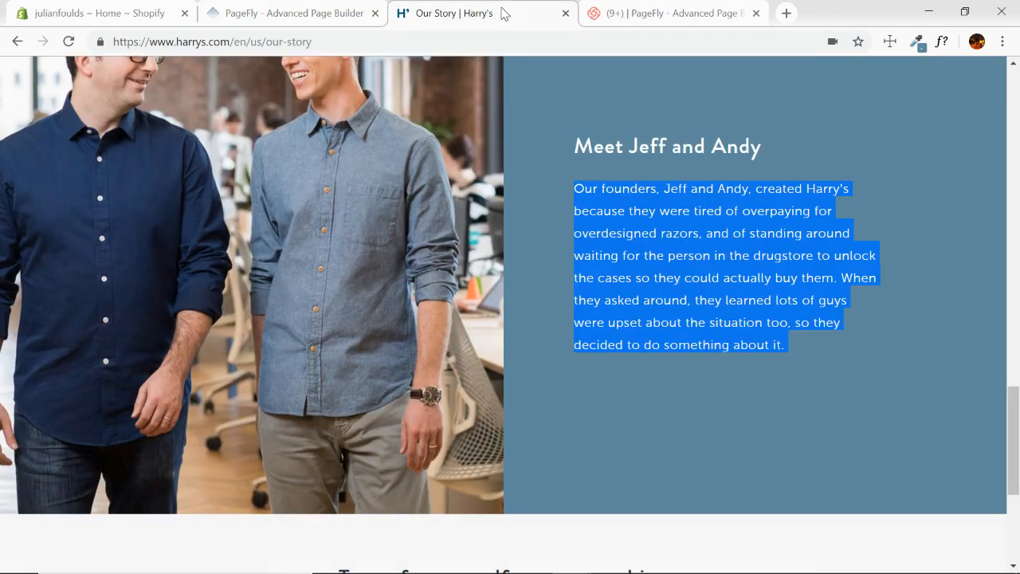
{"action": "scroll", "scroll_direction": "down", "scroll_amount": 3}
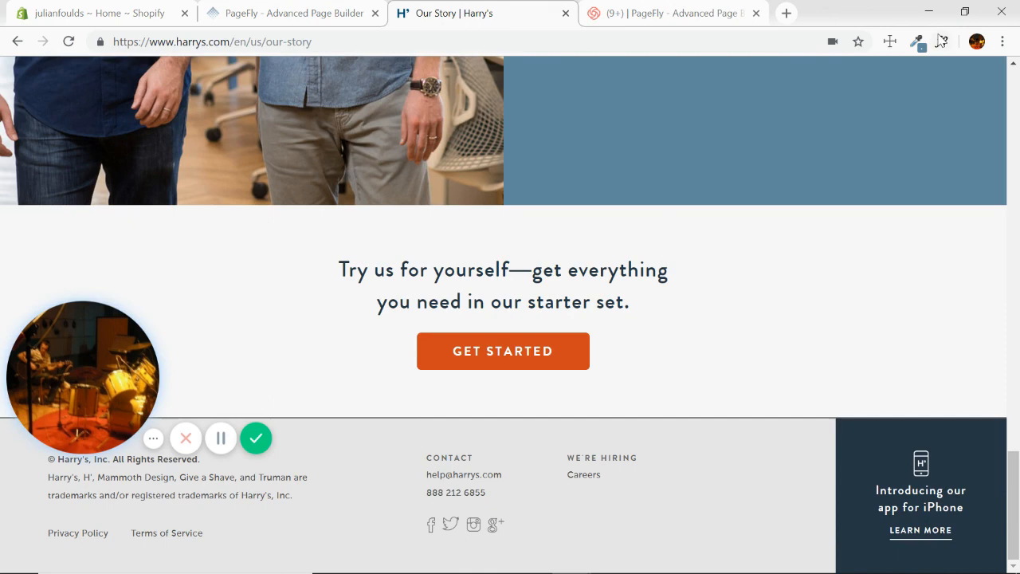
{"action": "left_click", "coordinate": [917, 41]}
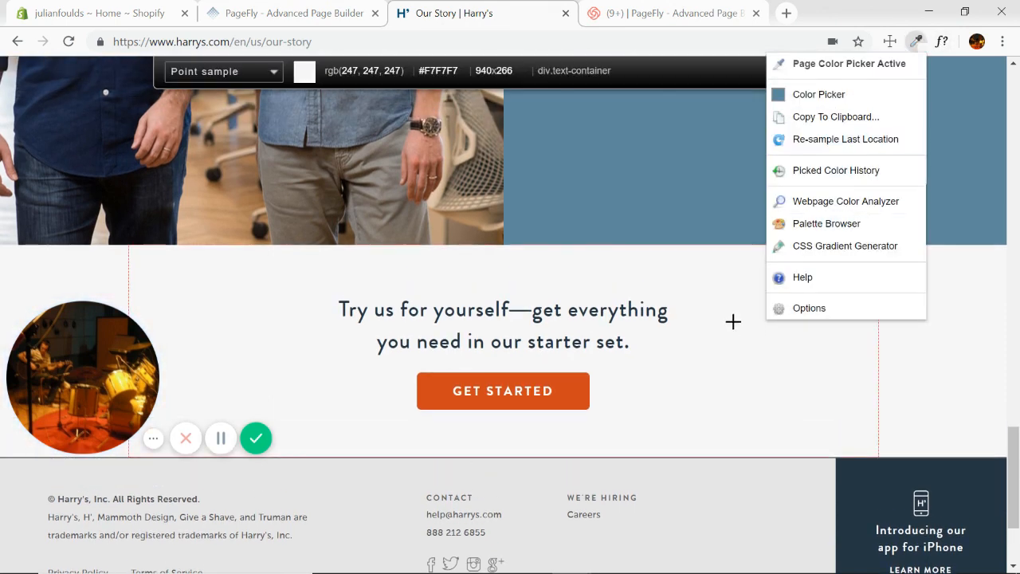
{"action": "left_click", "coordinate": [835, 116]}
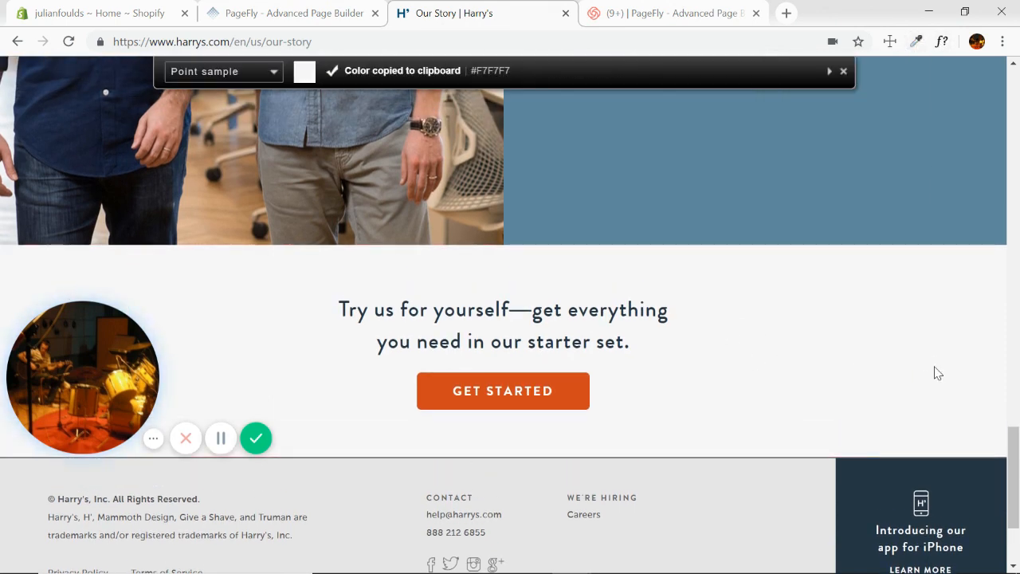
{"action": "left_click", "coordinate": [300, 14]}
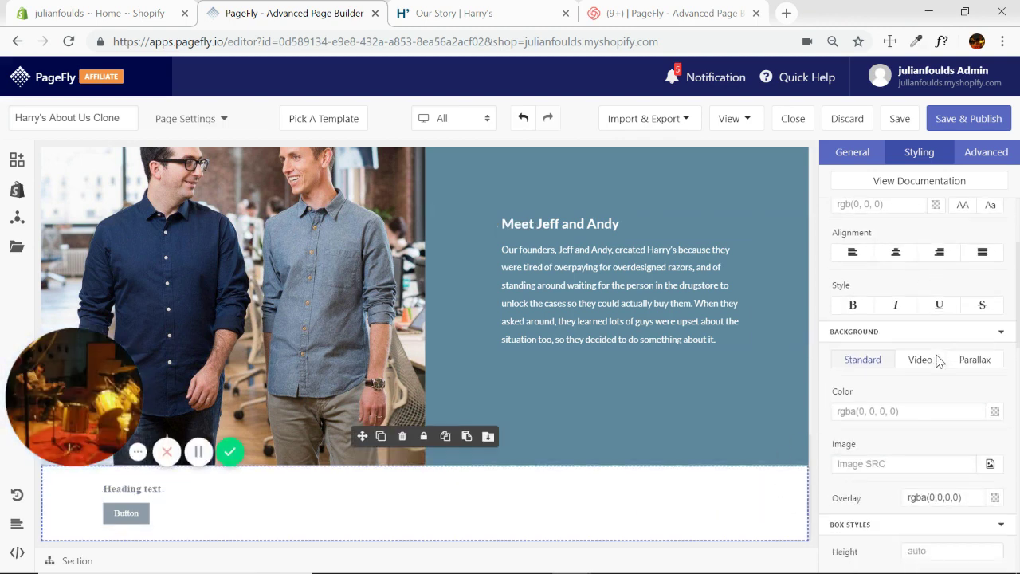
{"action": "type", "text": "#F7F7F7"}
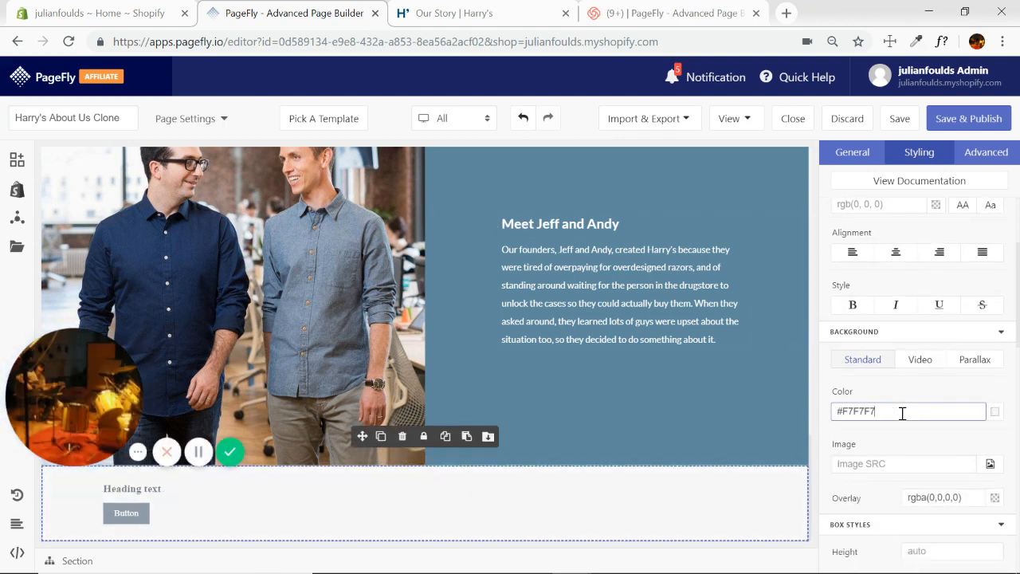
{"action": "mouse_move", "coordinate": [186, 489]}
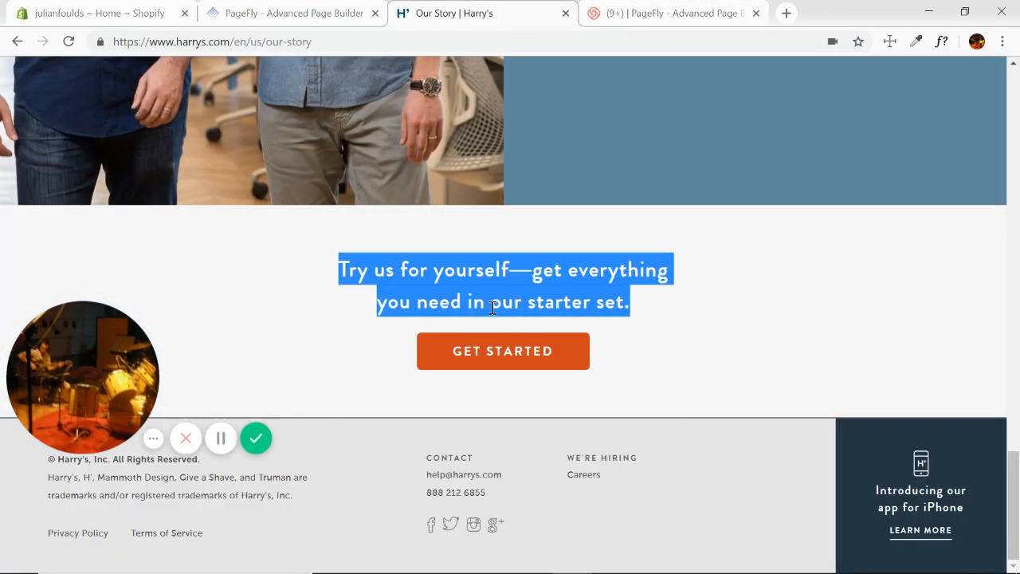
- Make the final section's starter-set heading a Heading 1
{"action": "left_click", "coordinate": [291, 14]}
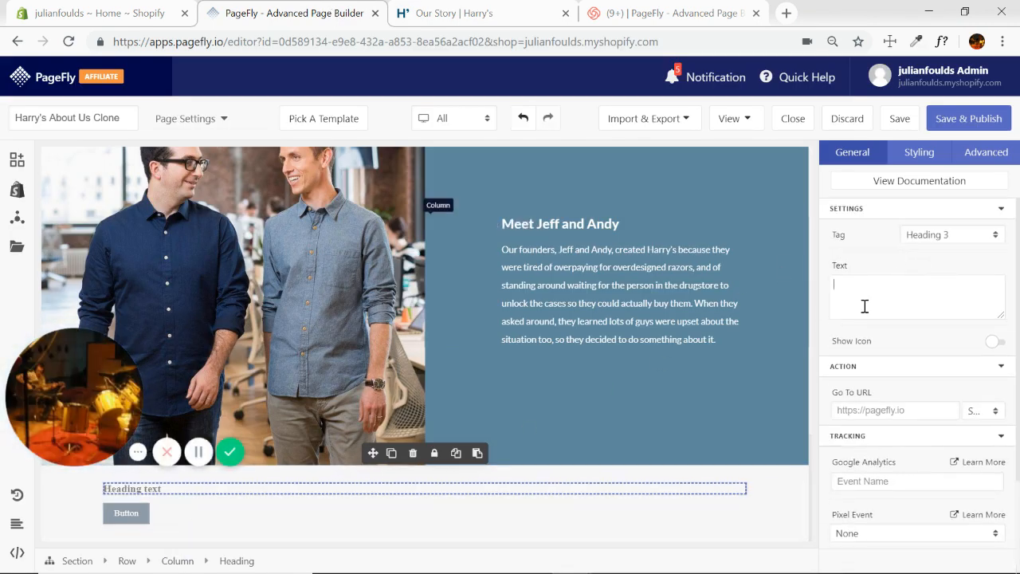
{"action": "left_click", "coordinate": [952, 233]}
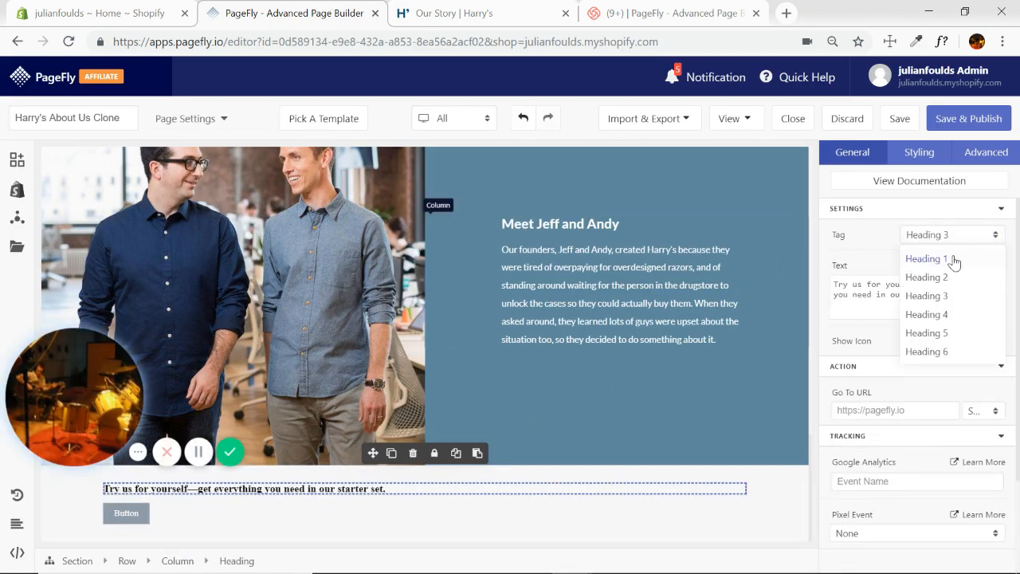
{"action": "left_click", "coordinate": [927, 259]}
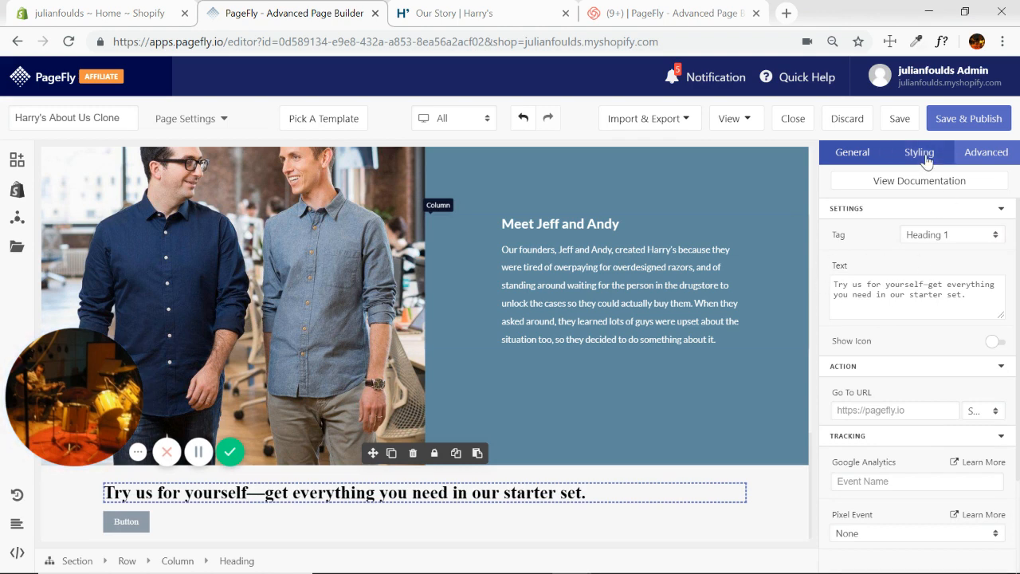
- Centre the heading and set it in Lato with 1.5 line height
{"action": "left_click", "coordinate": [919, 152]}
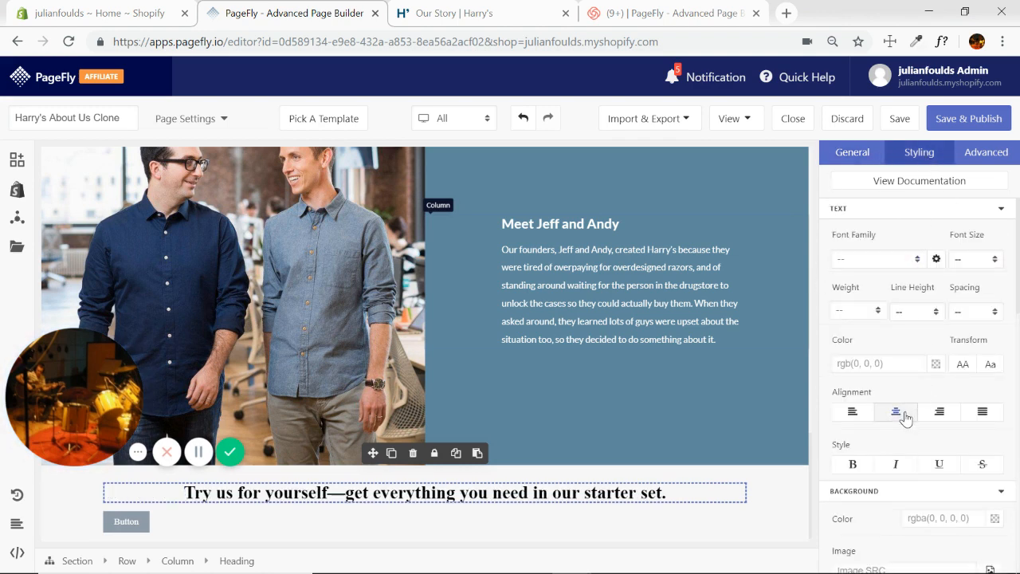
{"action": "left_click", "coordinate": [877, 259]}
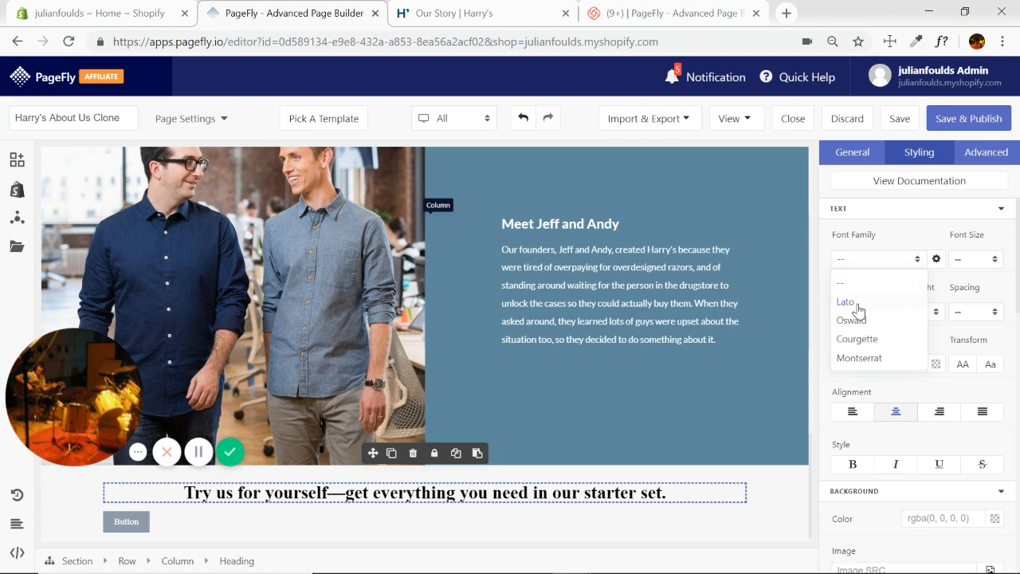
{"action": "left_click", "coordinate": [846, 301]}
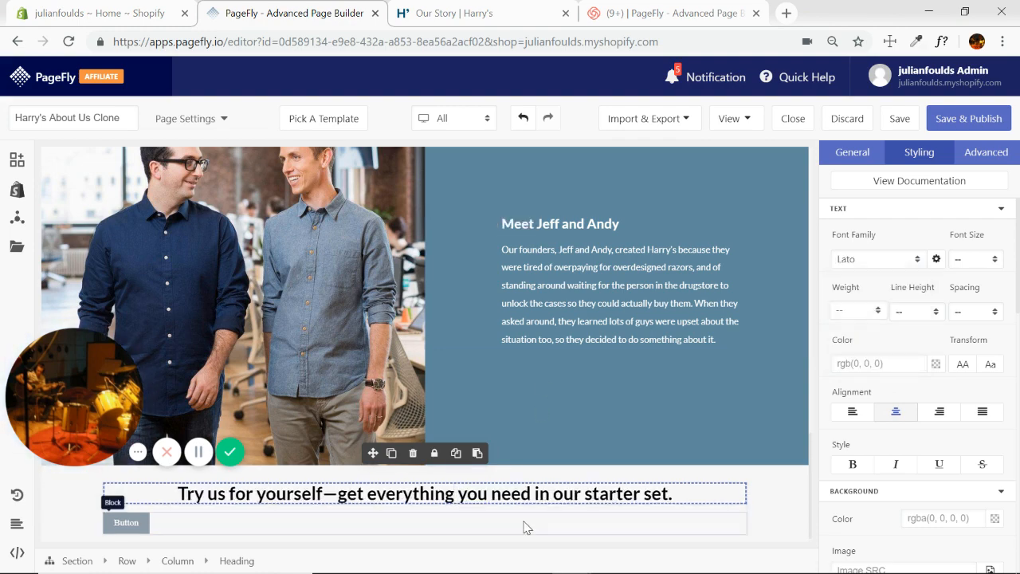
{"action": "left_click", "coordinate": [459, 13]}
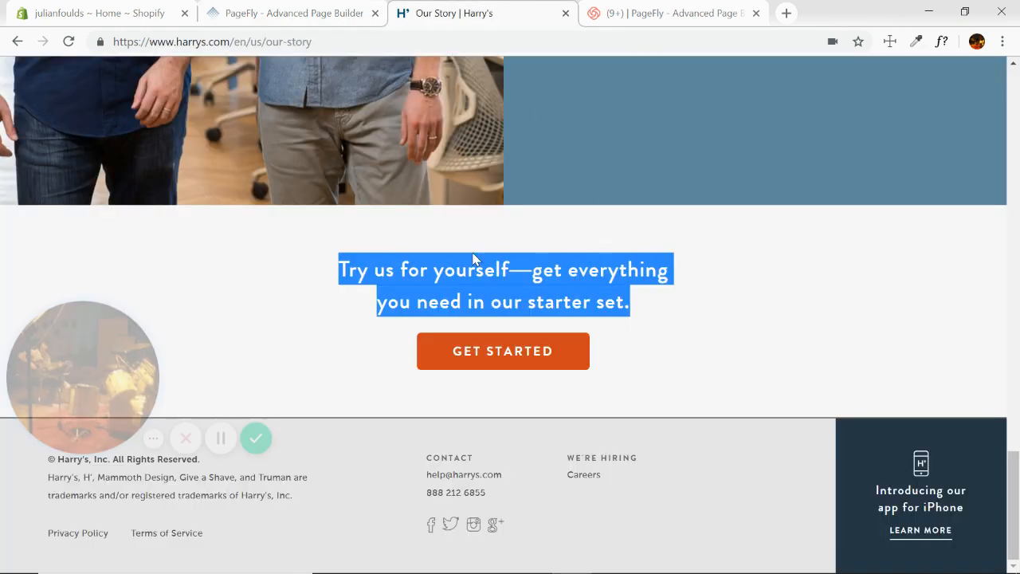
{"action": "left_click", "coordinate": [291, 14]}
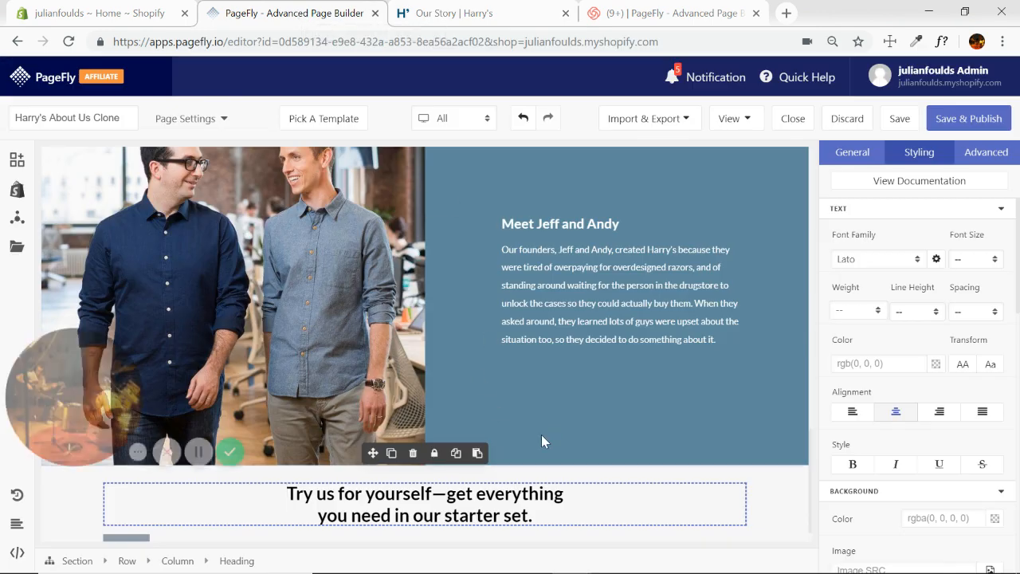
{"action": "left_click", "coordinate": [918, 310]}
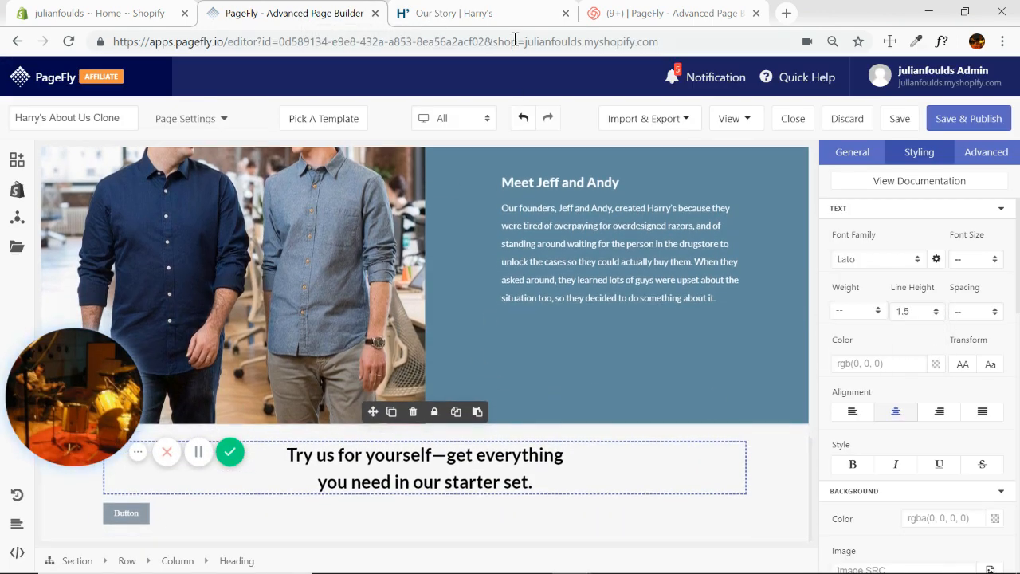
{"action": "left_click", "coordinate": [463, 13]}
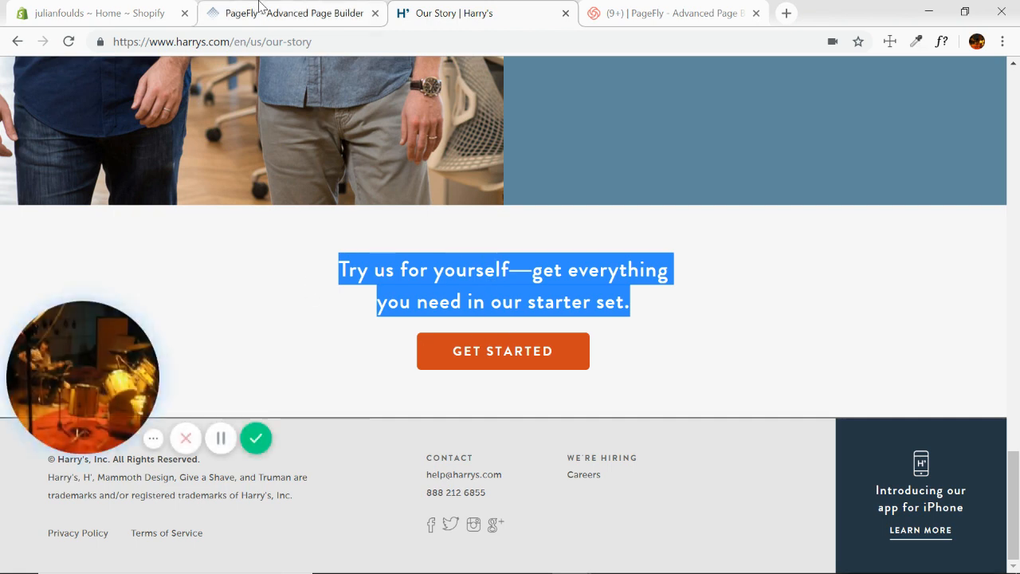
{"action": "left_click", "coordinate": [293, 13]}
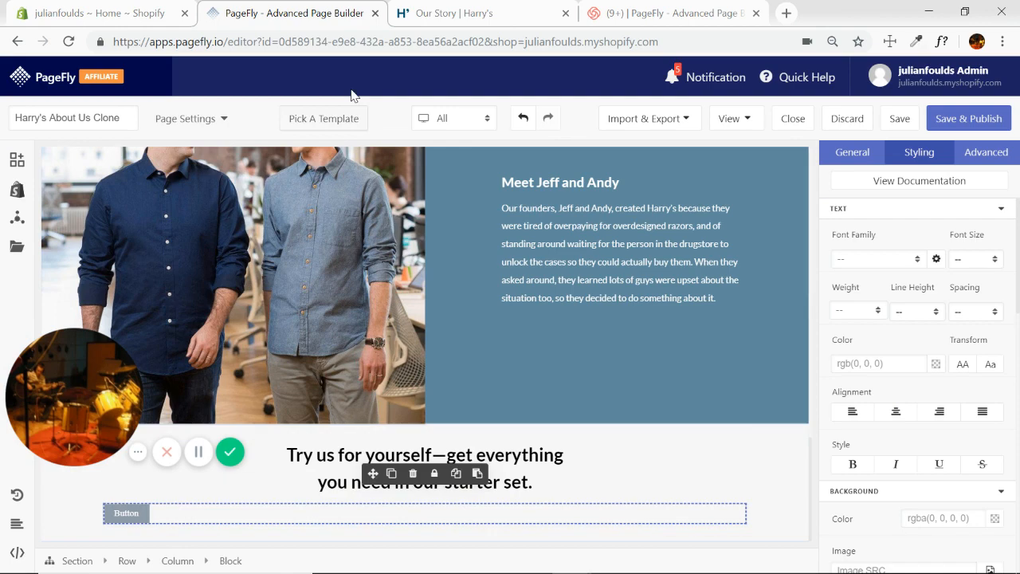
- Sample Harry's orange #D1461C, then select the placeholder button beneath the starter-set heading
{"action": "left_click", "coordinate": [478, 13]}
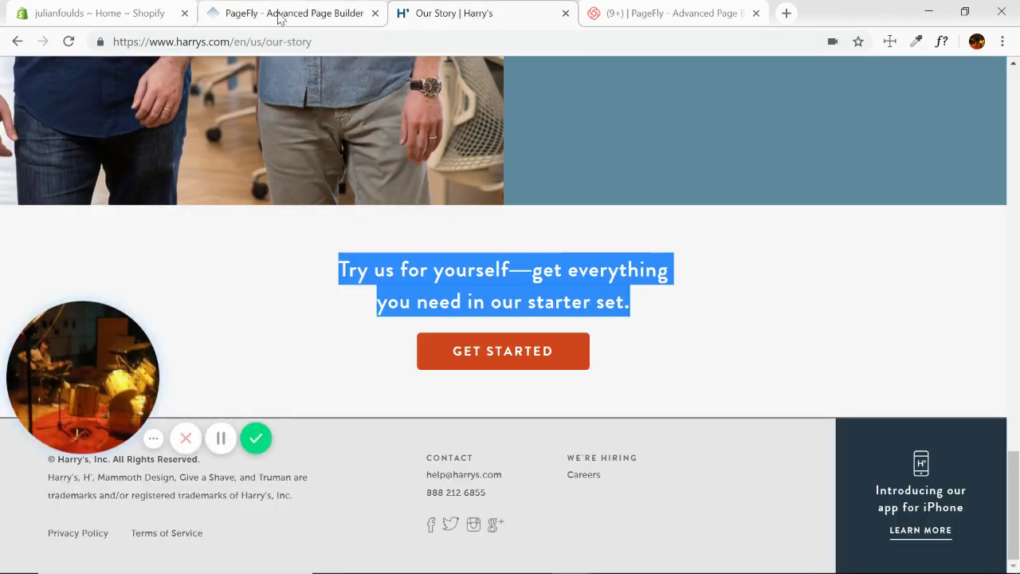
{"action": "mouse_move", "coordinate": [917, 42]}
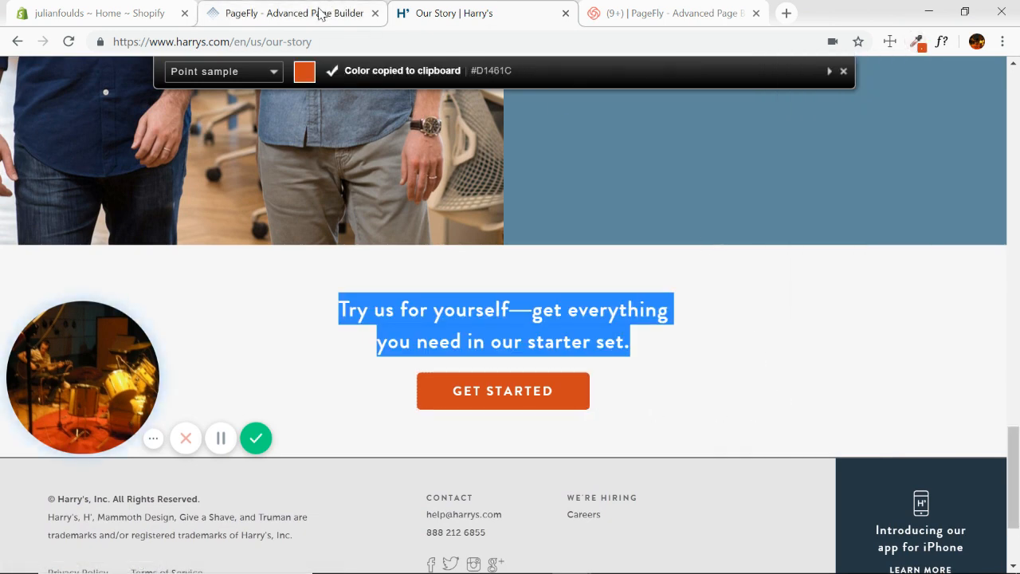
{"action": "left_click", "coordinate": [301, 13]}
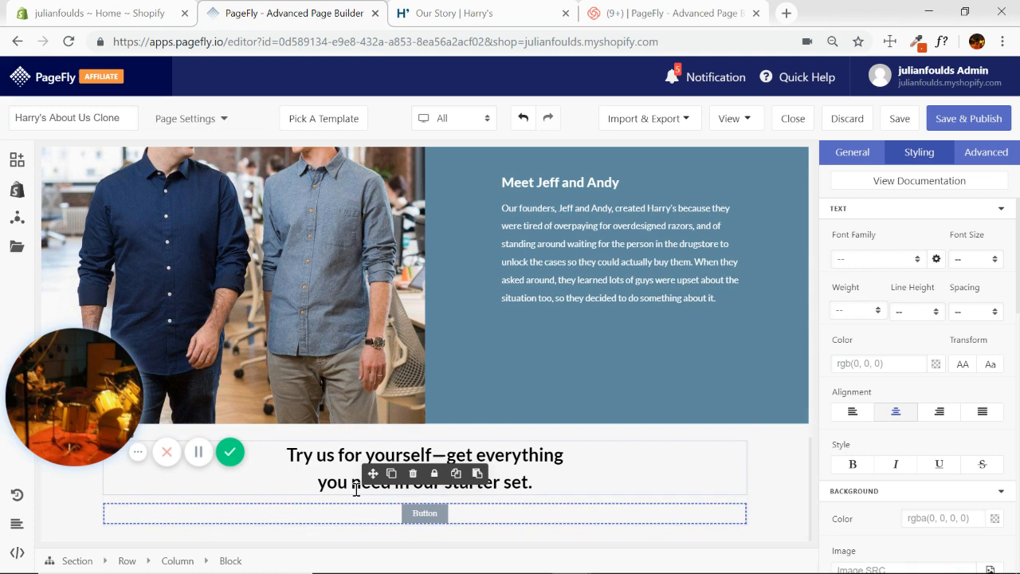
{"action": "mouse_move", "coordinate": [307, 468]}
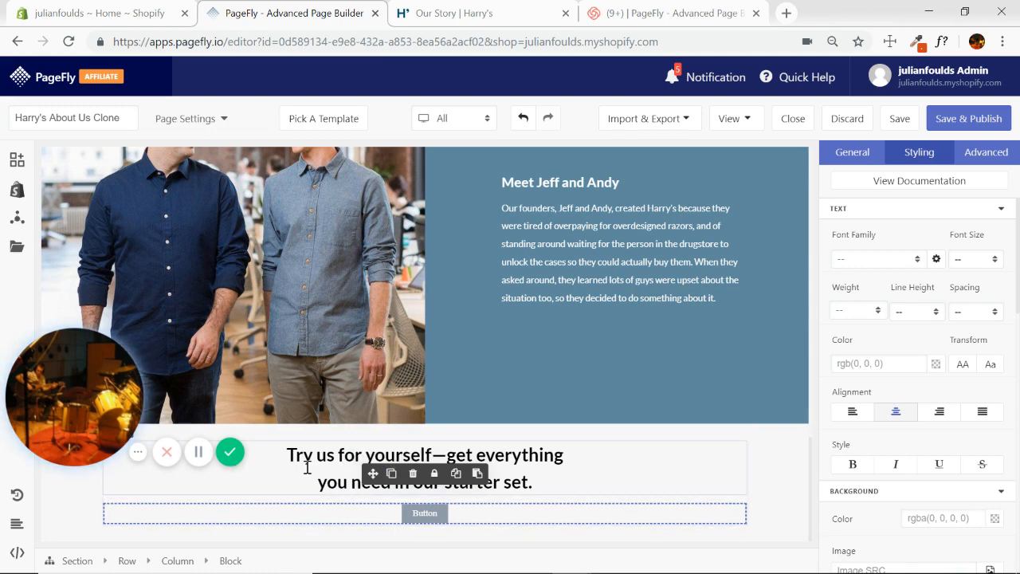
{"action": "mouse_move", "coordinate": [865, 164]}
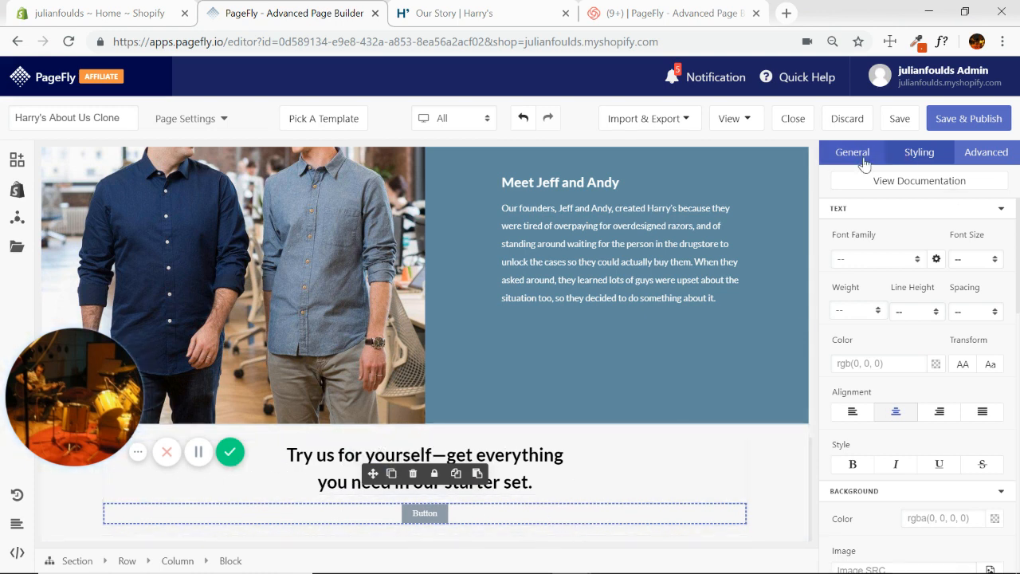
{"action": "left_click", "coordinate": [424, 512]}
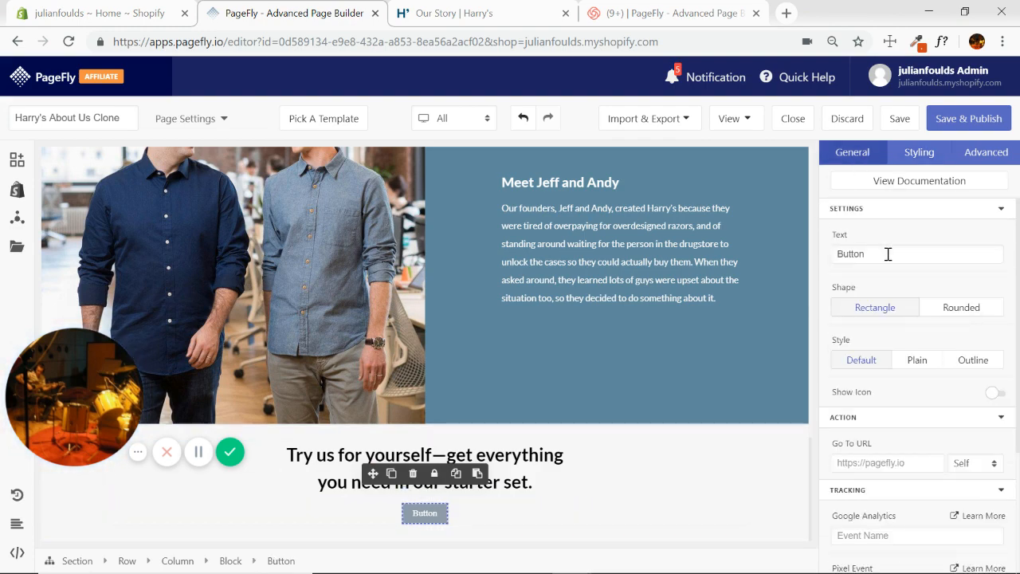
- Label the button GET STARTED to match Harry's original wording
{"action": "left_click", "coordinate": [478, 13]}
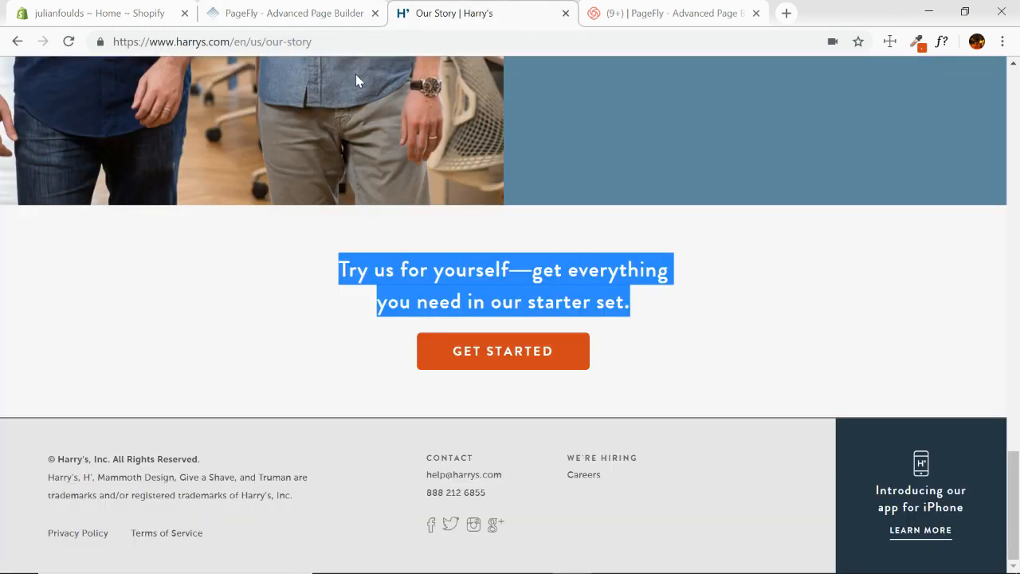
{"action": "left_click", "coordinate": [293, 14]}
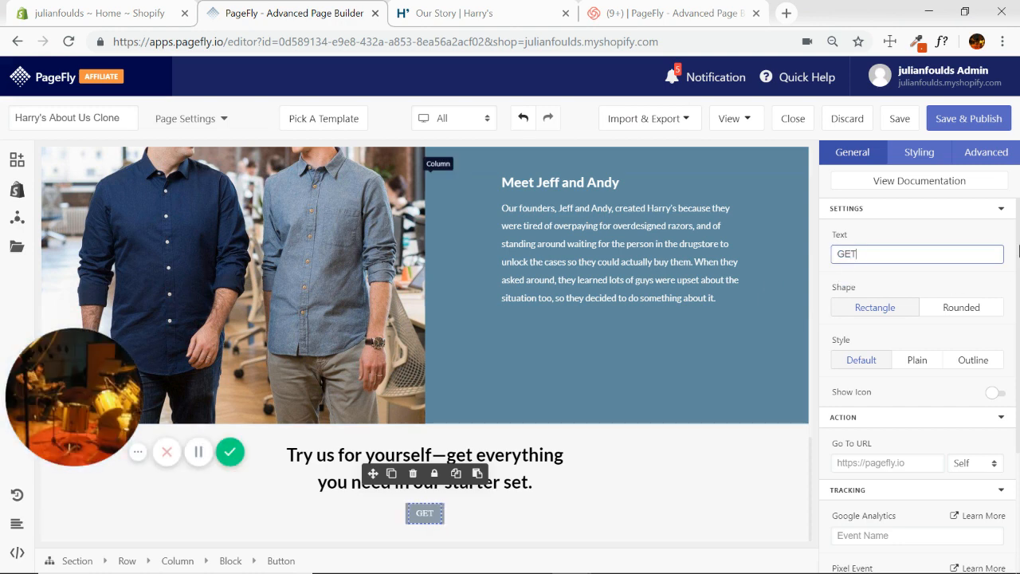
{"action": "type", "text": "STARTED"}
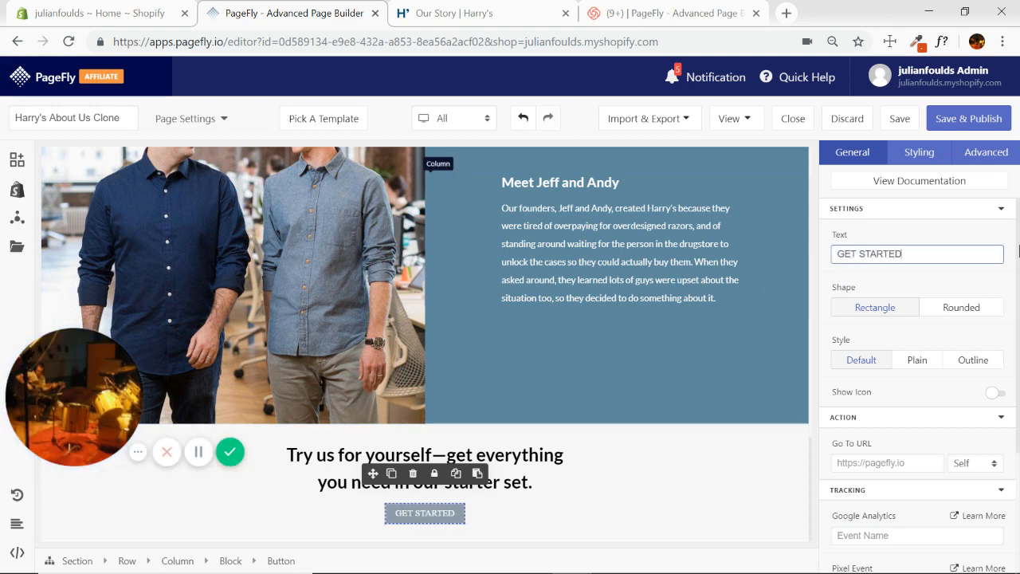
- Style the button text in Lato at 24px font size
{"action": "left_click", "coordinate": [918, 152]}
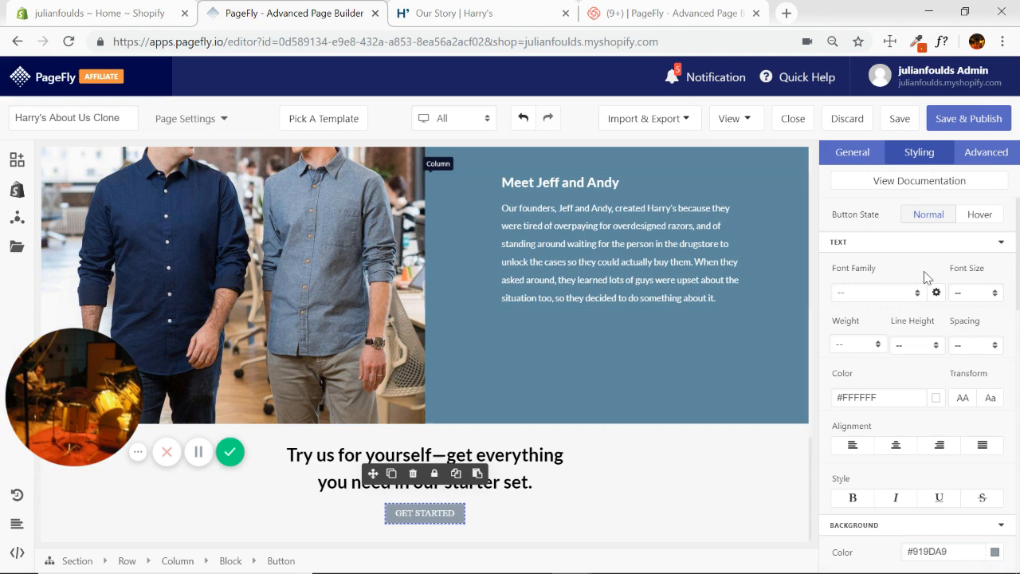
{"action": "left_click", "coordinate": [873, 292]}
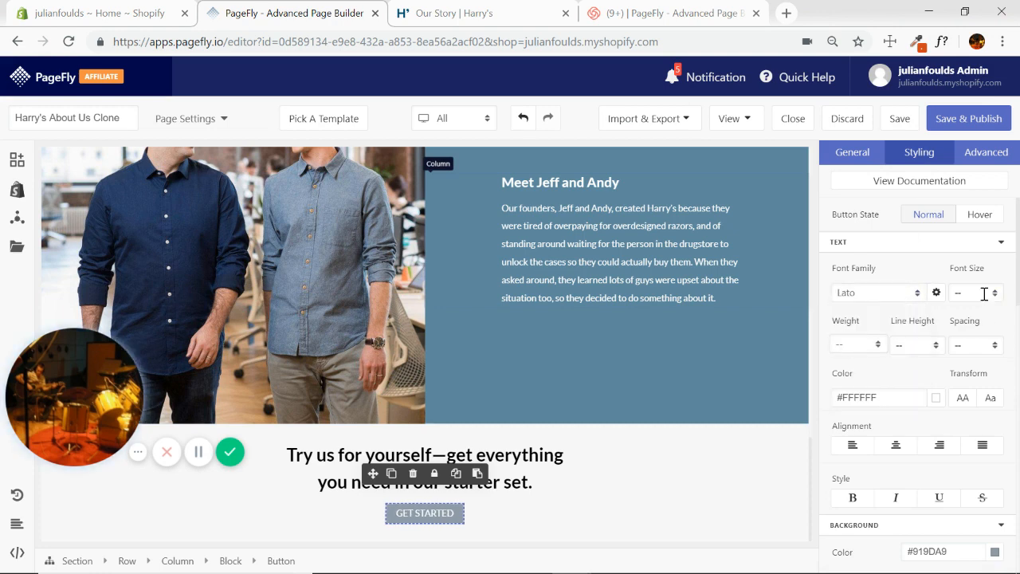
{"action": "left_click", "coordinate": [977, 292]}
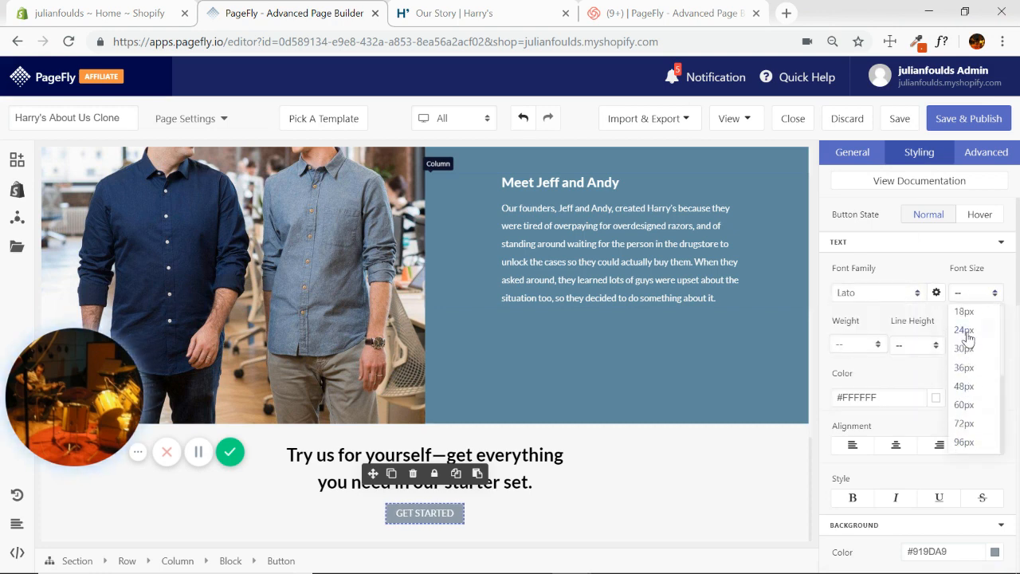
{"action": "left_click", "coordinate": [966, 330]}
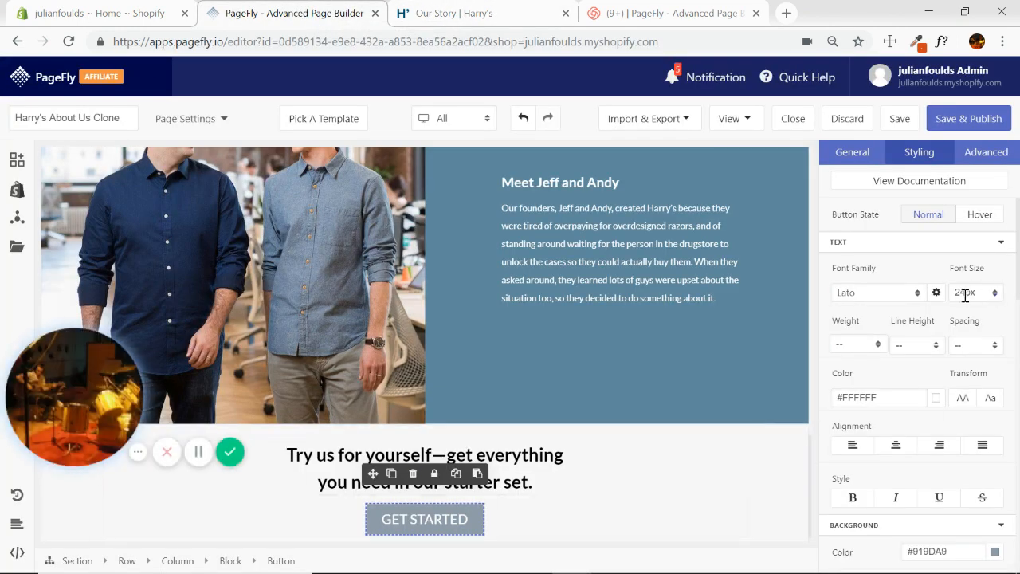
{"action": "left_click", "coordinate": [991, 292]}
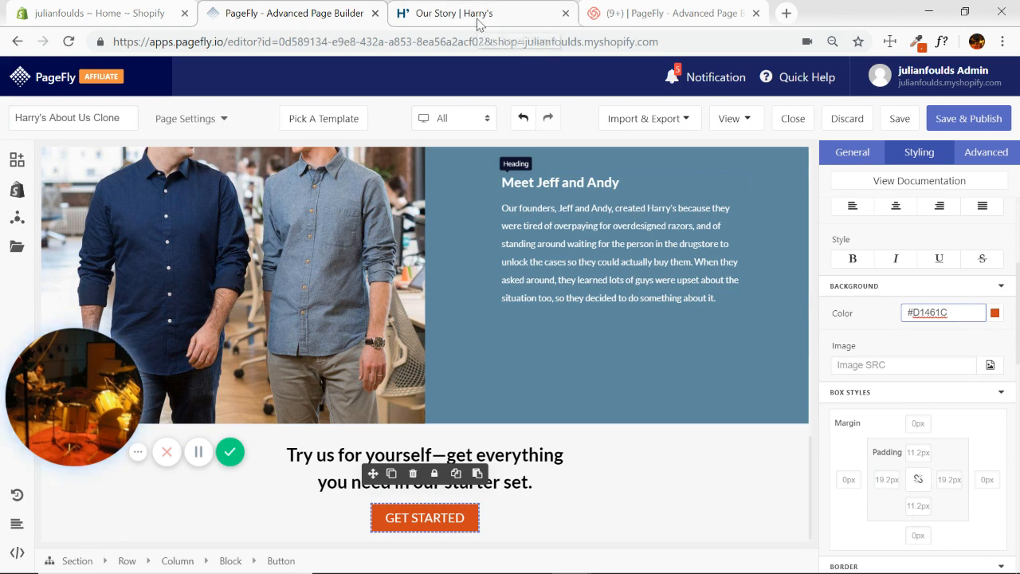
- Give the GET STARTED button 5% left and right padding, matching Harry's button width
{"action": "left_click", "coordinate": [467, 13]}
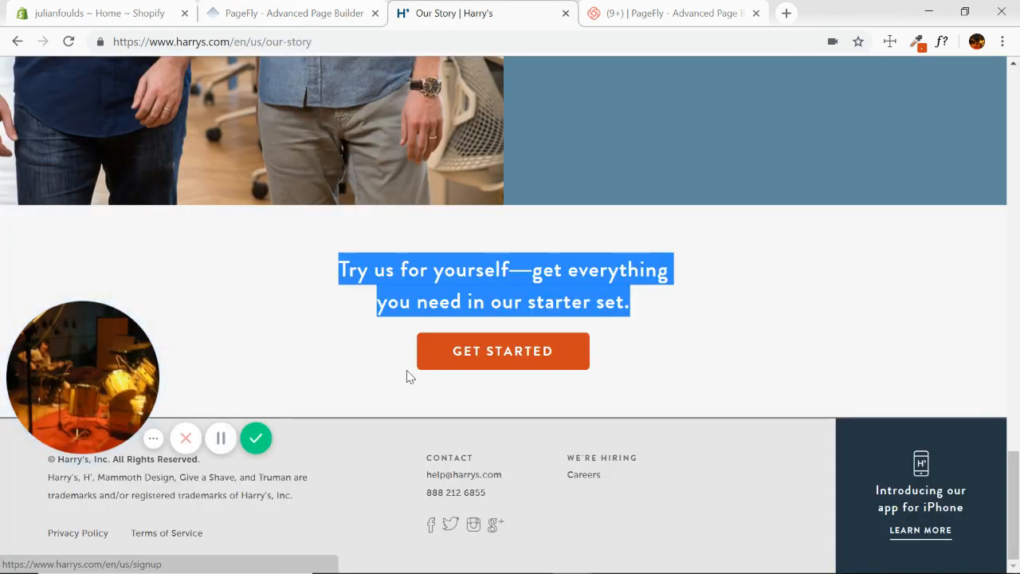
{"action": "mouse_move", "coordinate": [460, 363]}
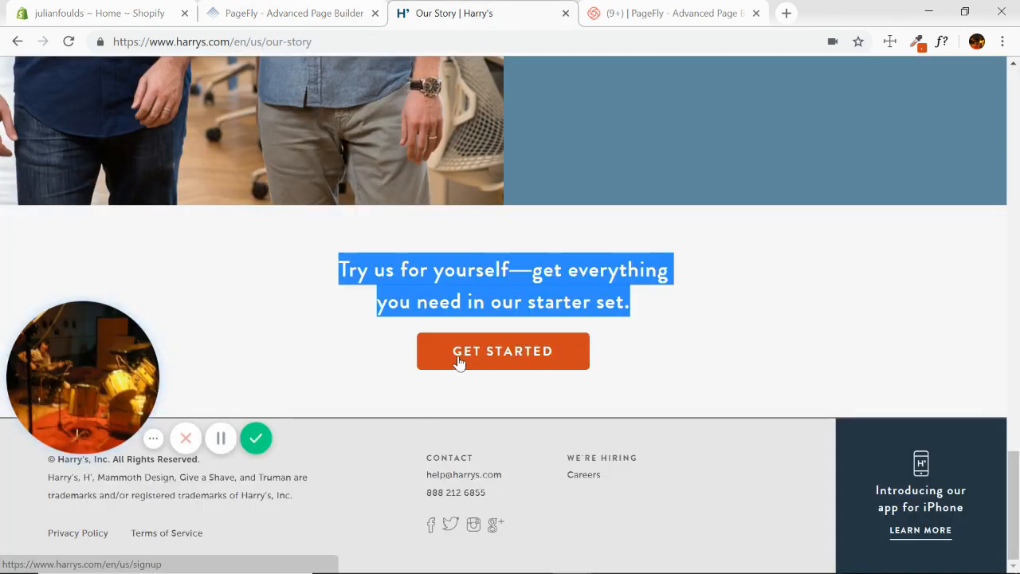
{"action": "left_click", "coordinate": [301, 13]}
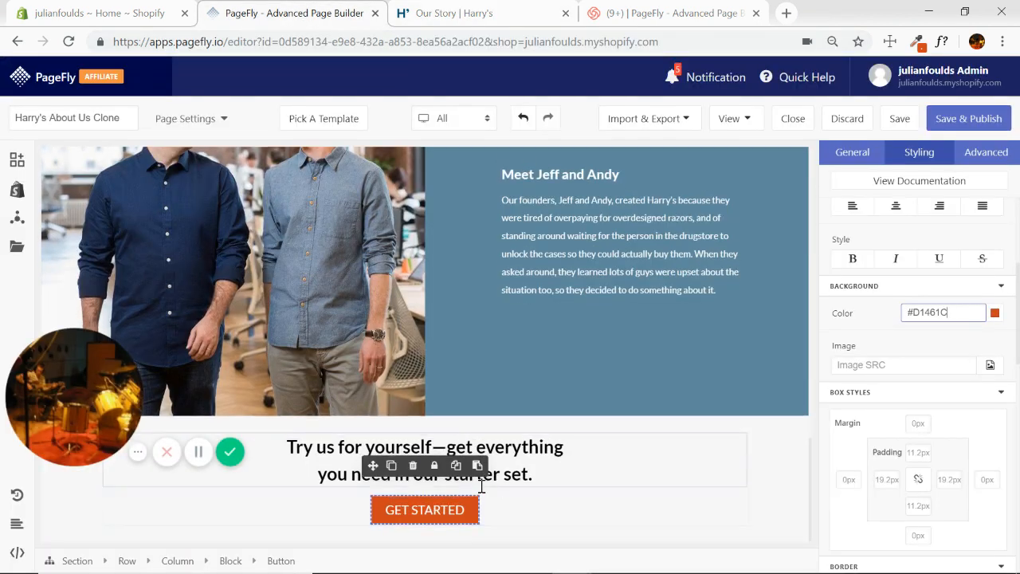
{"action": "scroll", "scroll_direction": "down", "scroll_amount": 3}
{"action": "type", "text": "5"}
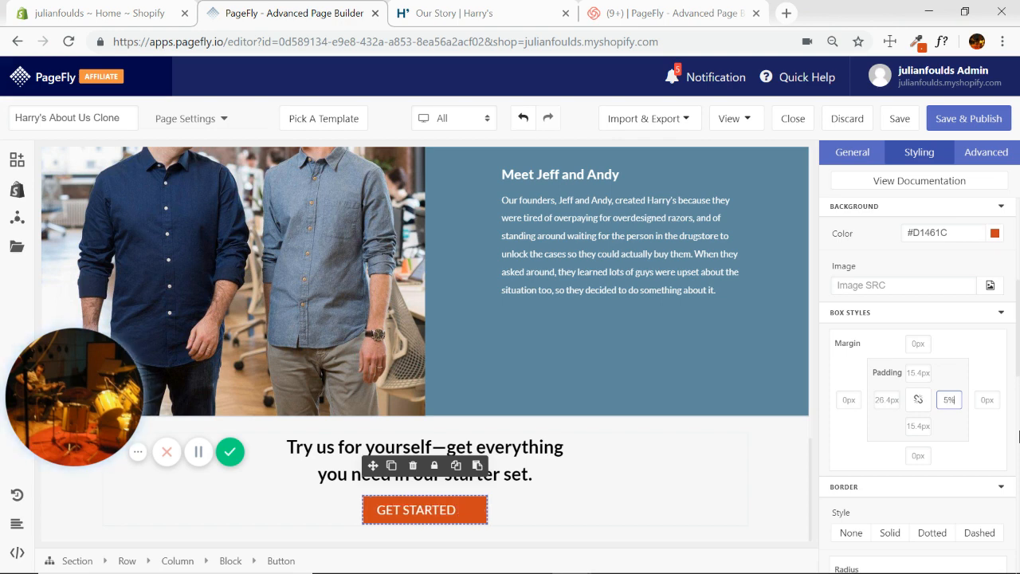
{"action": "left_click", "coordinate": [886, 399]}
{"action": "type", "text": "5"}
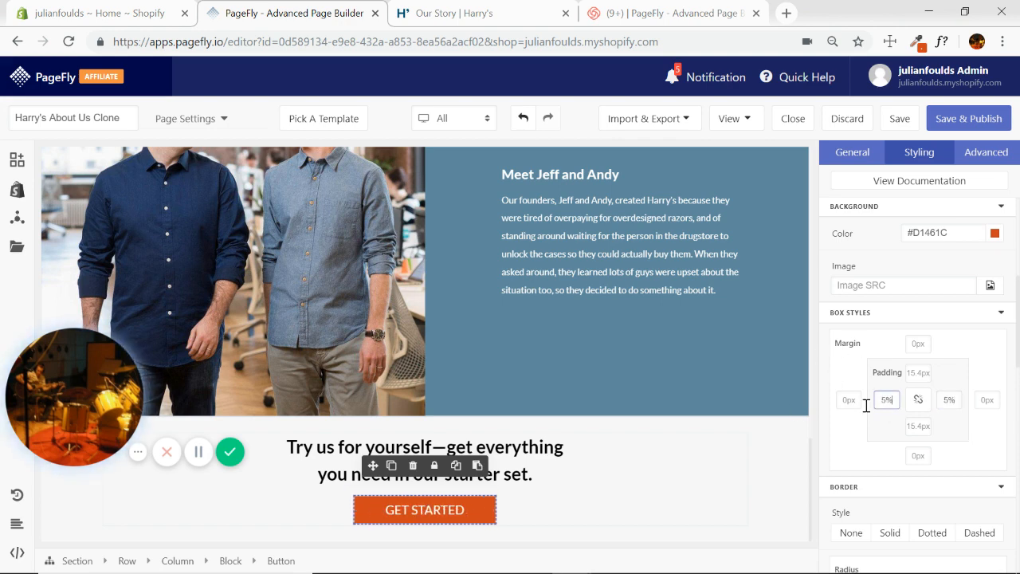
{"action": "left_click", "coordinate": [471, 14]}
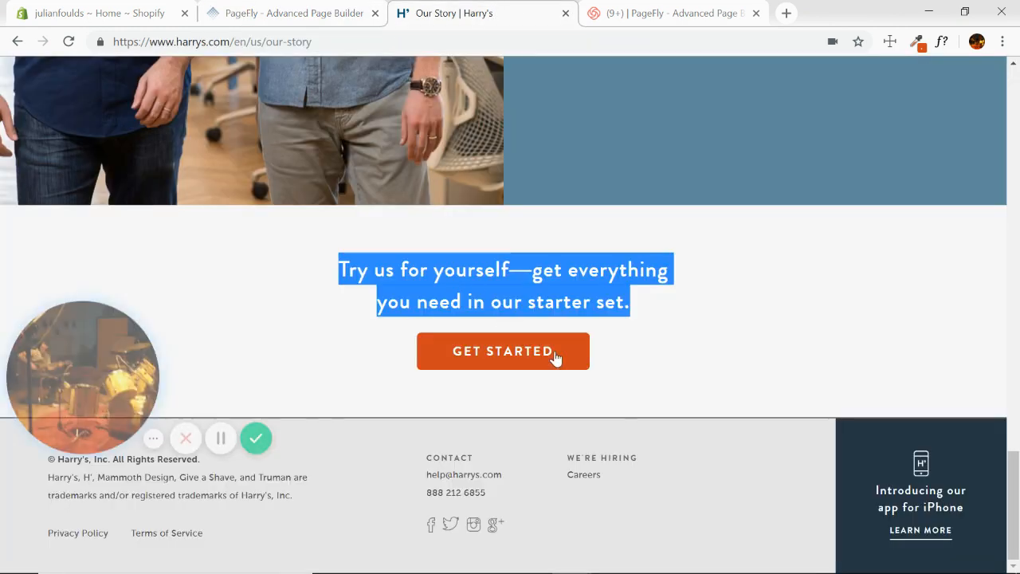
{"action": "left_click", "coordinate": [293, 14]}
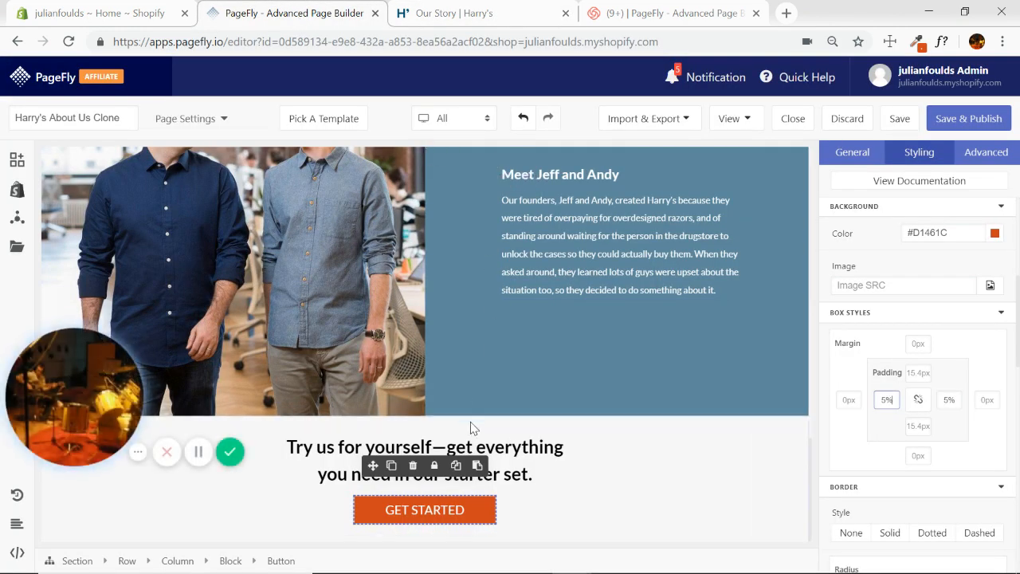
{"action": "left_click", "coordinate": [424, 446]}
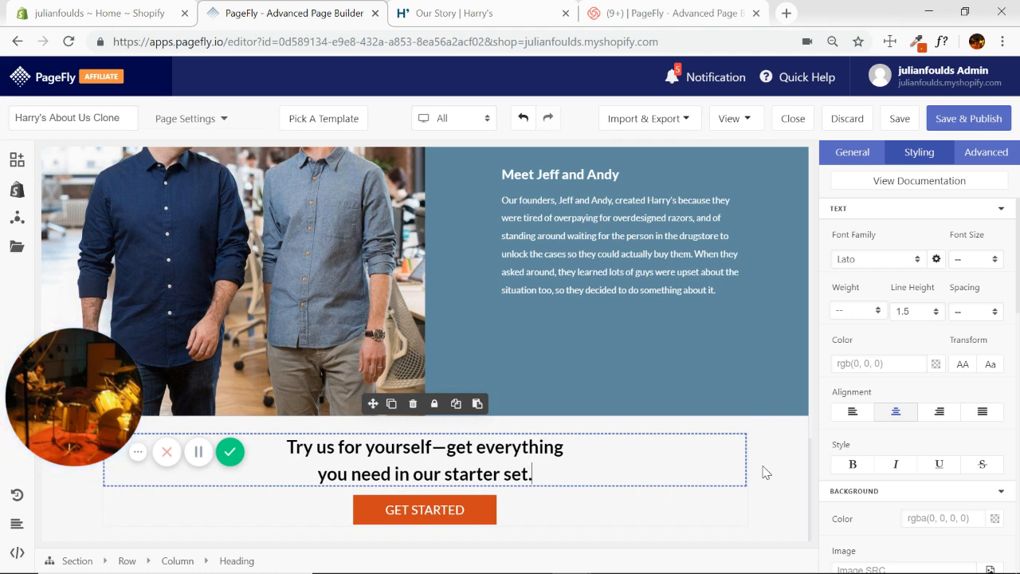
{"action": "left_click", "coordinate": [424, 509]}
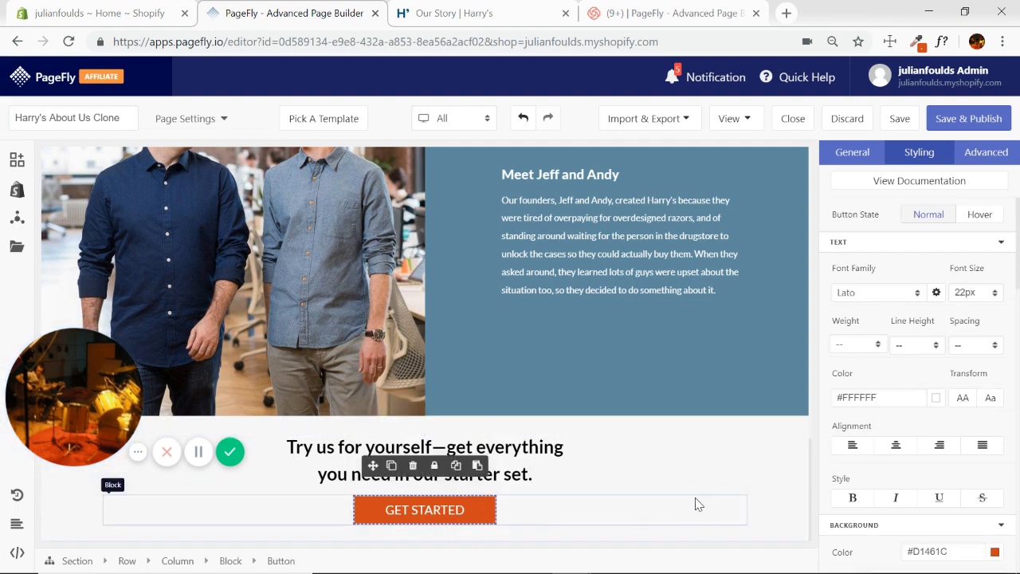
{"action": "left_click", "coordinate": [469, 13]}
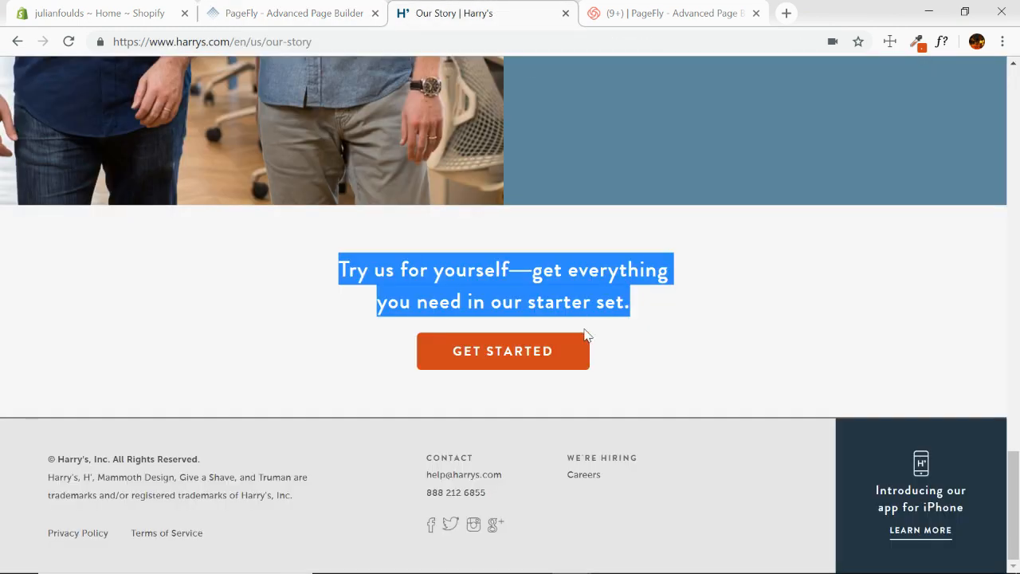
{"action": "left_click", "coordinate": [291, 12]}
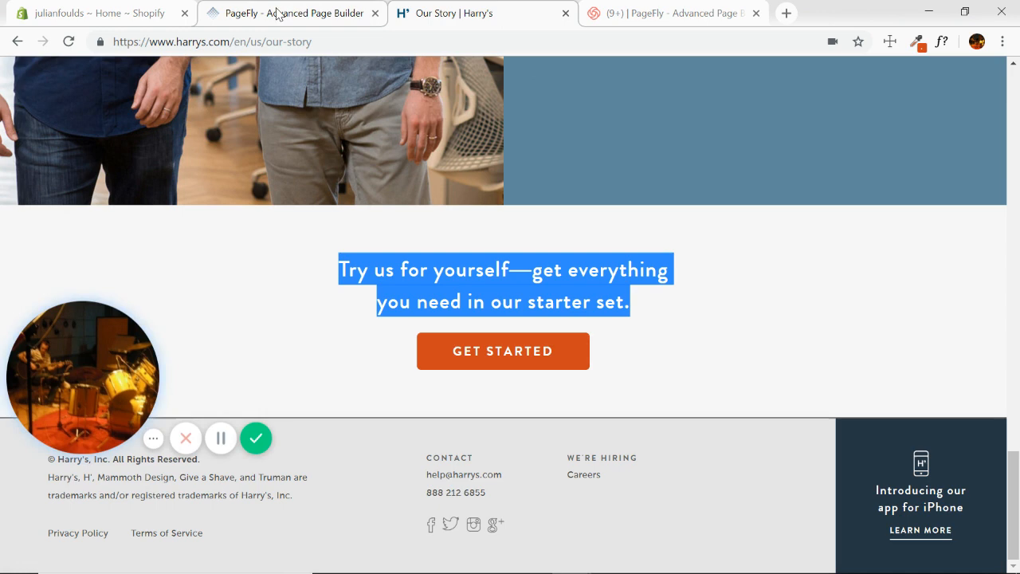
{"action": "left_click", "coordinate": [284, 14]}
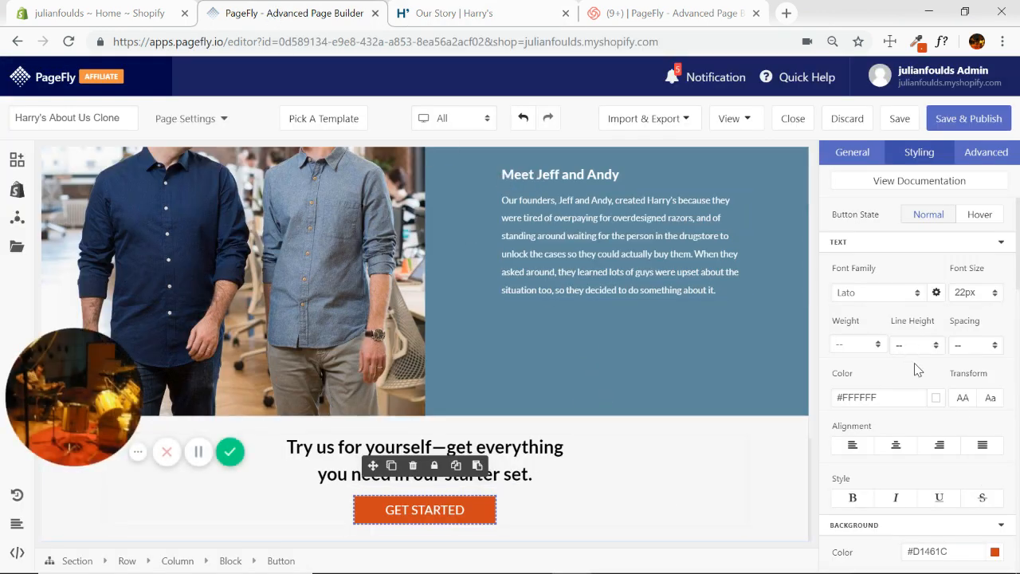
{"action": "left_click", "coordinate": [854, 498]}
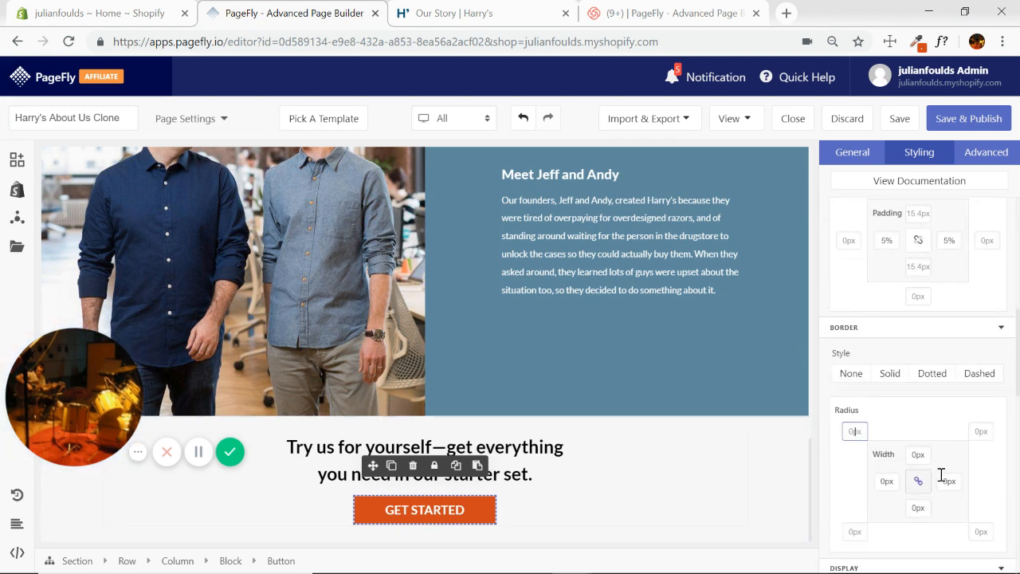
- Select the Border Radius field to round the button's corners
{"action": "left_click", "coordinate": [424, 460]}
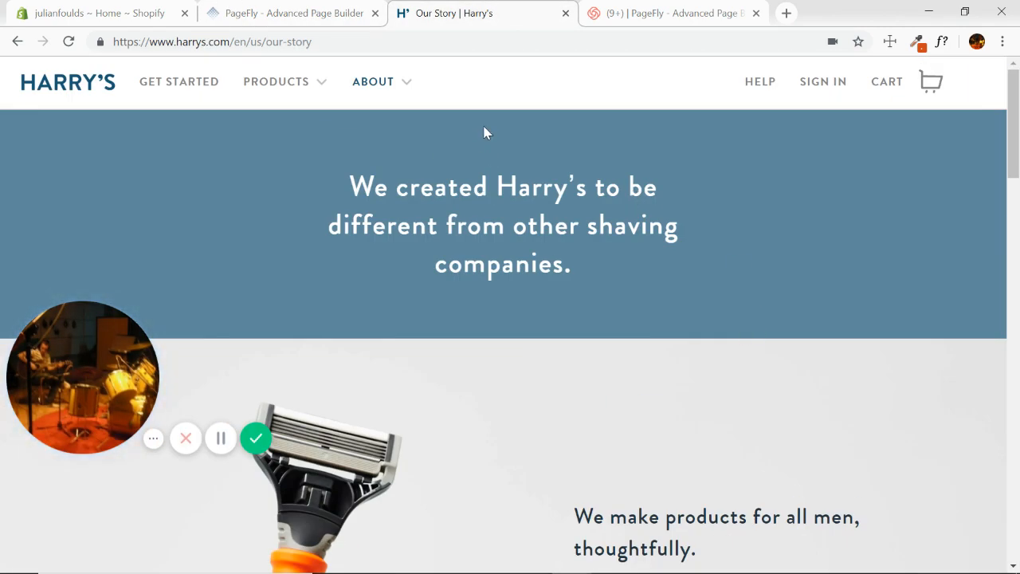
{"action": "mouse_move", "coordinate": [400, 152]}
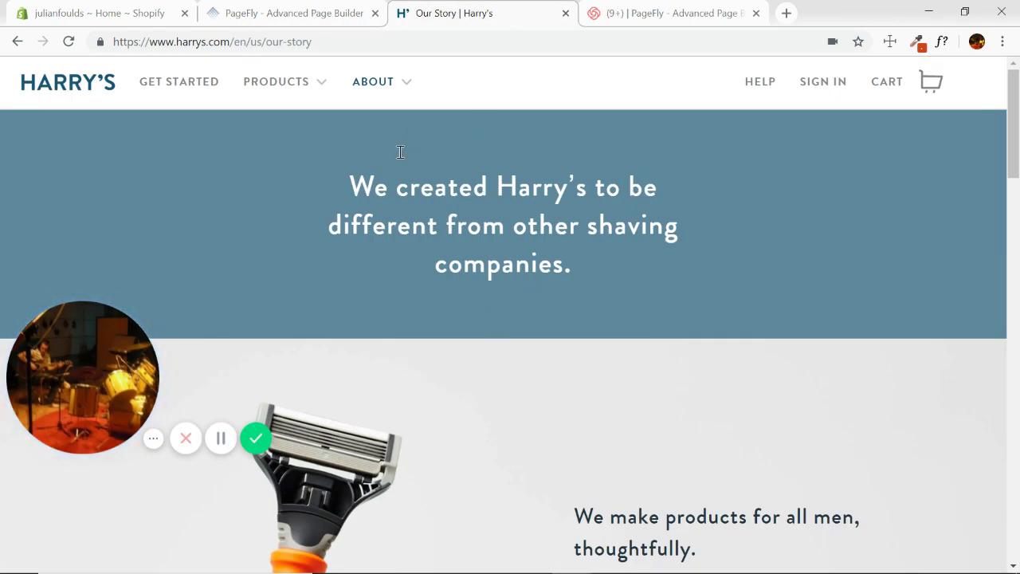
- Select the clone's top blue 'We created Harry's' banner and compare it with Harry's original
{"action": "left_click", "coordinate": [291, 13]}
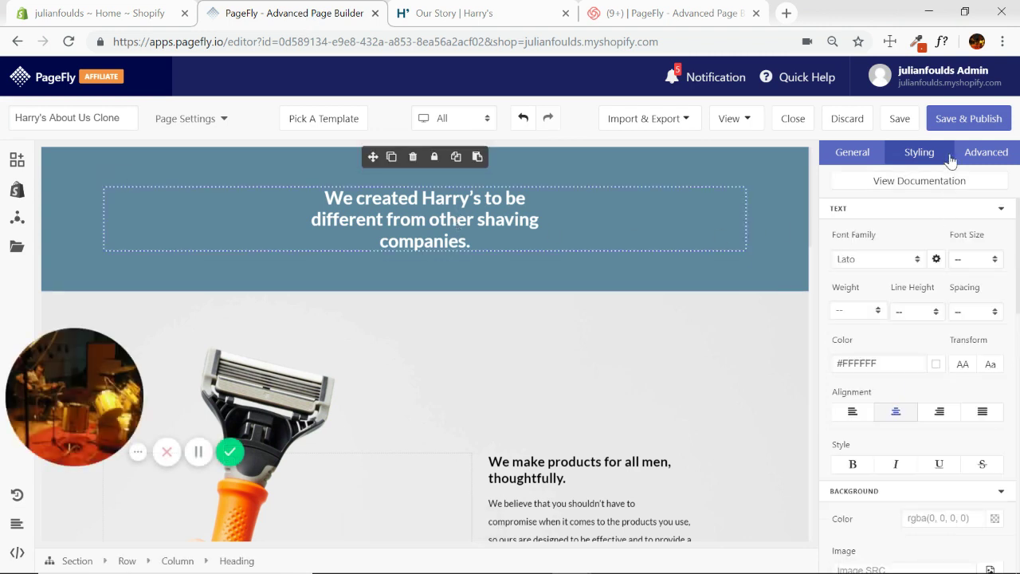
{"action": "left_click", "coordinate": [916, 311]}
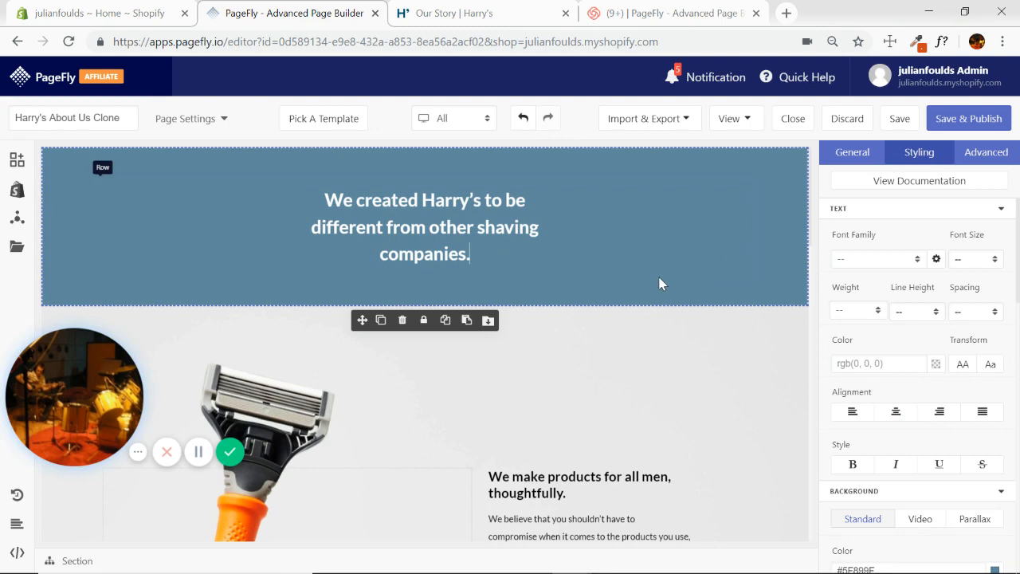
{"action": "left_click", "coordinate": [478, 13]}
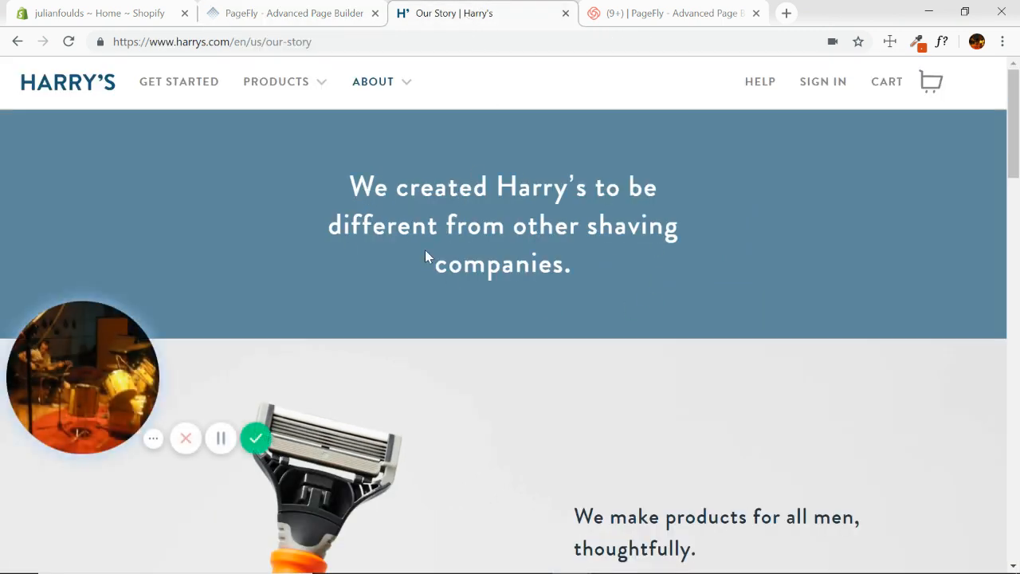
{"action": "left_click", "coordinate": [291, 13]}
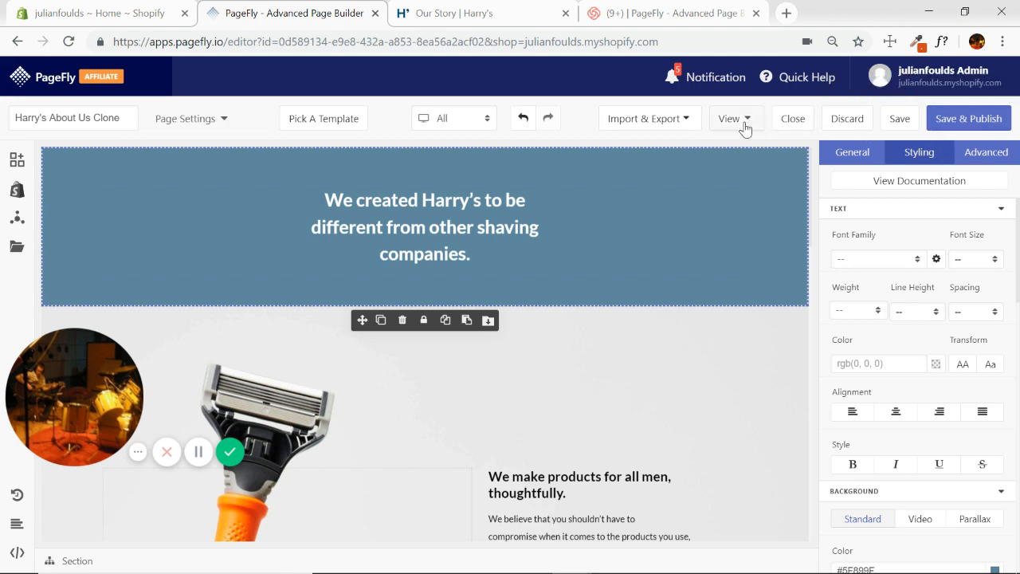
- Preview the clone, which shows only the store's Coming Soon page
{"action": "left_click", "coordinate": [731, 118]}
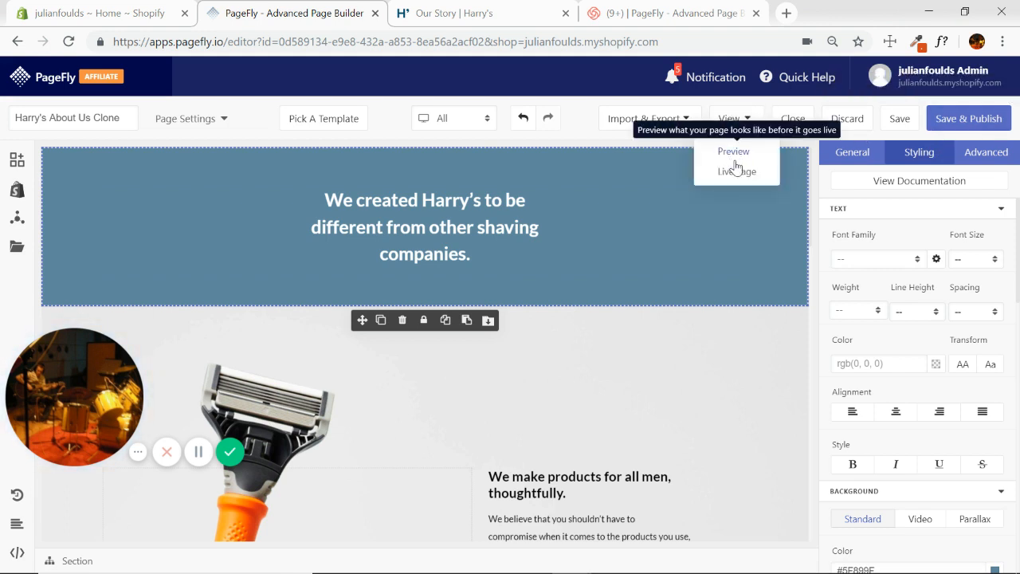
{"action": "left_click", "coordinate": [737, 170]}
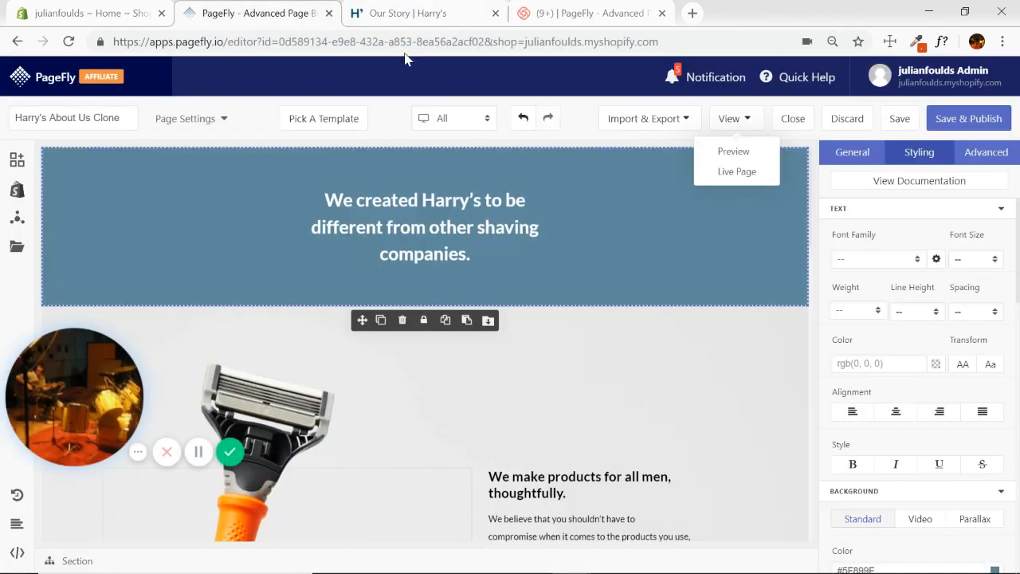
{"action": "mouse_move", "coordinate": [734, 152]}
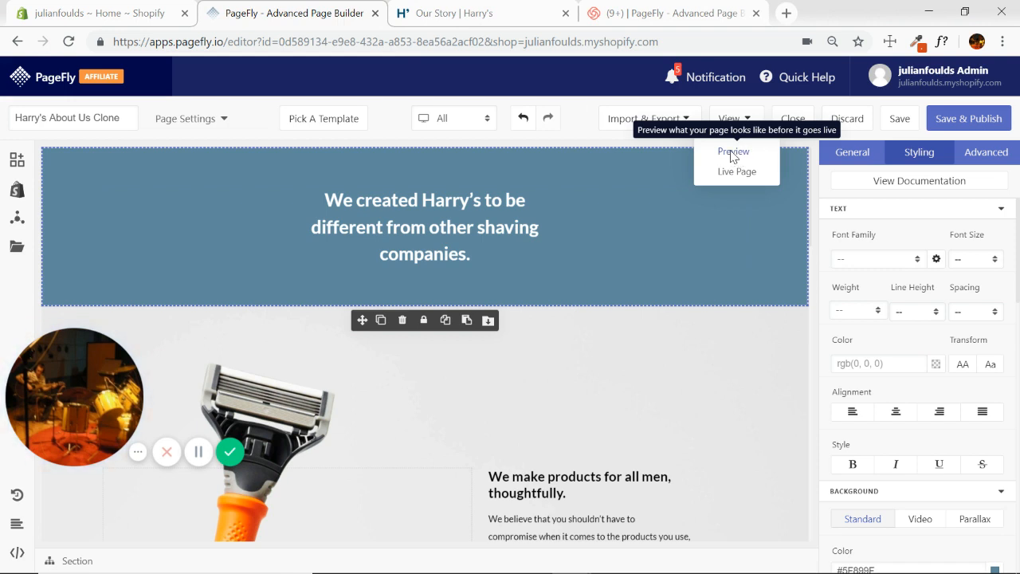
{"action": "left_click", "coordinate": [734, 152]}
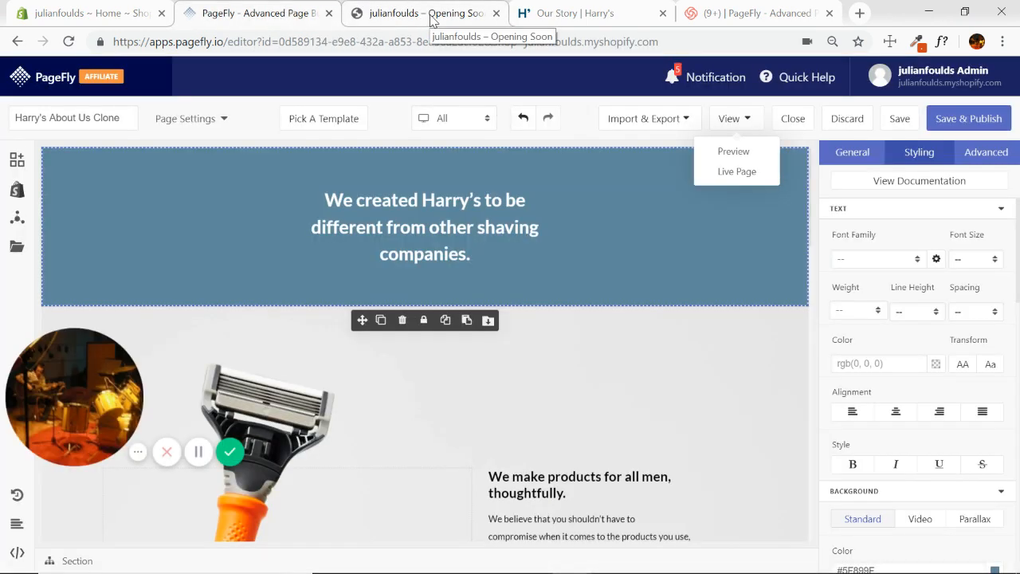
{"action": "left_click", "coordinate": [96, 14]}
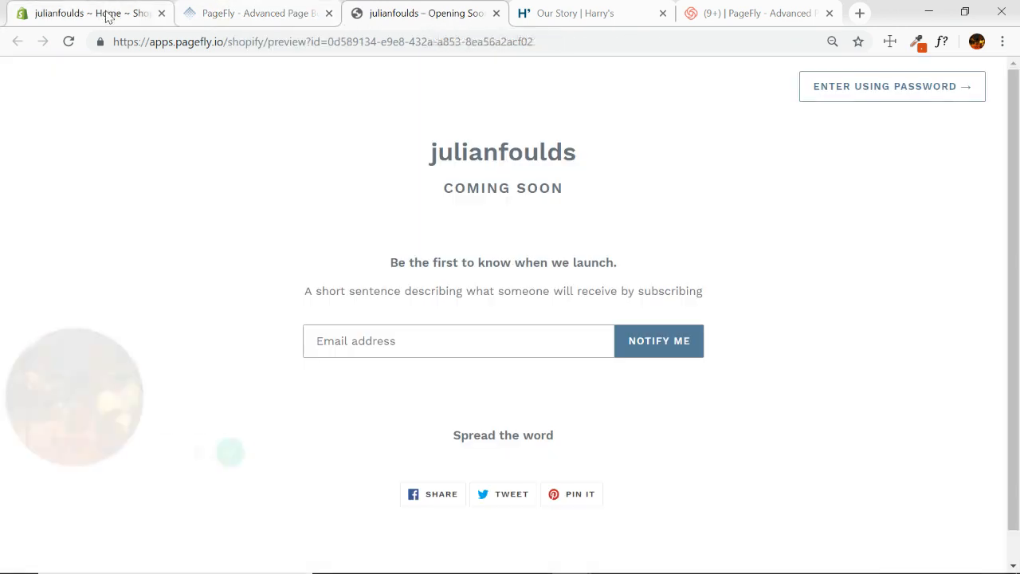
- Compare against Harry's original, save the page without publishing, and go to Shopify admin
{"action": "left_click", "coordinate": [590, 13]}
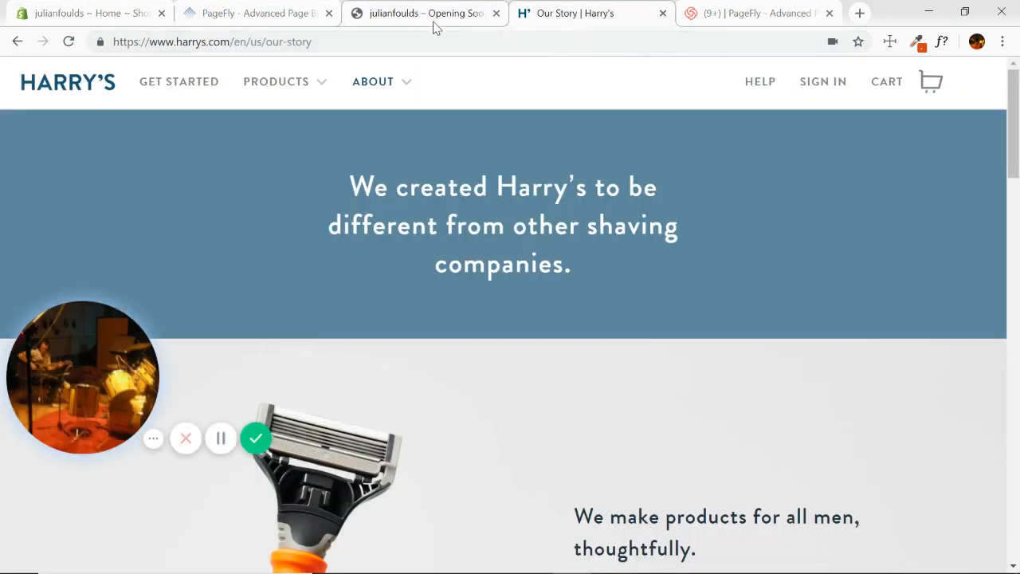
{"action": "left_click", "coordinate": [423, 13]}
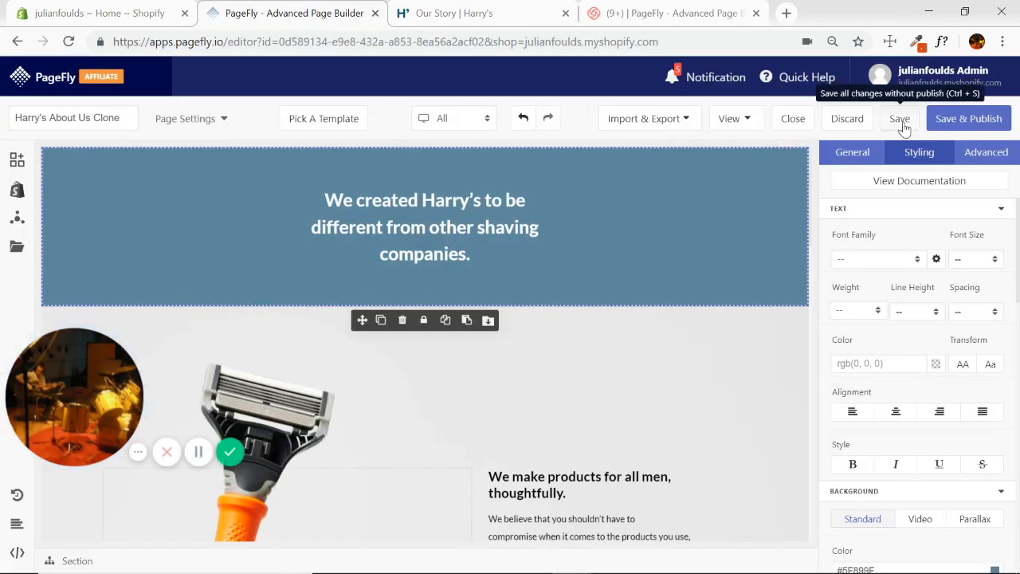
{"action": "left_click", "coordinate": [190, 118]}
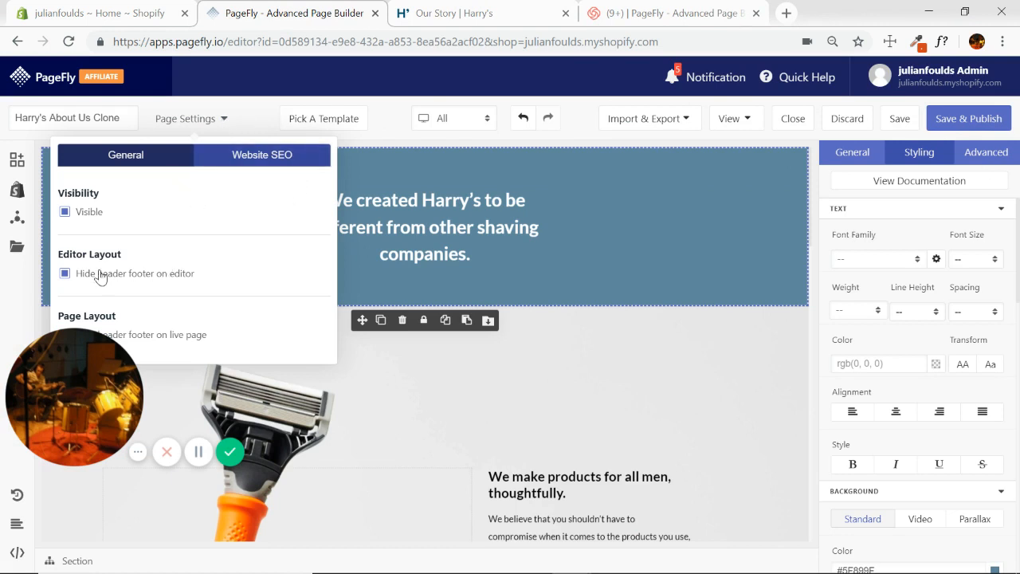
{"action": "left_click", "coordinate": [96, 13]}
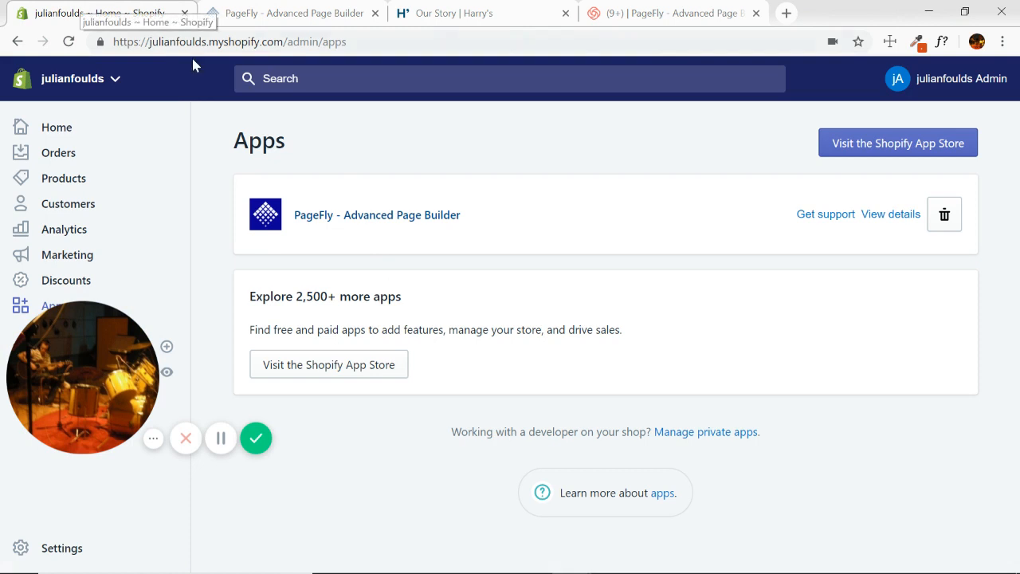
{"action": "mouse_move", "coordinate": [117, 203]}
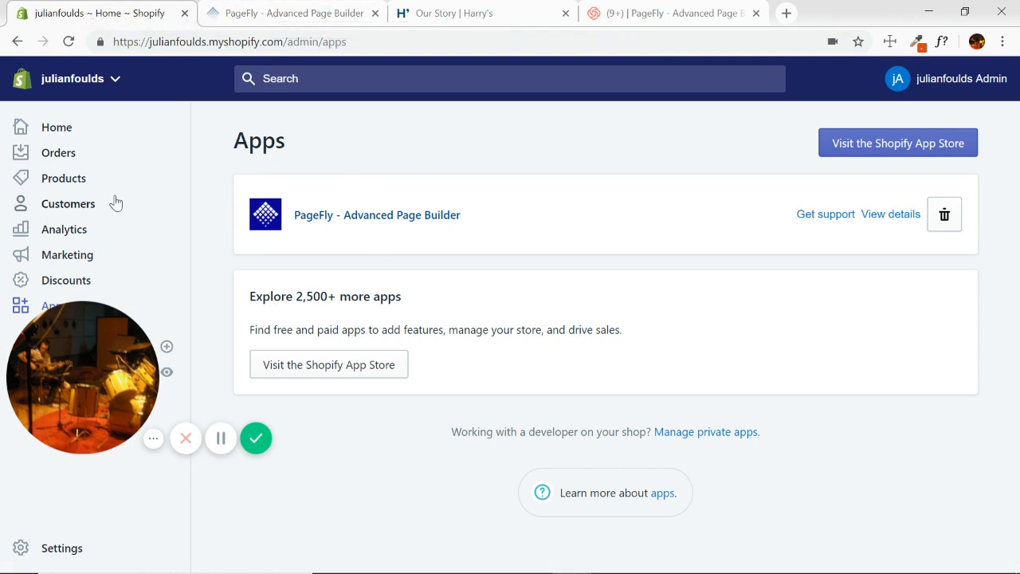
- Open Shopify Settings and review the General store details
{"action": "left_click", "coordinate": [61, 548]}
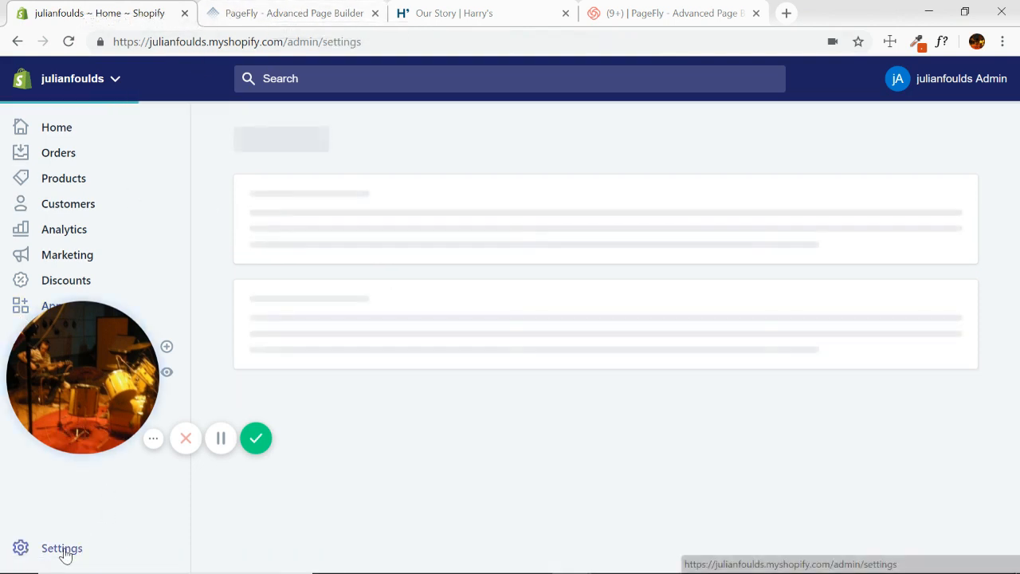
{"action": "left_click", "coordinate": [61, 548]}
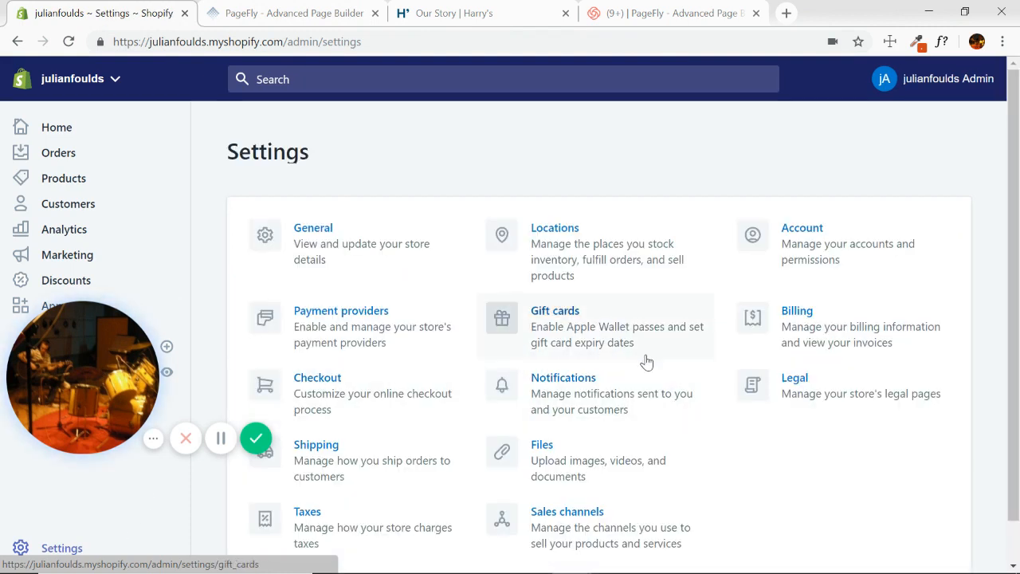
{"action": "scroll", "scroll_direction": "down", "scroll_amount": 3}
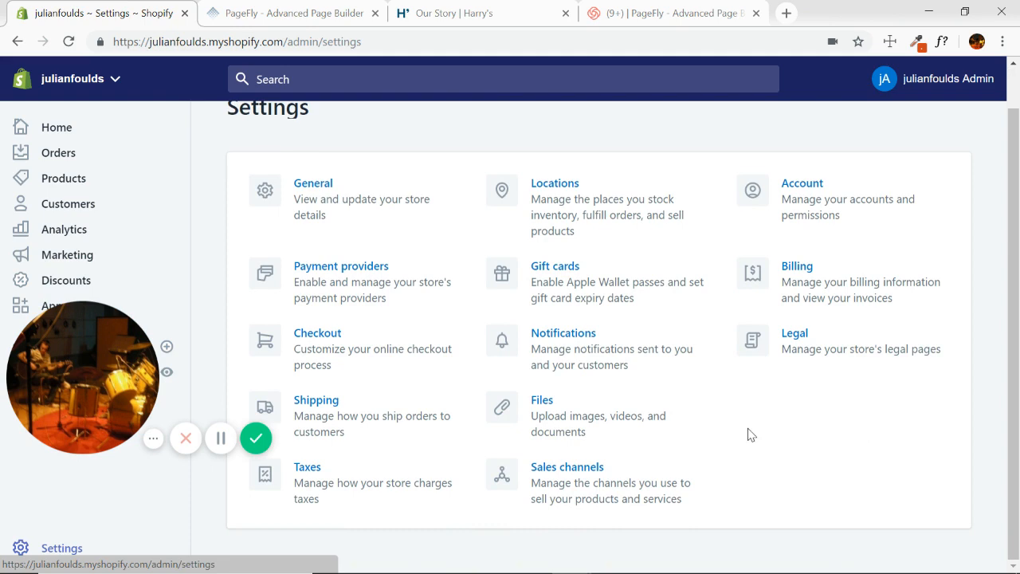
{"action": "left_click", "coordinate": [313, 182]}
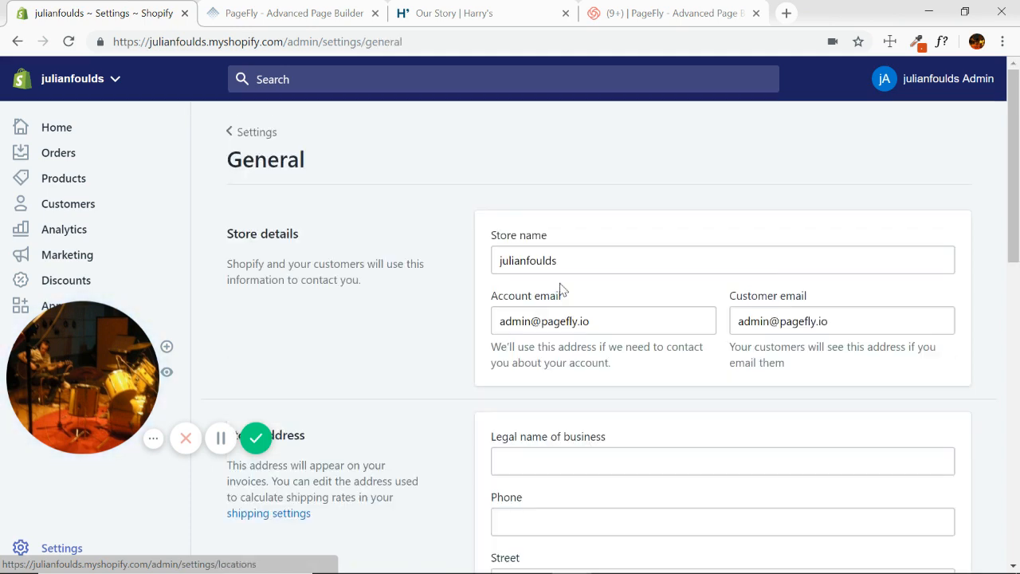
{"action": "scroll", "scroll_direction": "down", "scroll_amount": 3}
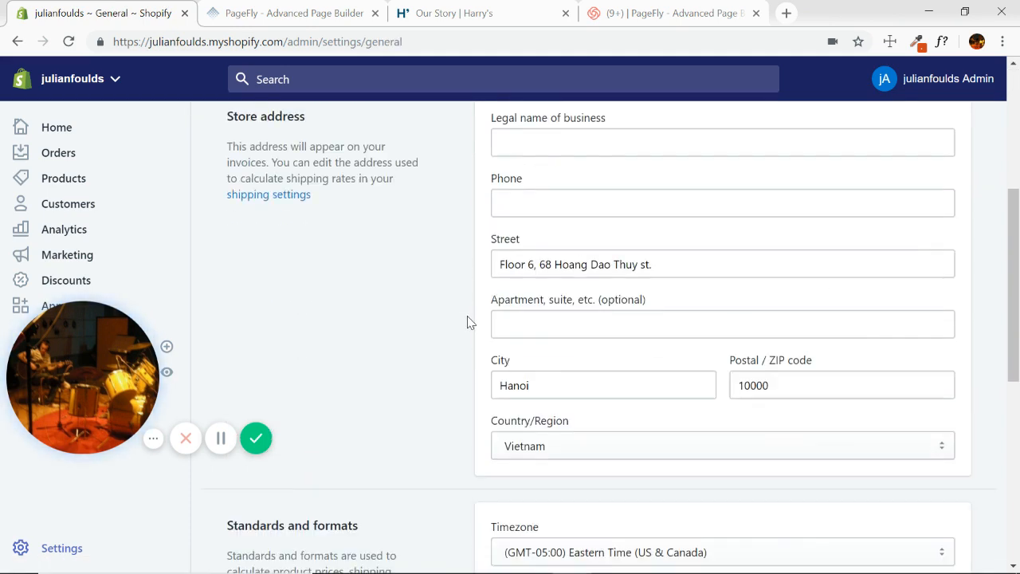
{"action": "scroll", "scroll_direction": "down", "scroll_amount": 3}
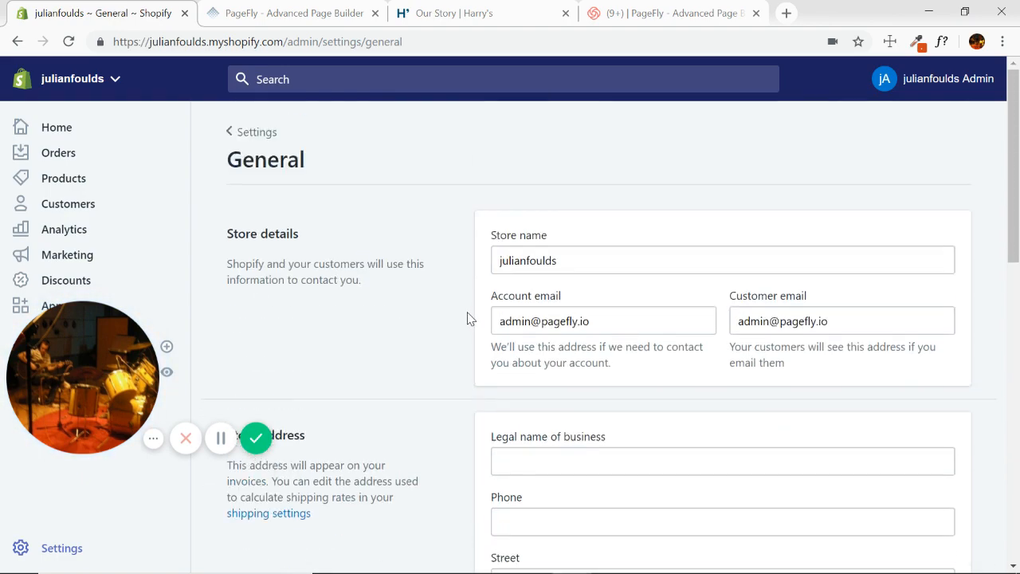
{"action": "scroll", "scroll_direction": "down", "scroll_amount": 3}
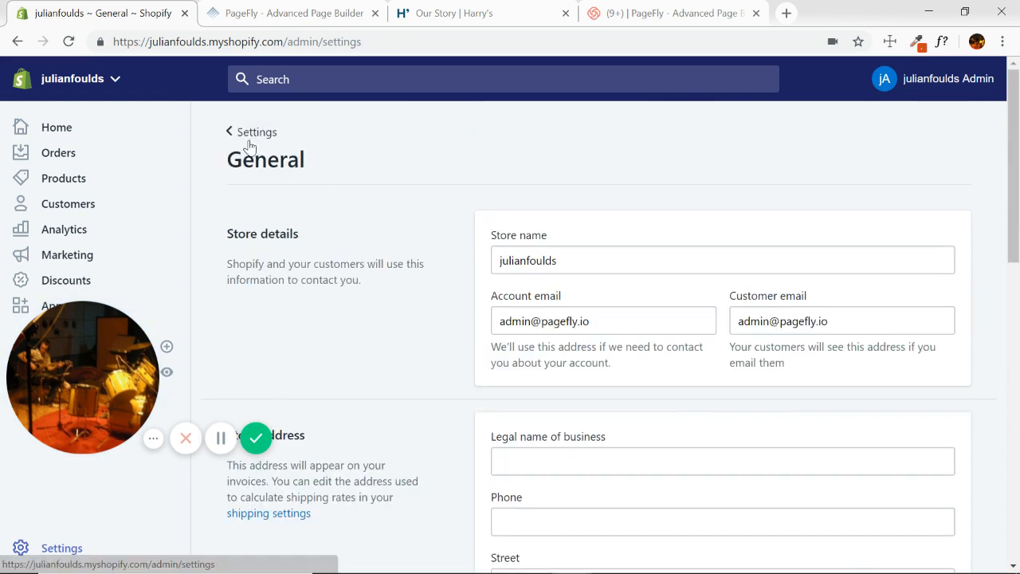
{"action": "left_click", "coordinate": [257, 132]}
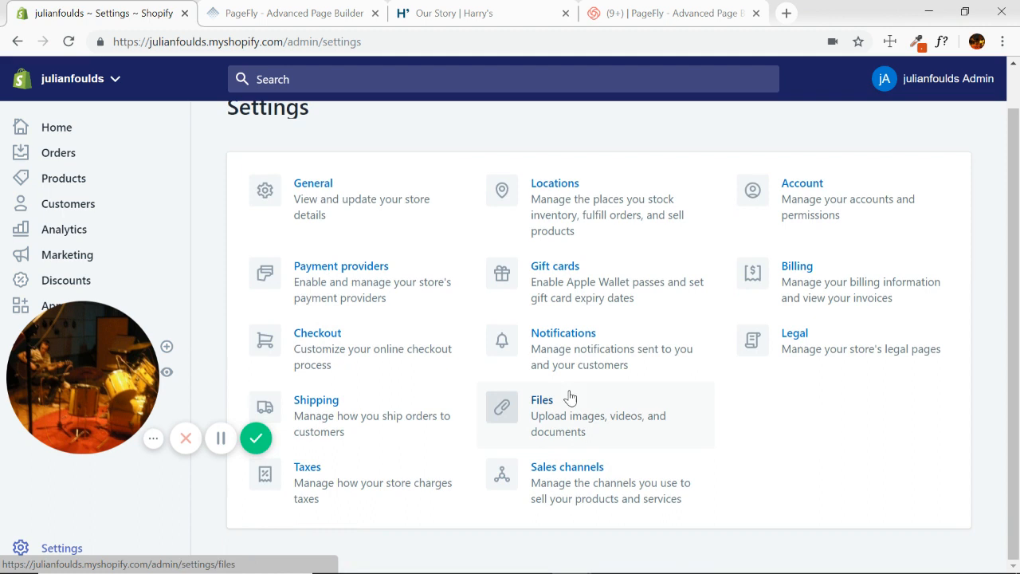
- Review the Sales channels and Account settings, then return to the preview tab
{"action": "left_click", "coordinate": [567, 466]}
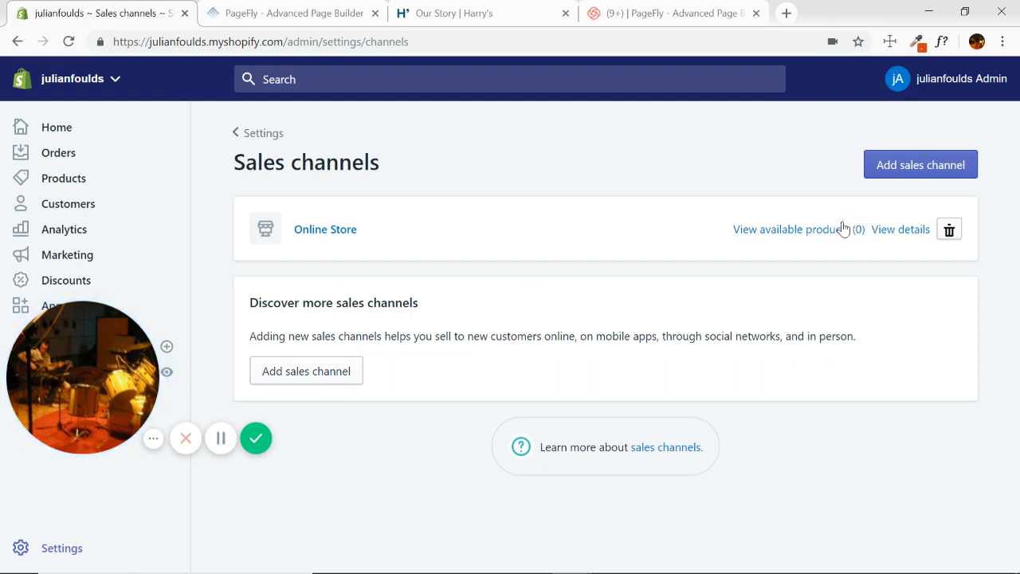
{"action": "left_click", "coordinate": [263, 133]}
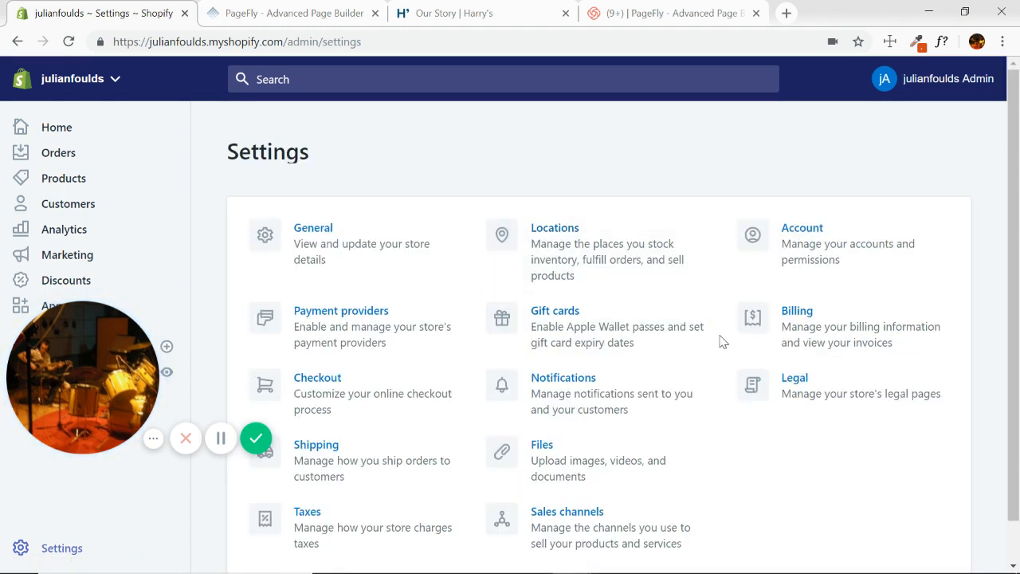
{"action": "scroll", "scroll_direction": "down", "scroll_amount": 3}
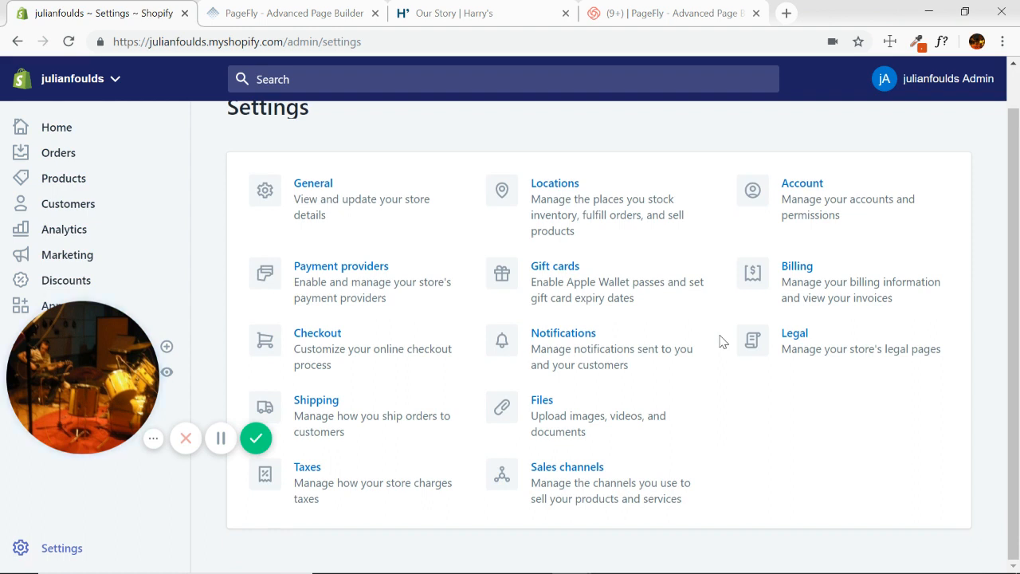
{"action": "left_click", "coordinate": [802, 182]}
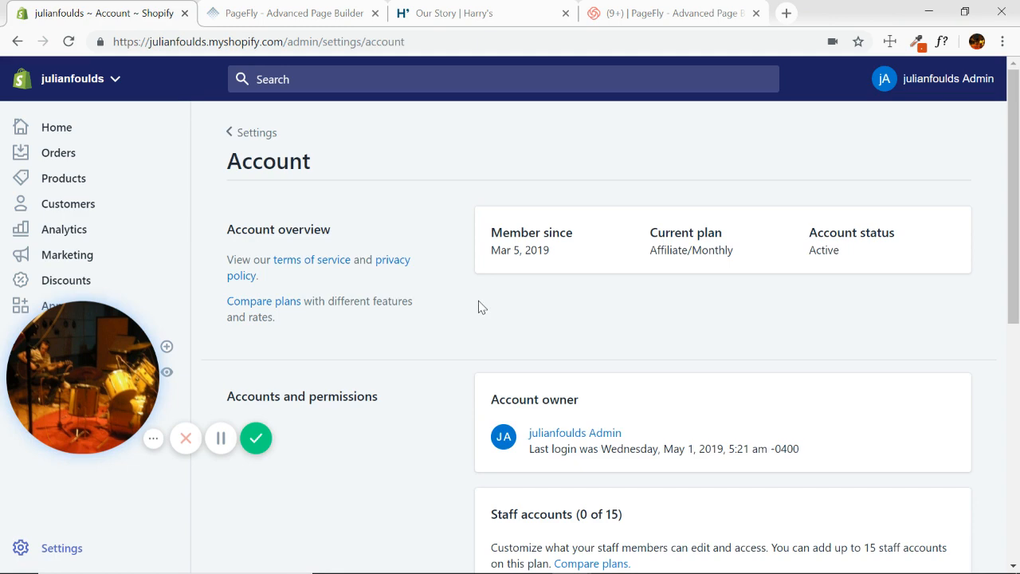
{"action": "scroll", "scroll_direction": "down", "scroll_amount": 3}
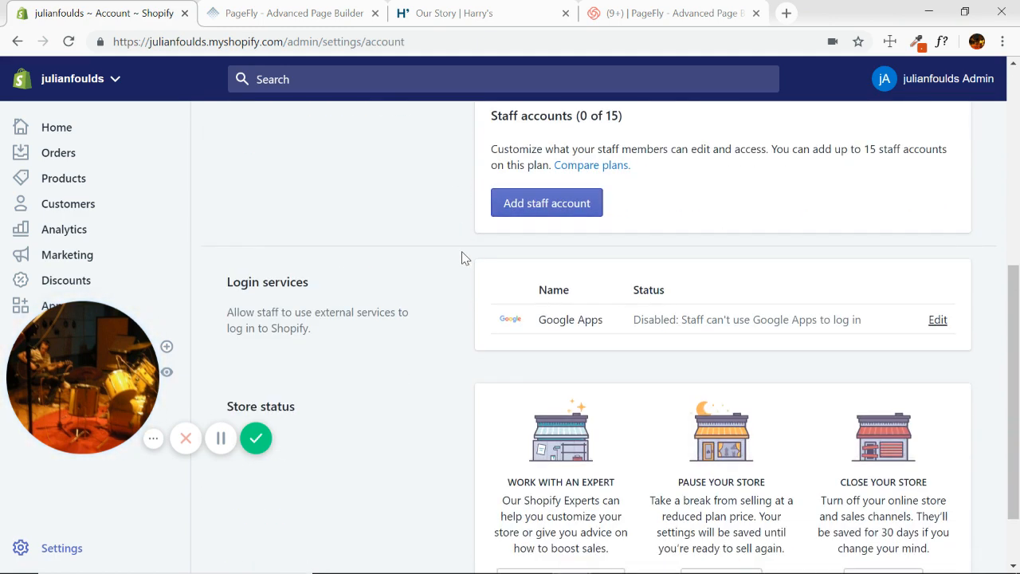
{"action": "scroll", "scroll_direction": "down", "scroll_amount": 3}
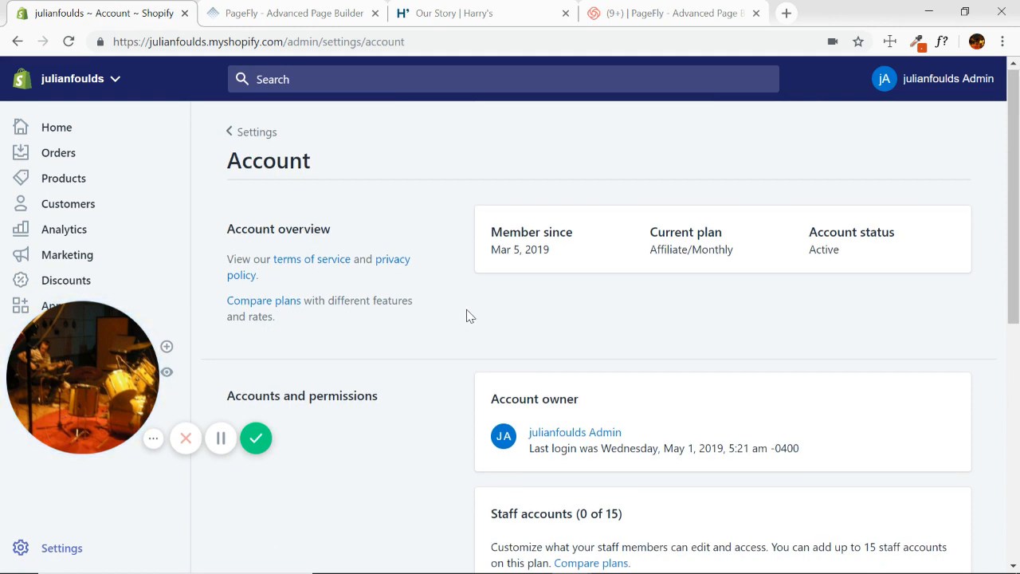
{"action": "left_click", "coordinate": [255, 133]}
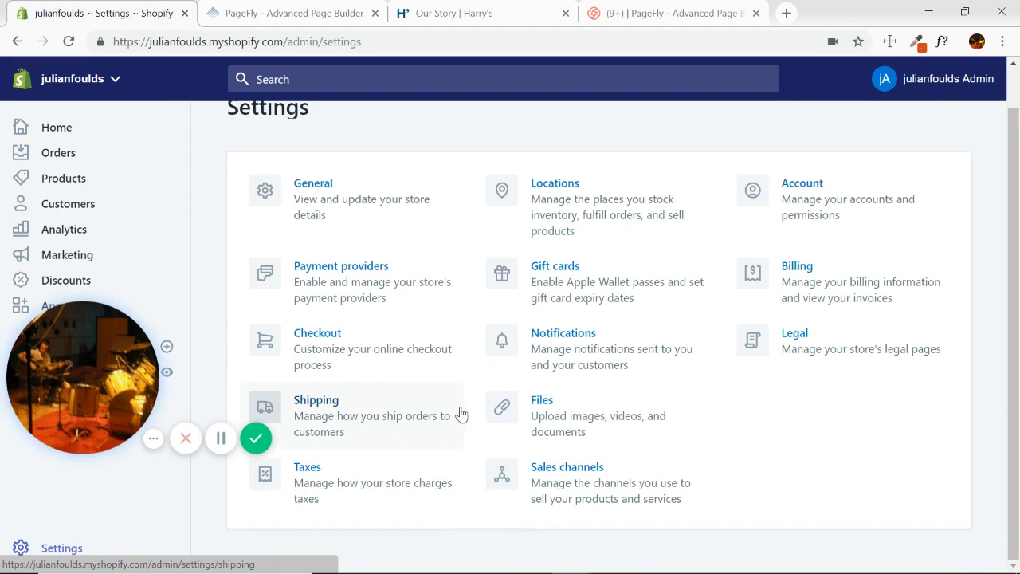
{"action": "mouse_move", "coordinate": [448, 411]}
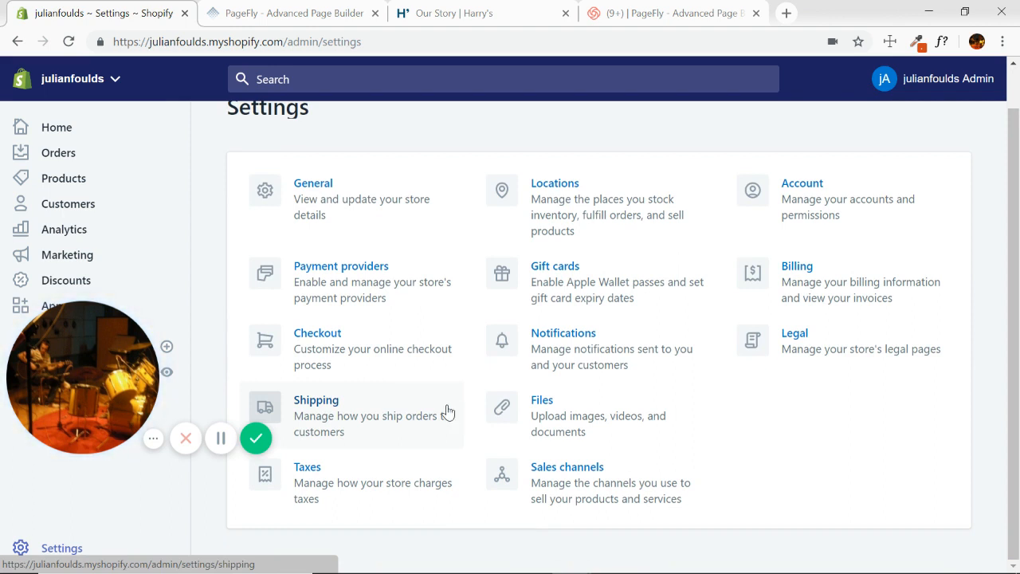
{"action": "left_click", "coordinate": [287, 13]}
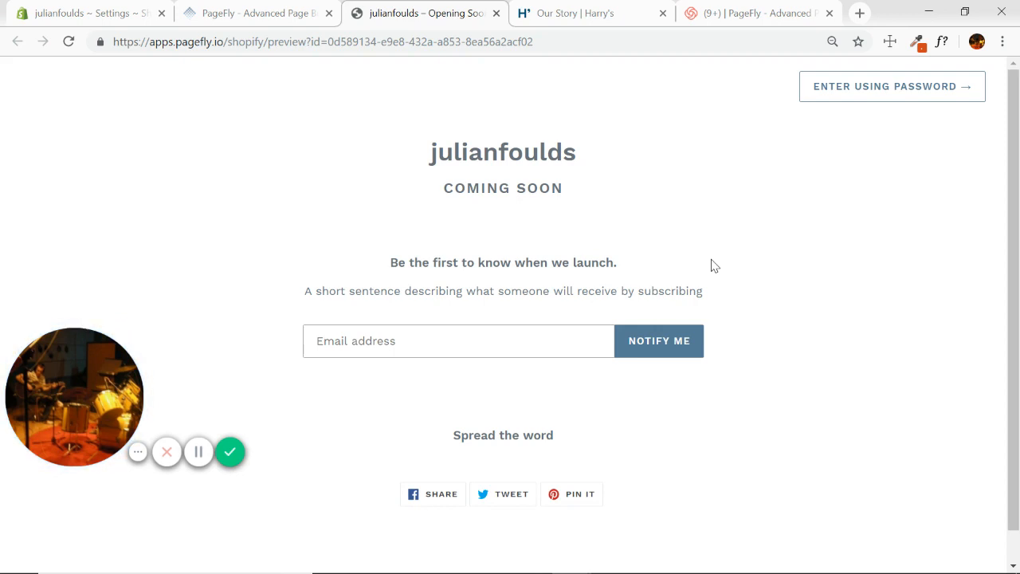
- Open the store password entry, choose the owner login, and return to the PageFly editor
{"action": "left_click", "coordinate": [892, 86]}
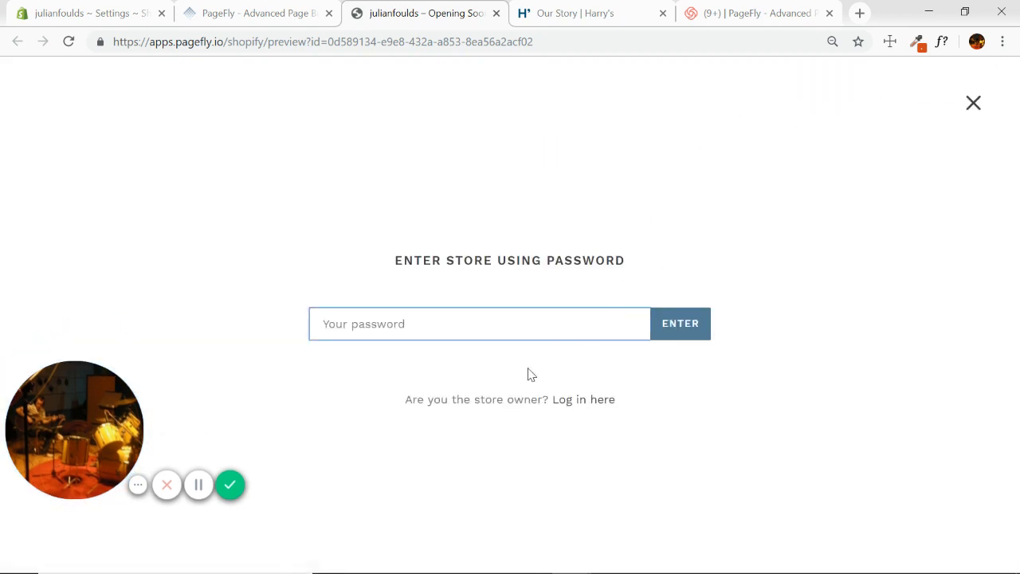
{"action": "left_click", "coordinate": [583, 399]}
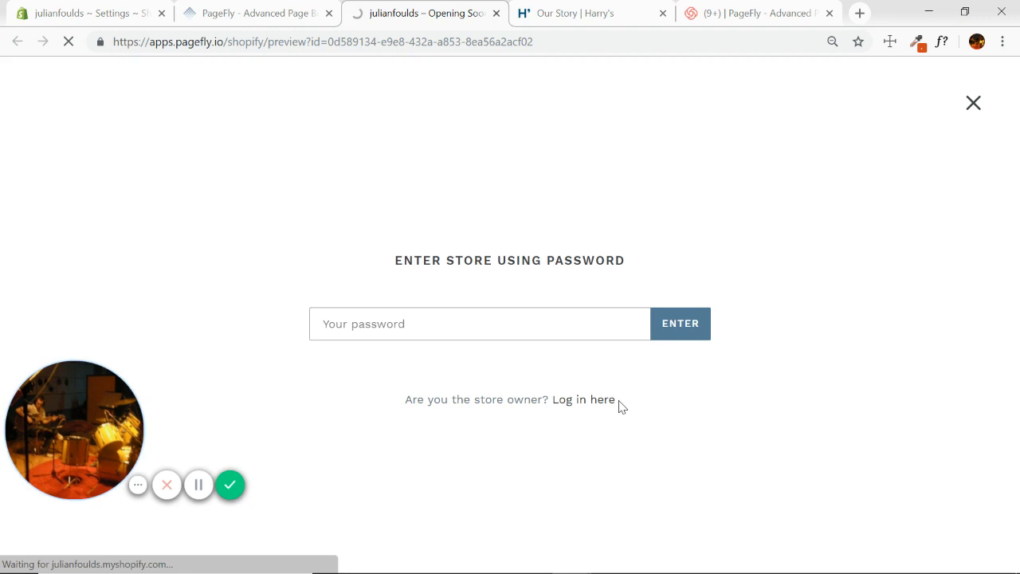
{"action": "left_click", "coordinate": [583, 399]}
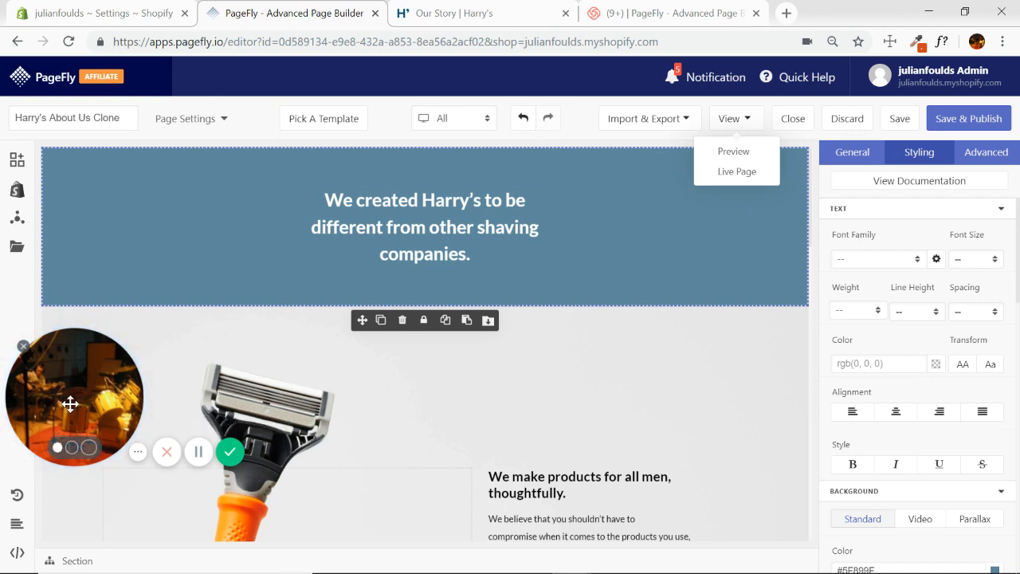
{"action": "mouse_move", "coordinate": [66, 403]}
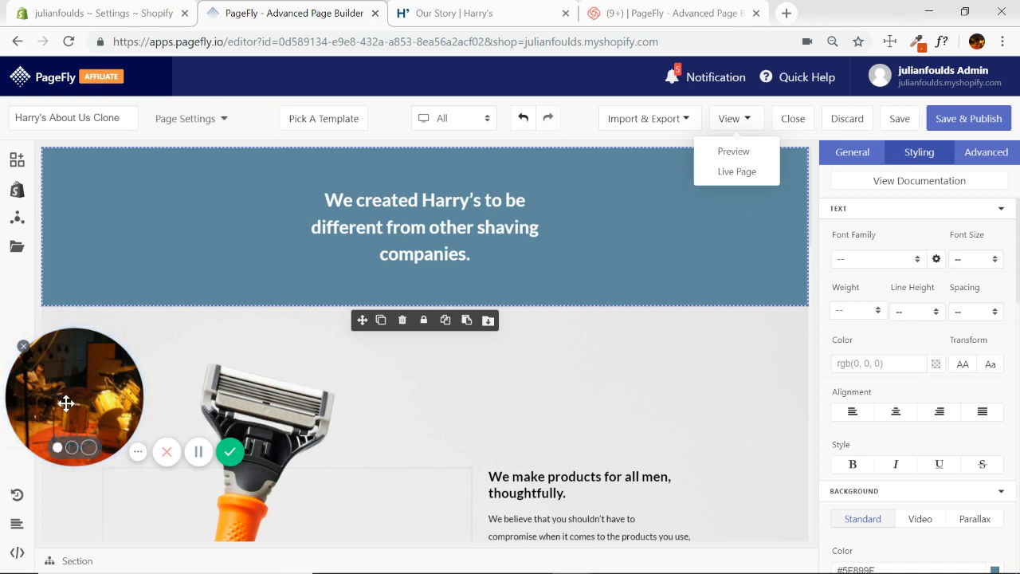